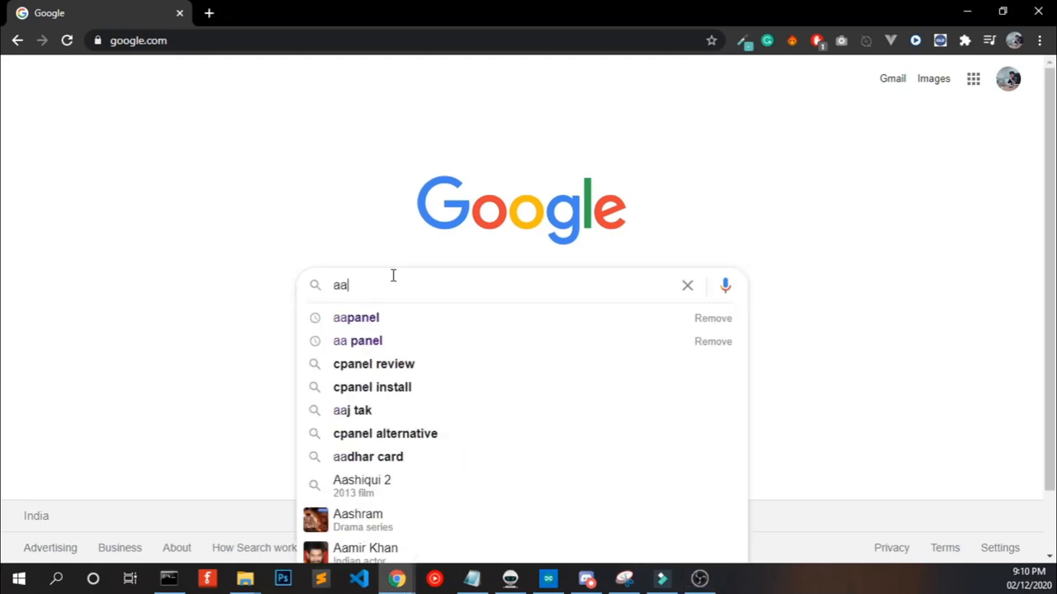
# Step: Search Google for aapanel, open aapanel.com and scroll through its feature list
pyautogui.click(356, 317)
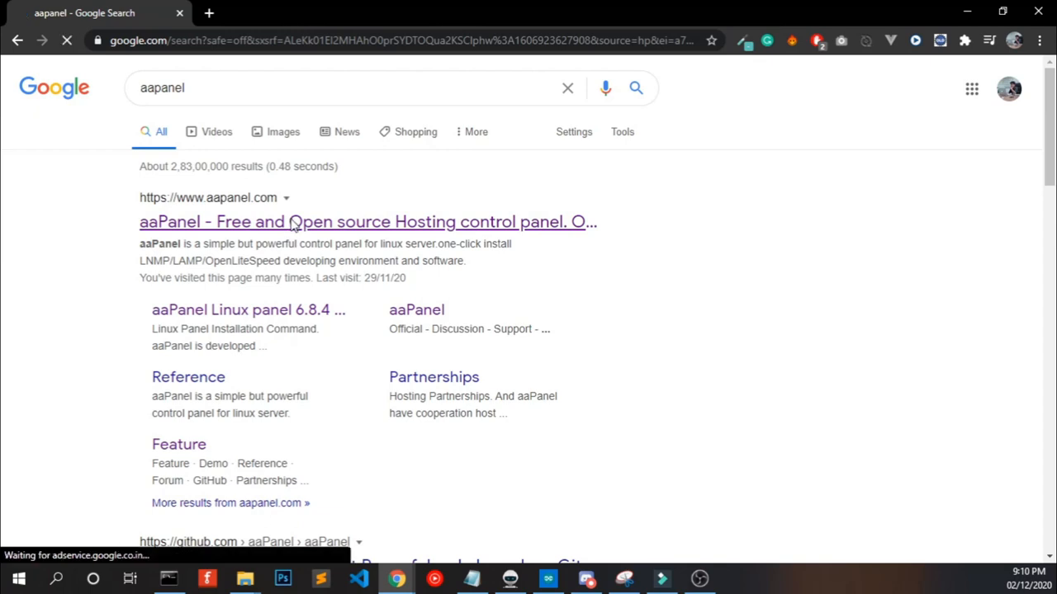
pyautogui.click(363, 222)
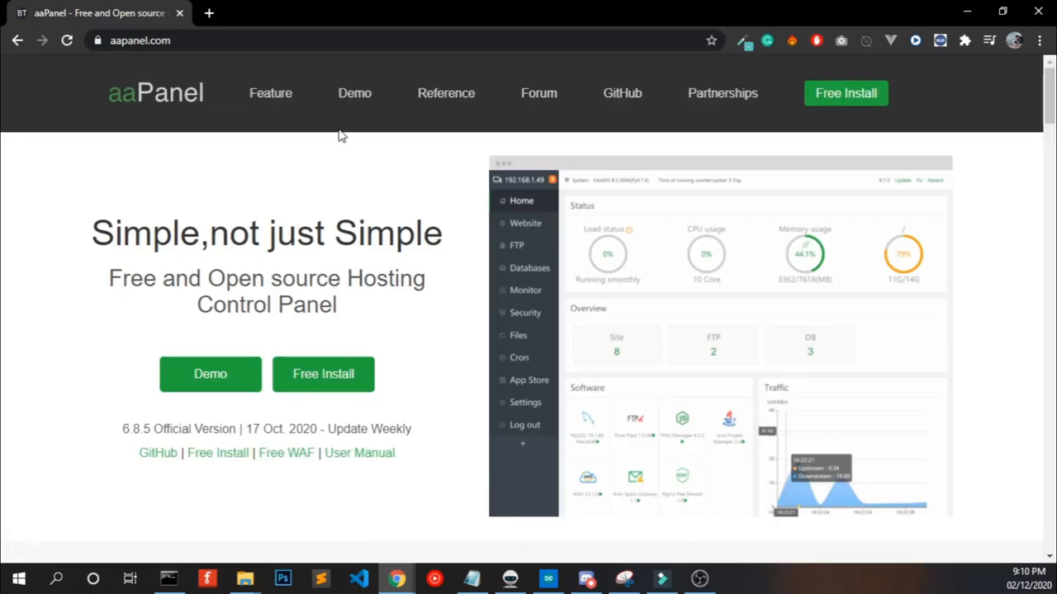
pyautogui.scroll(-3)
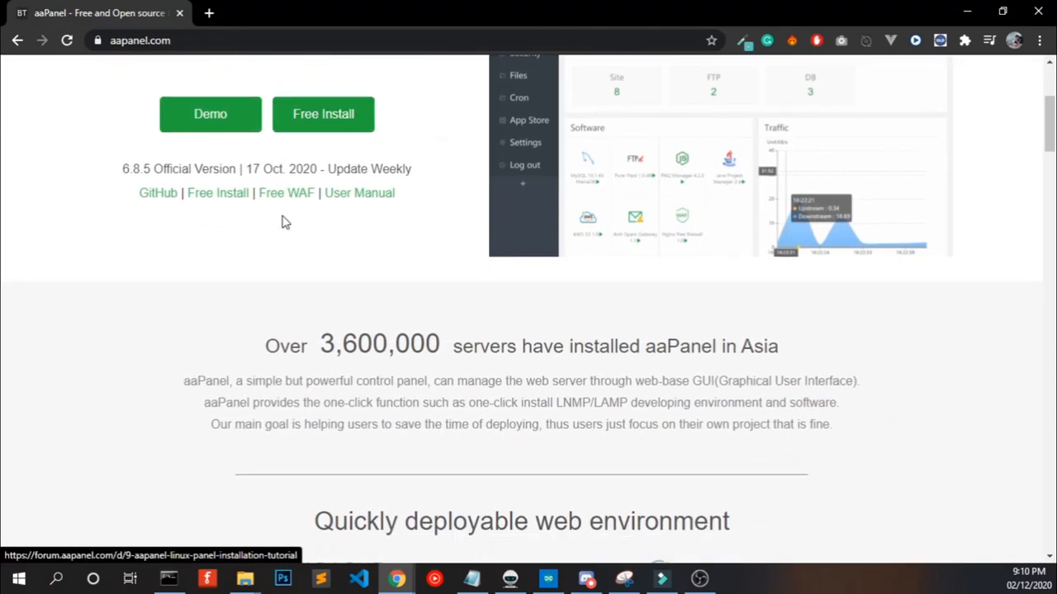
pyautogui.scroll(-3)
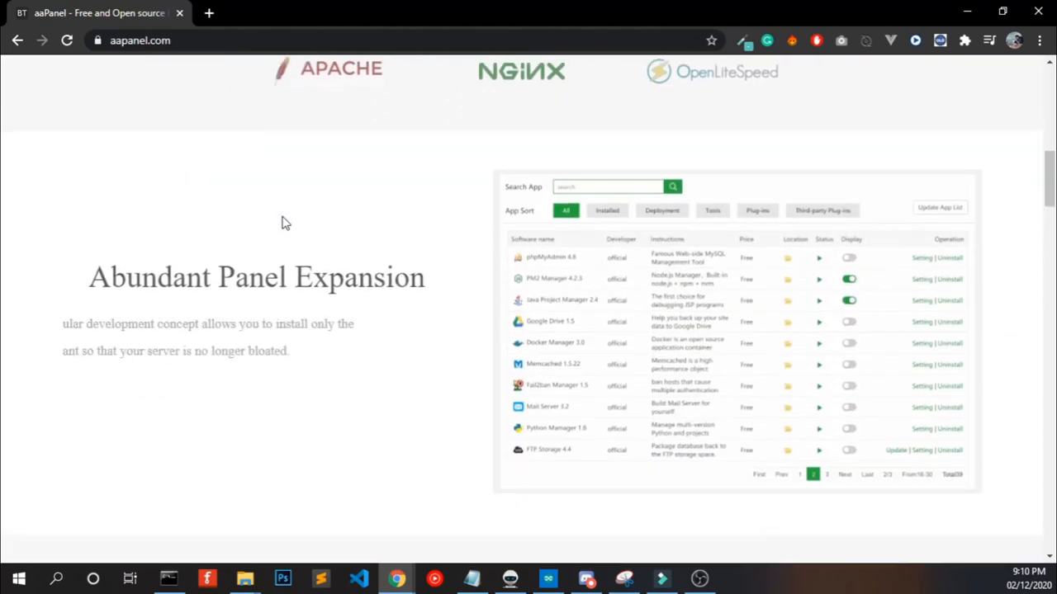
pyautogui.scroll(-3)
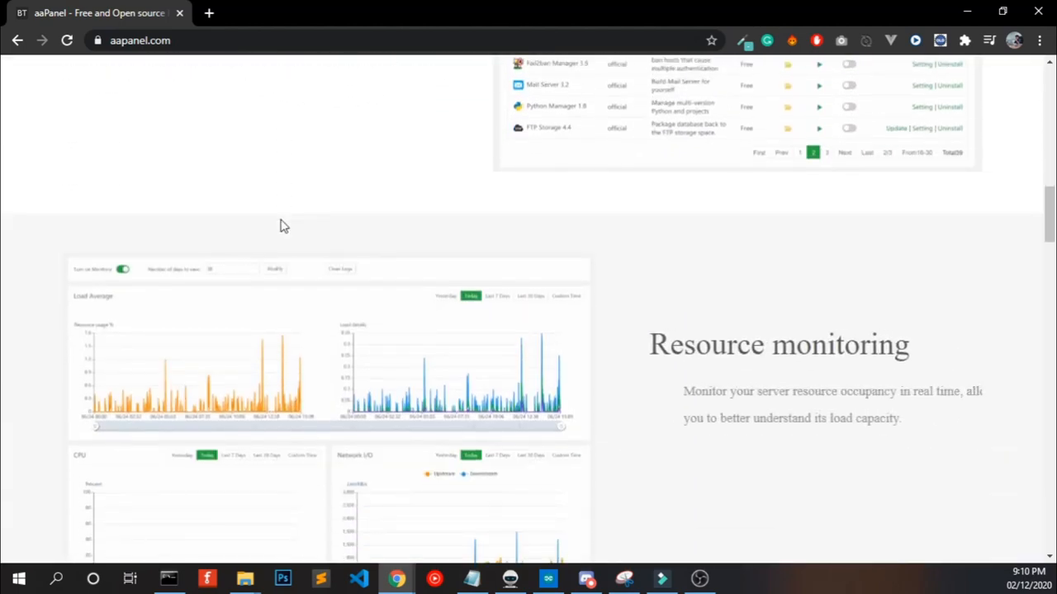
pyautogui.scroll(-3)
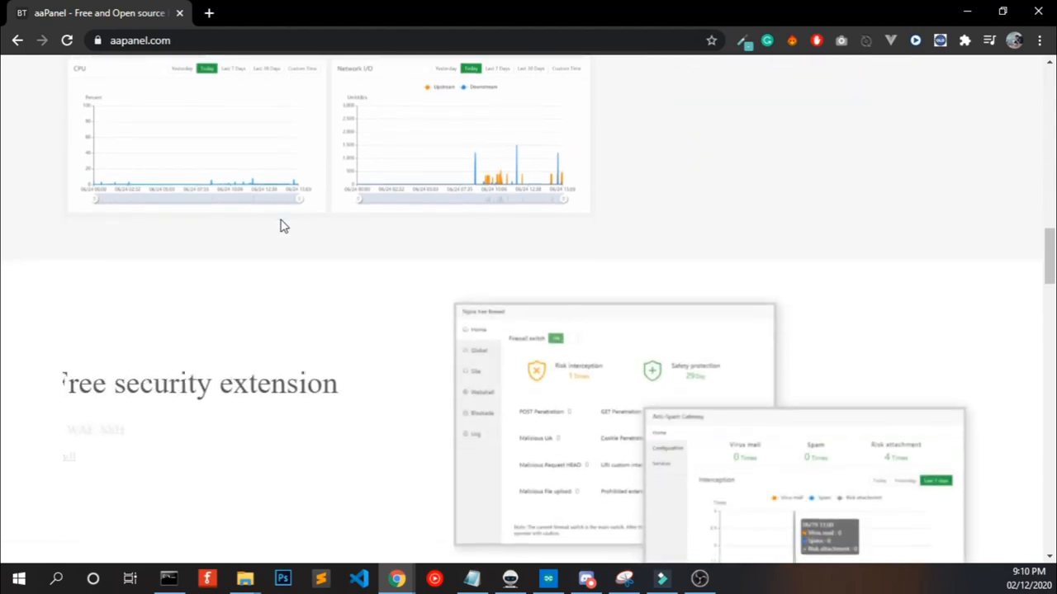
pyautogui.scroll(-3)
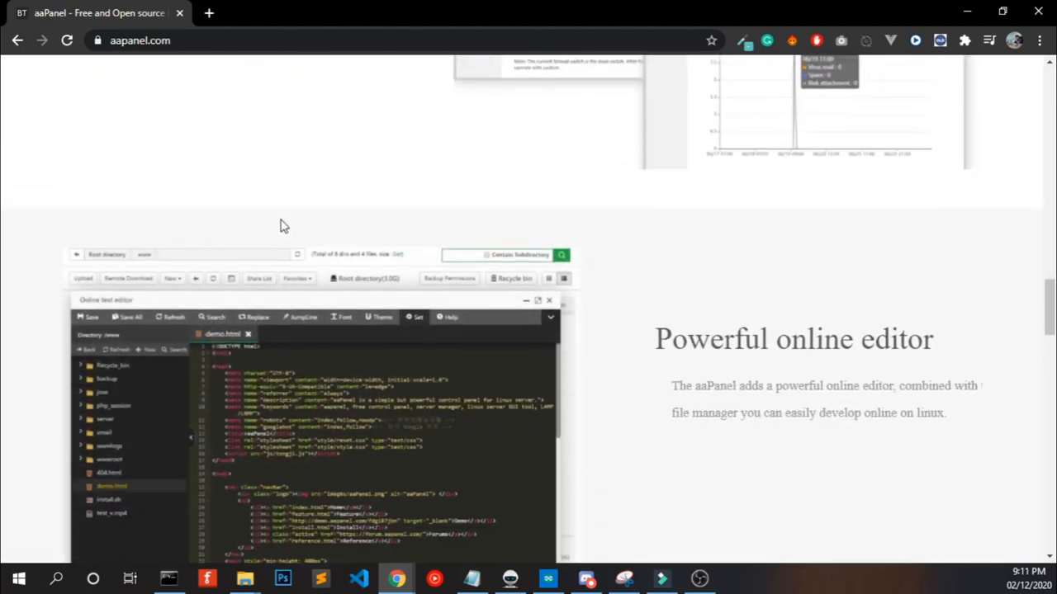
pyautogui.scroll(-3)
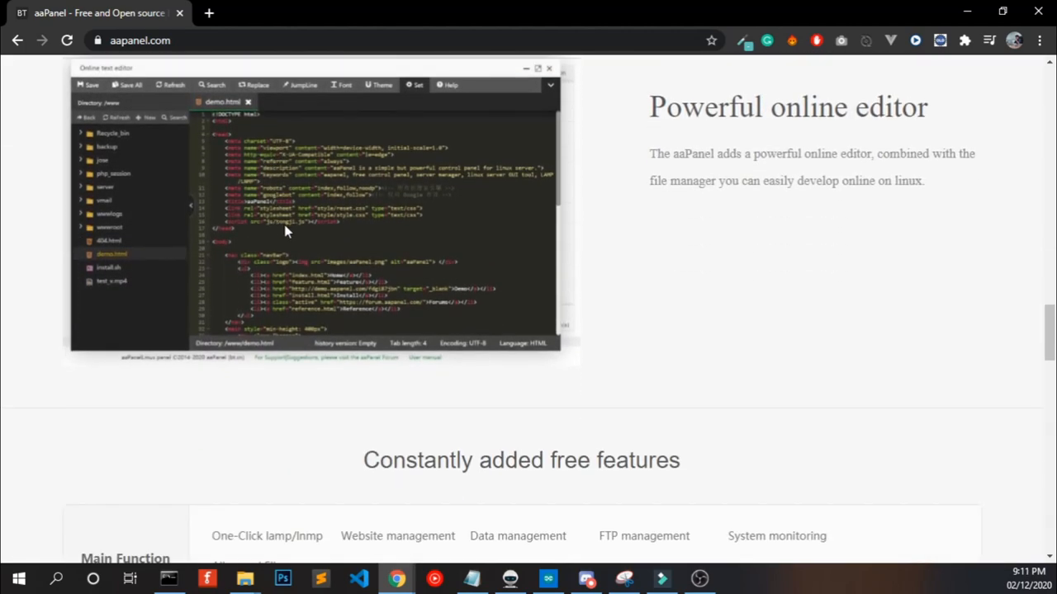
# Step: Review the system requirements and install commands, picking out the CentOS one
pyautogui.scroll(-3)
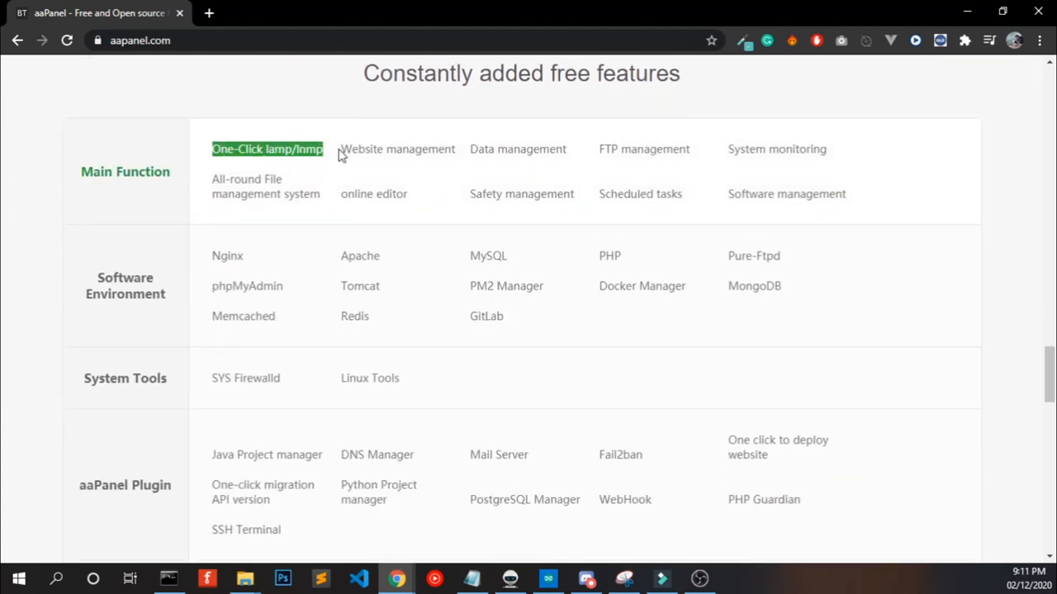
pyautogui.scroll(-3)
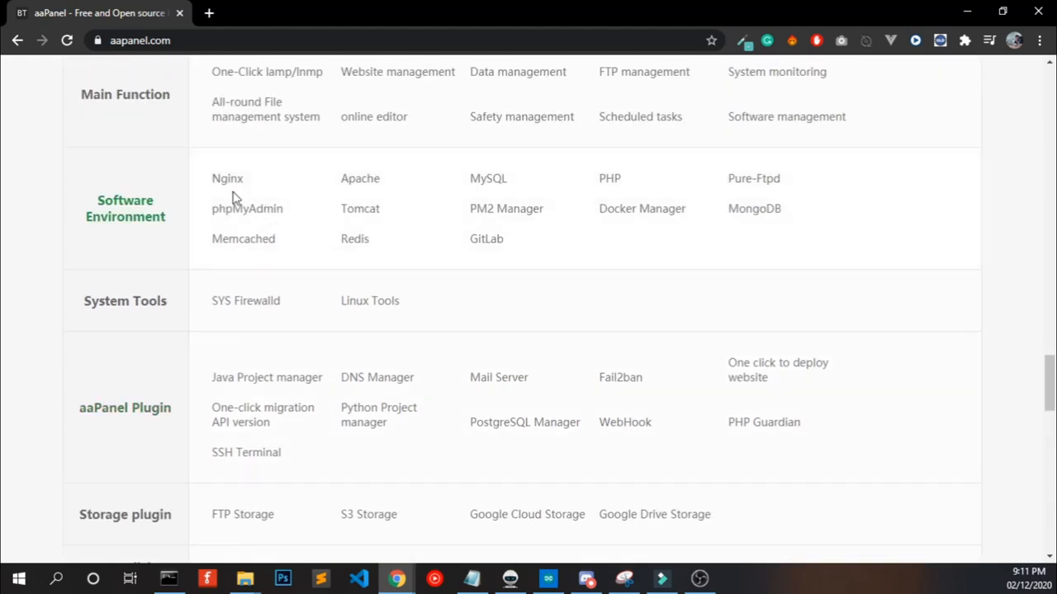
pyautogui.moveTo(349, 178)
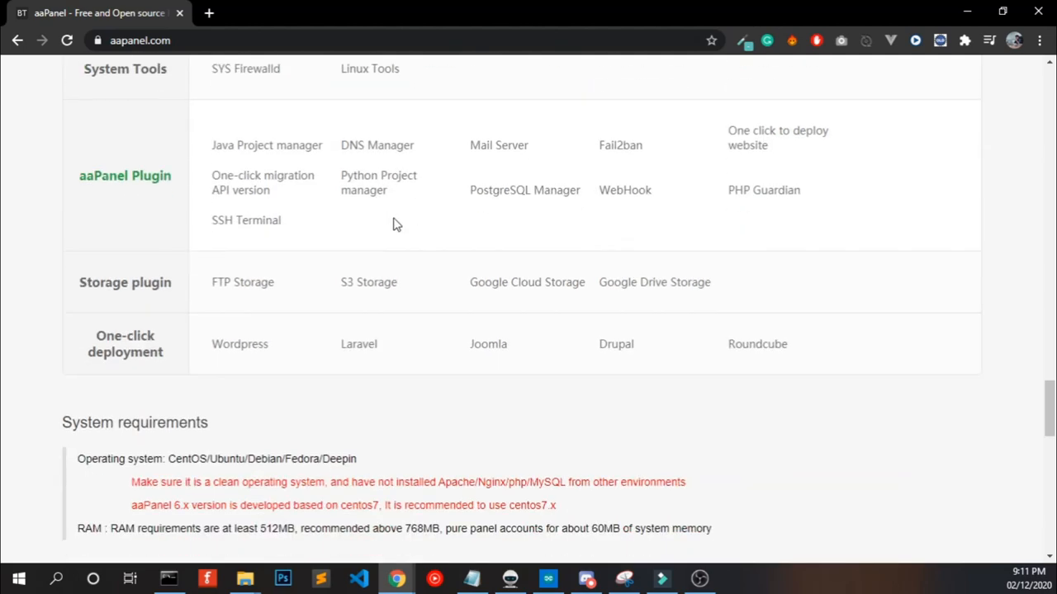
pyautogui.scroll(-3)
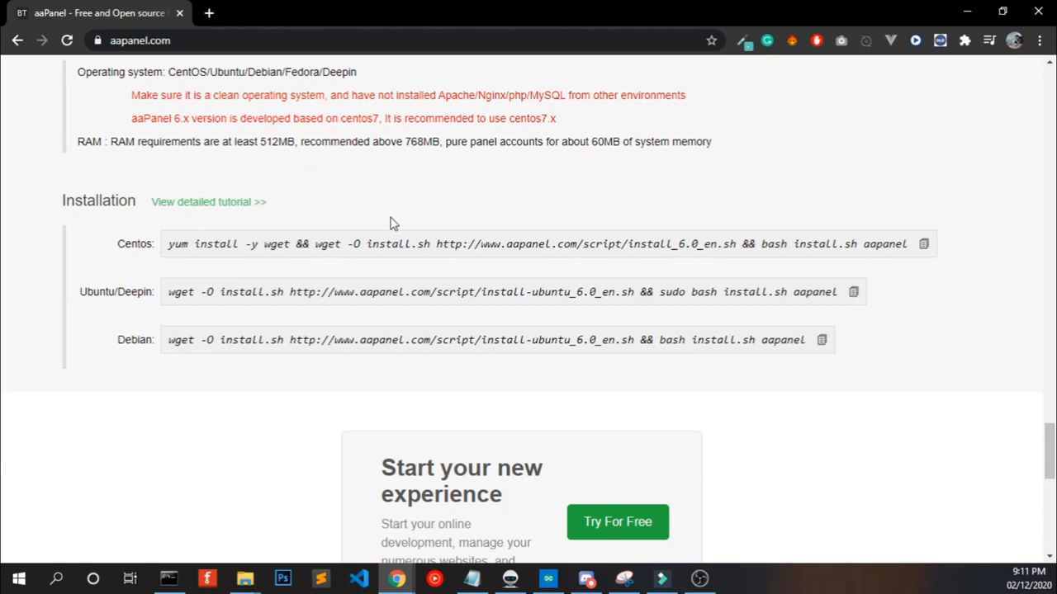
pyautogui.doubleClick(132, 244)
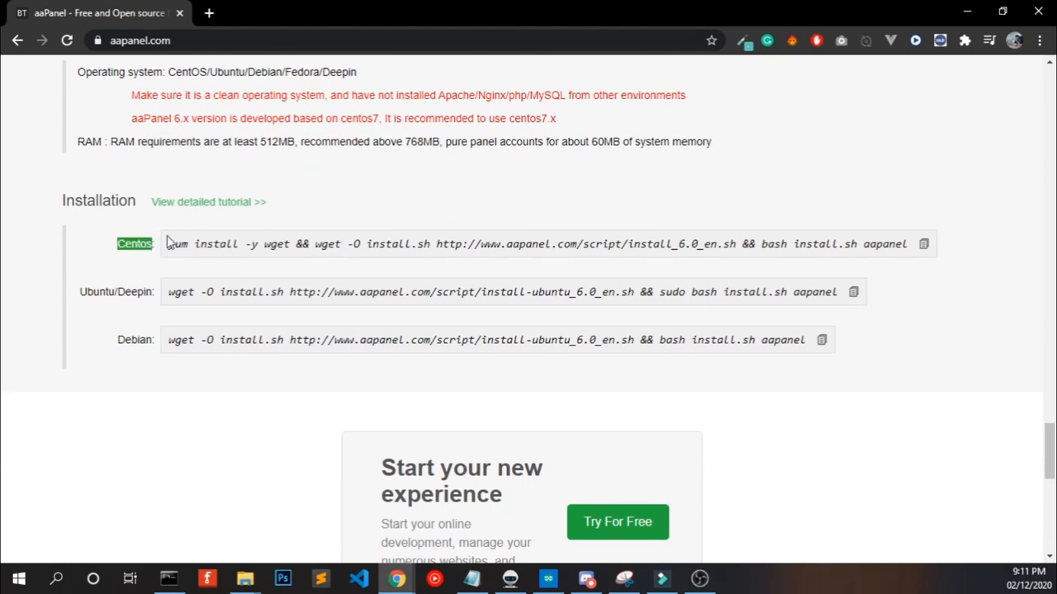
pyautogui.scroll(-3)
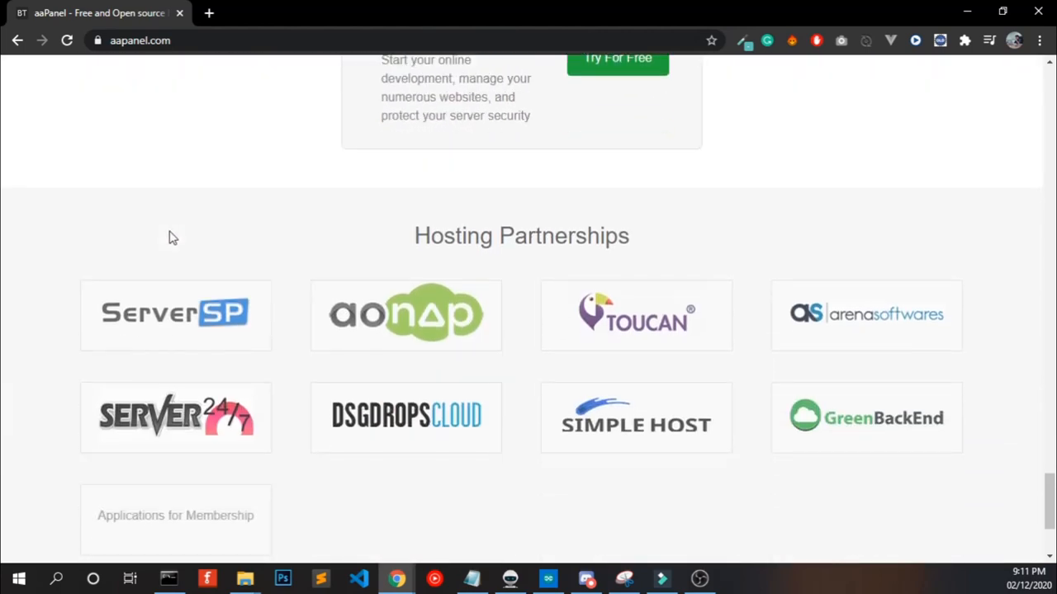
pyautogui.scroll(-3)
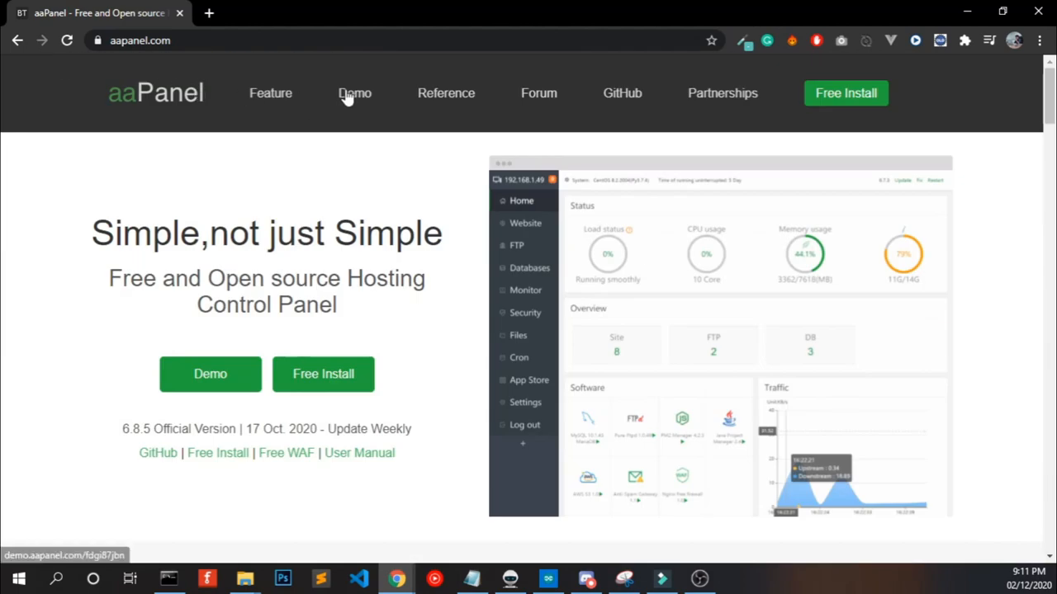
# Step: Log in to the aaPanel live demo and view its Website list and Databases section
pyautogui.click(210, 374)
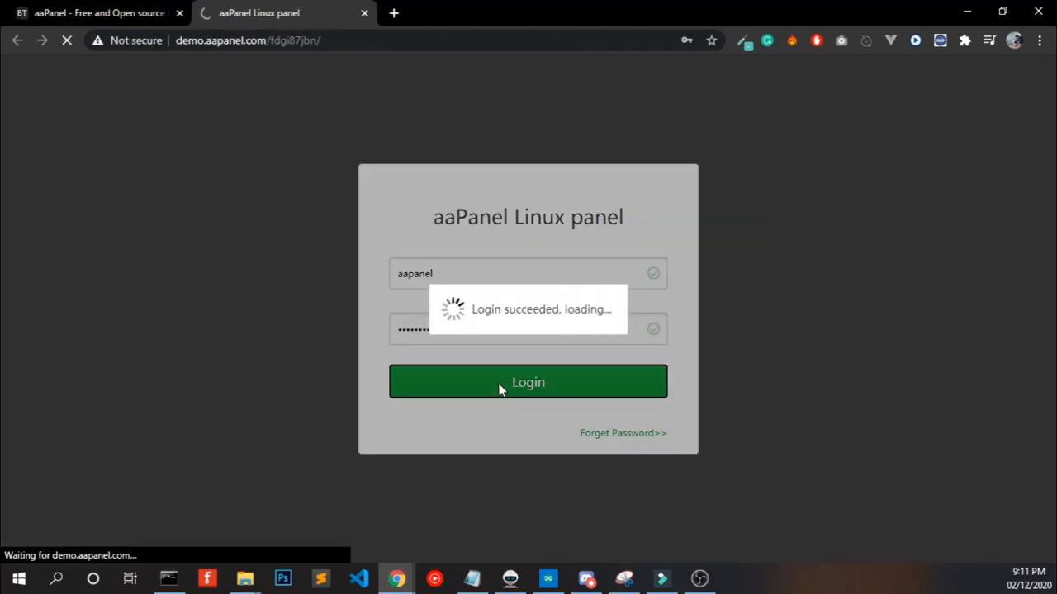
pyautogui.click(528, 382)
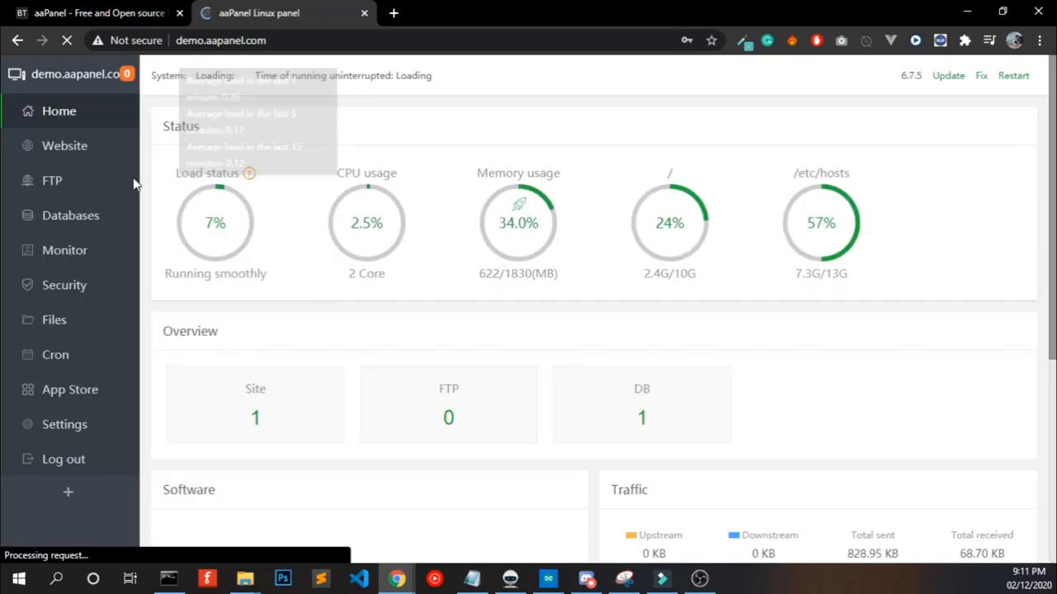
pyautogui.click(64, 145)
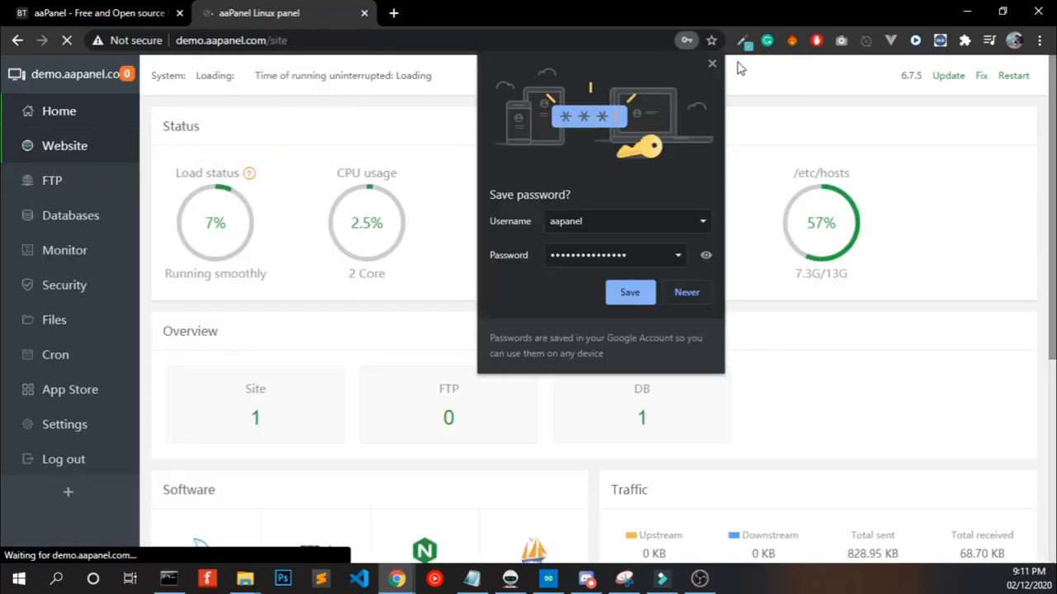
pyautogui.click(687, 292)
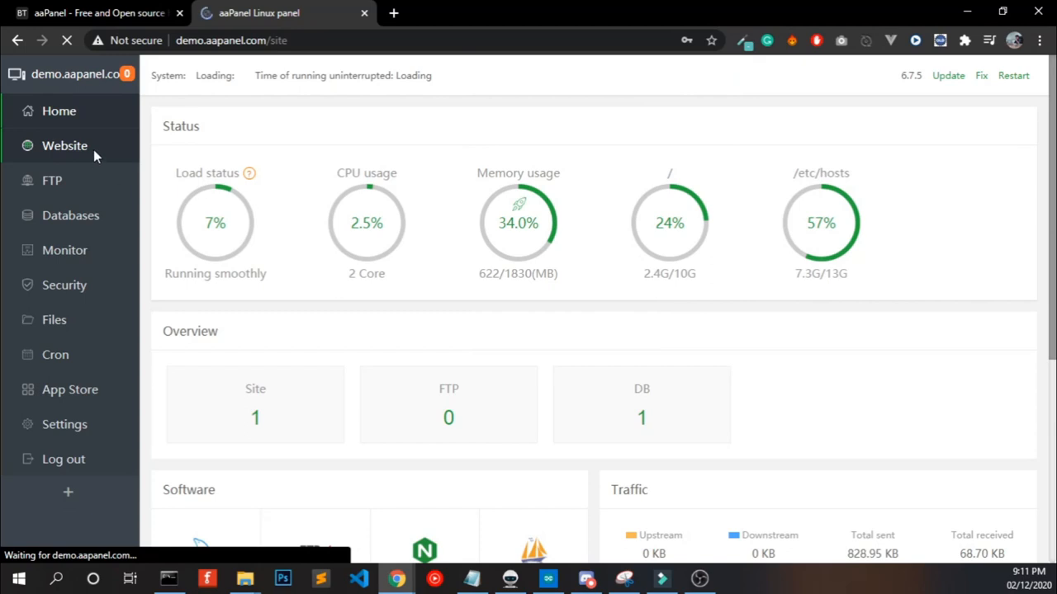
pyautogui.click(65, 145)
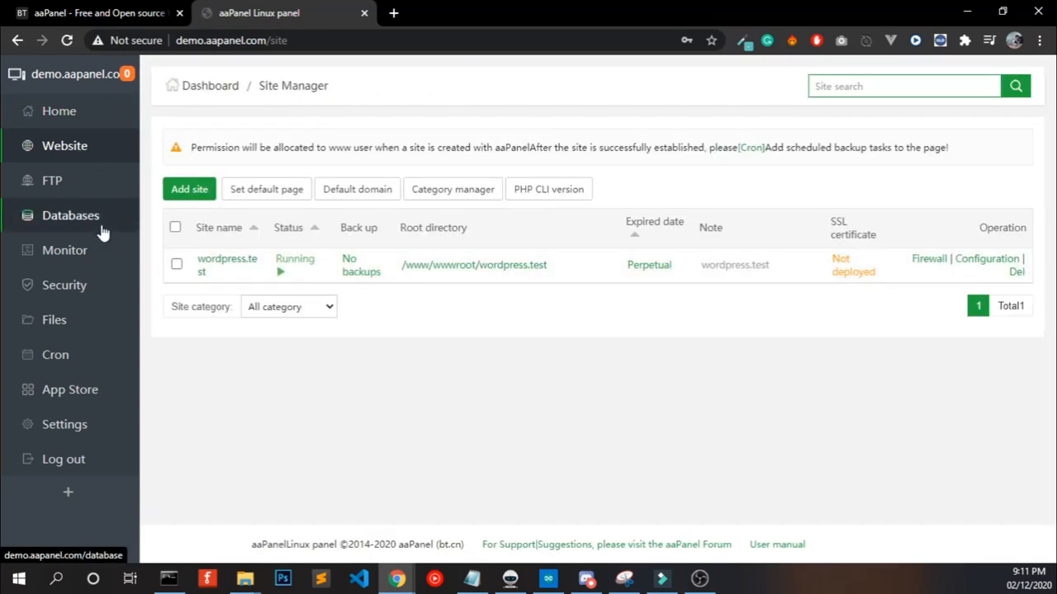
pyautogui.click(51, 180)
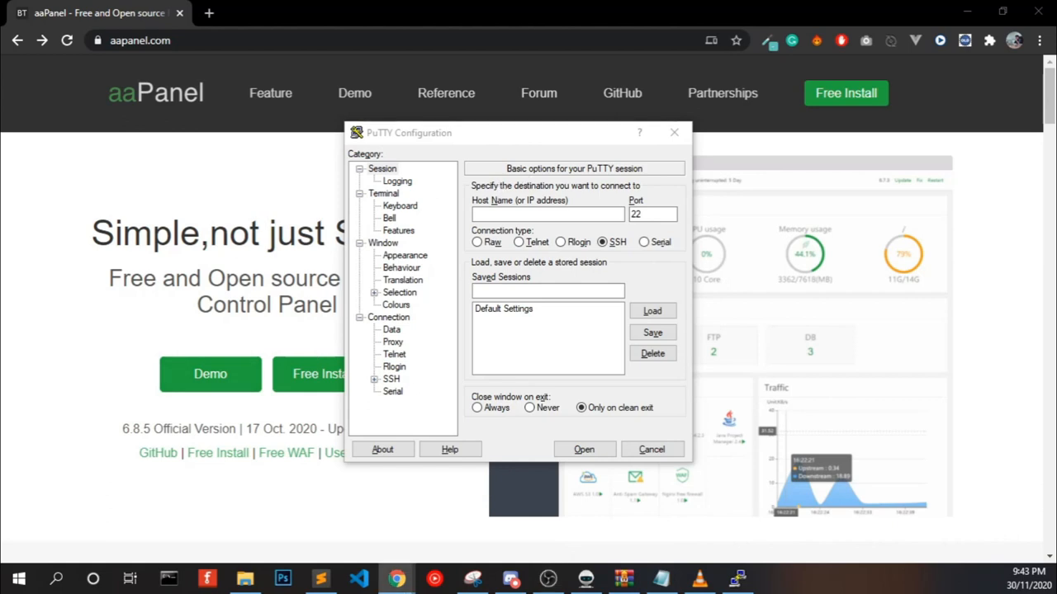
pyautogui.rightClick(548, 215)
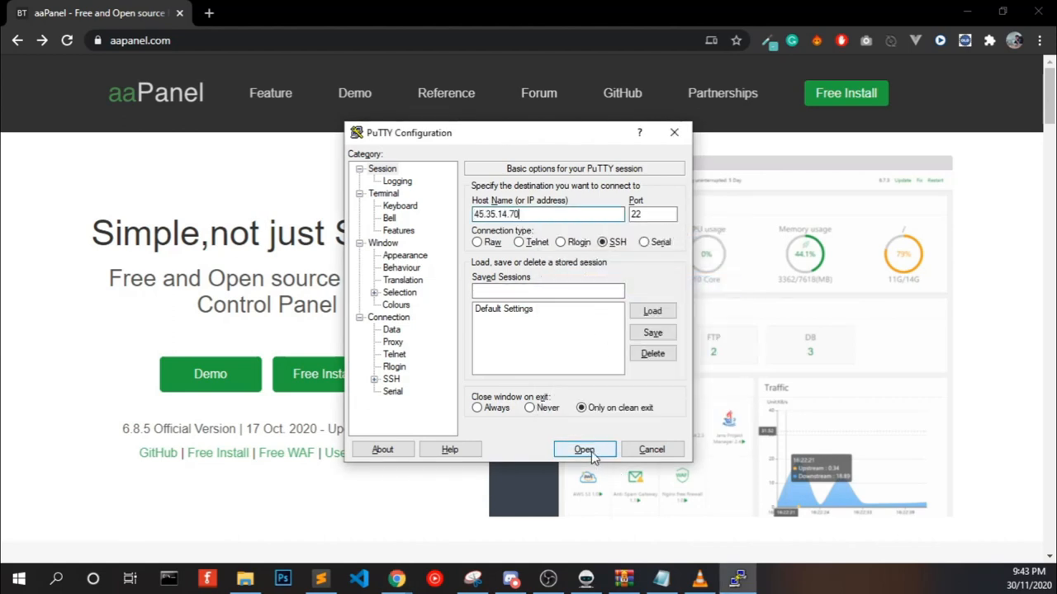
pyautogui.click(585, 449)
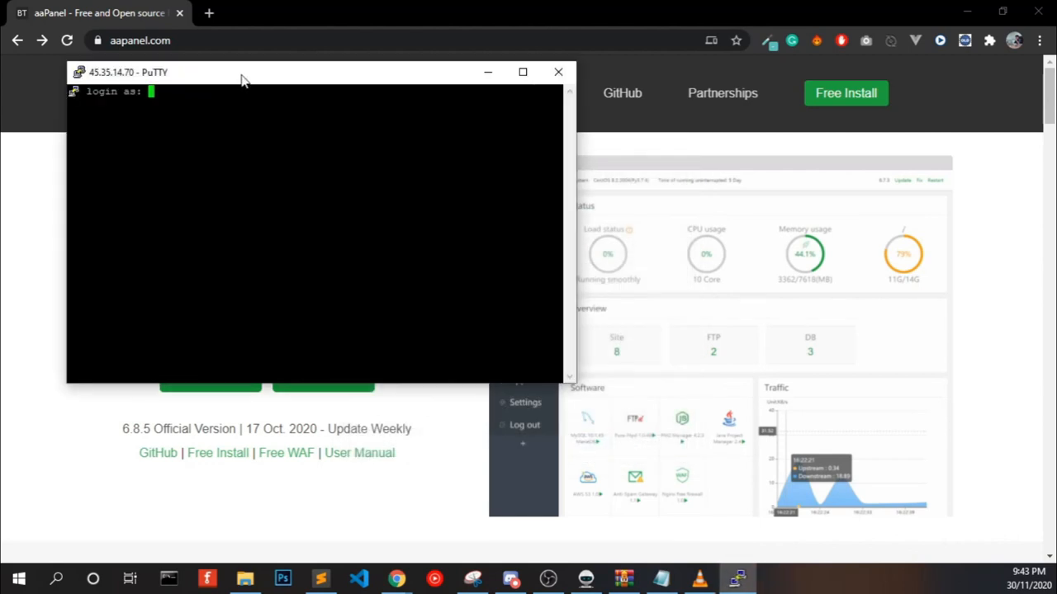
pyautogui.write('root')
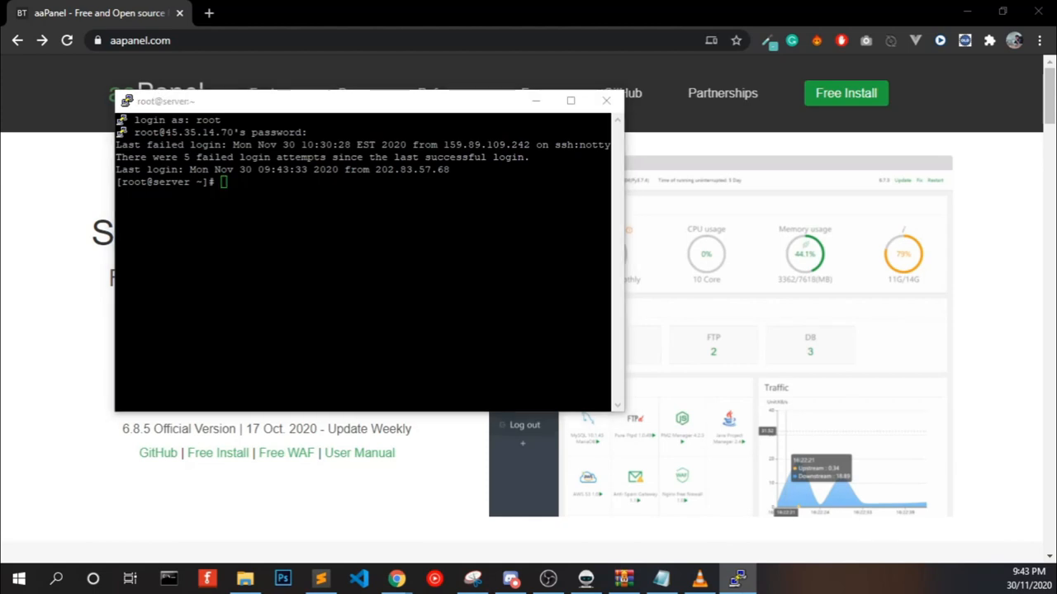
pyautogui.click(659, 578)
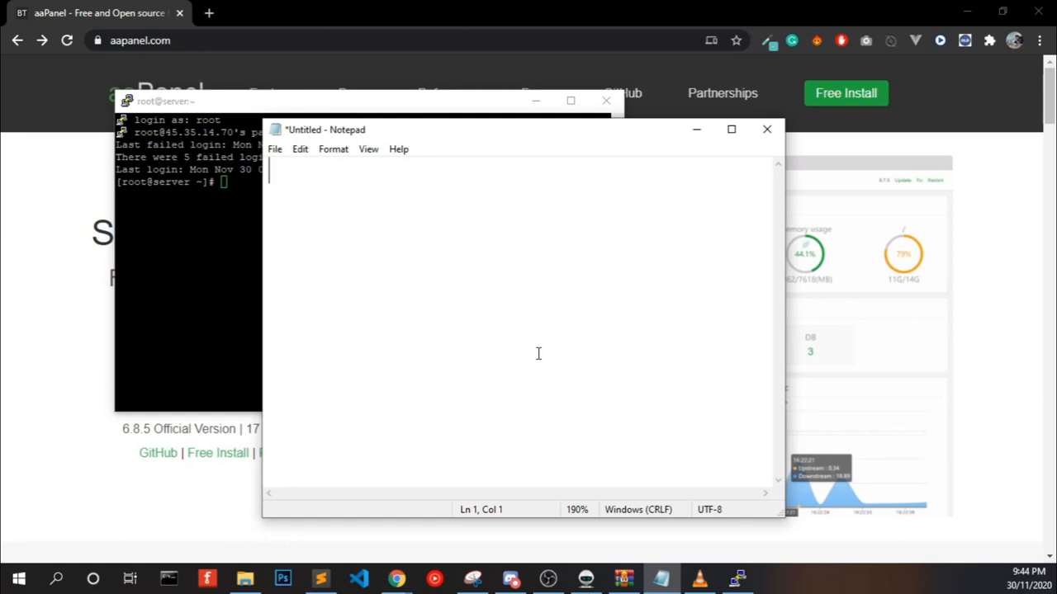
pyautogui.write('ssh')
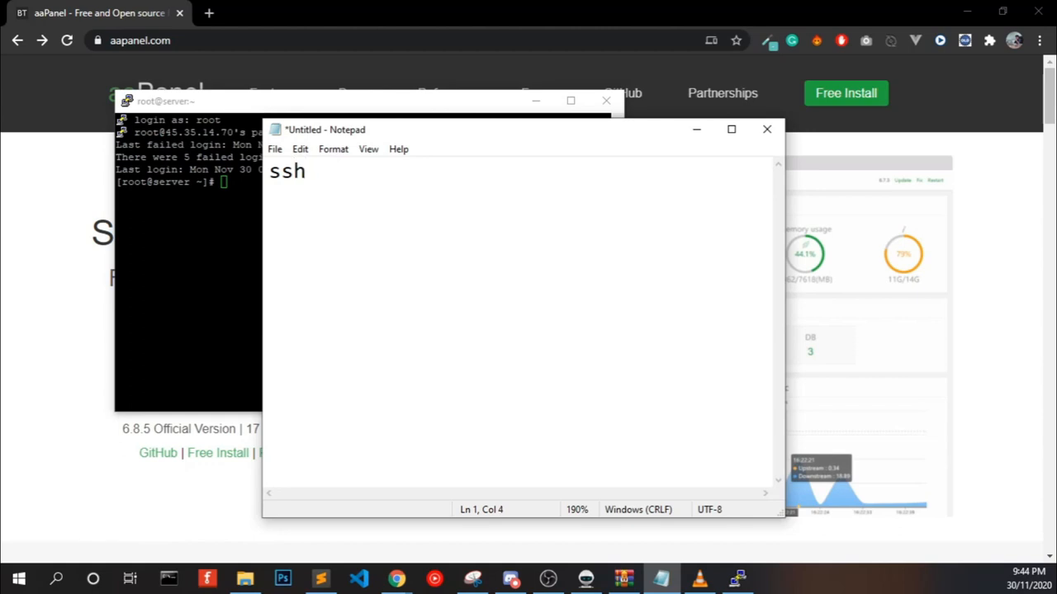
pyautogui.write('root')
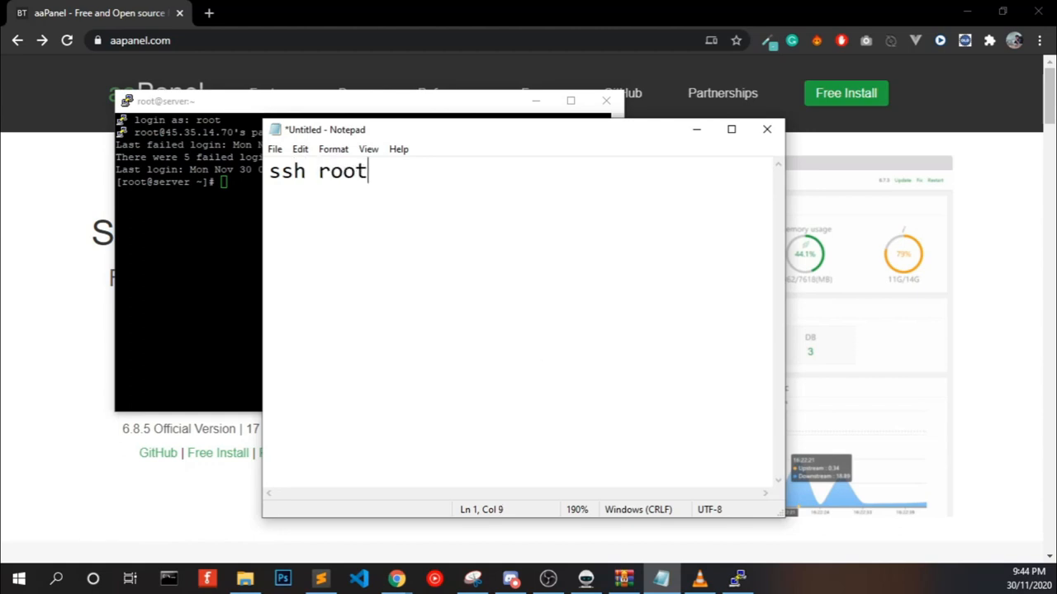
pyautogui.write('@')
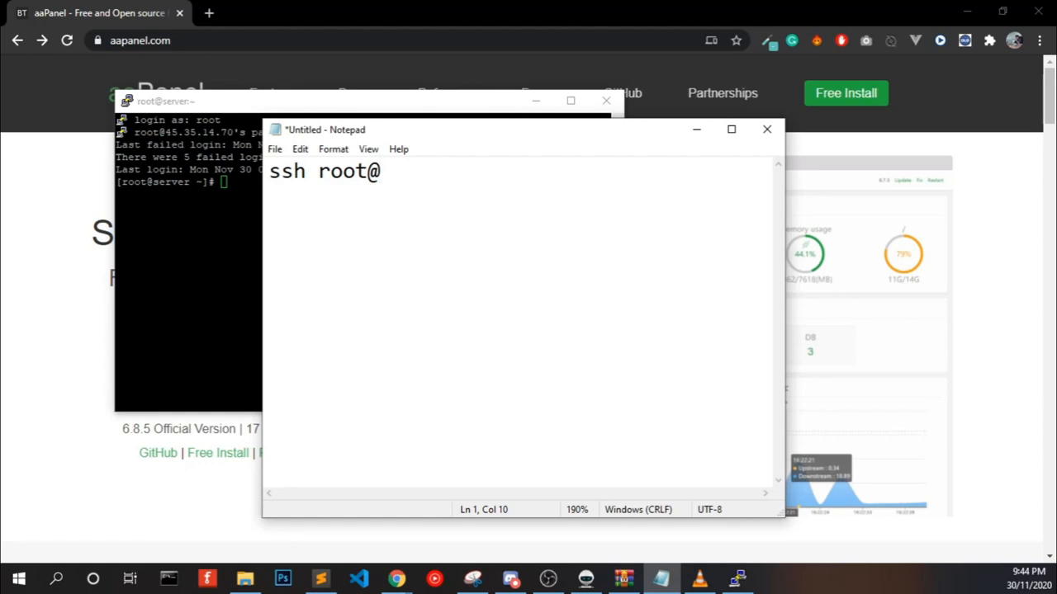
pyautogui.write('192.14')
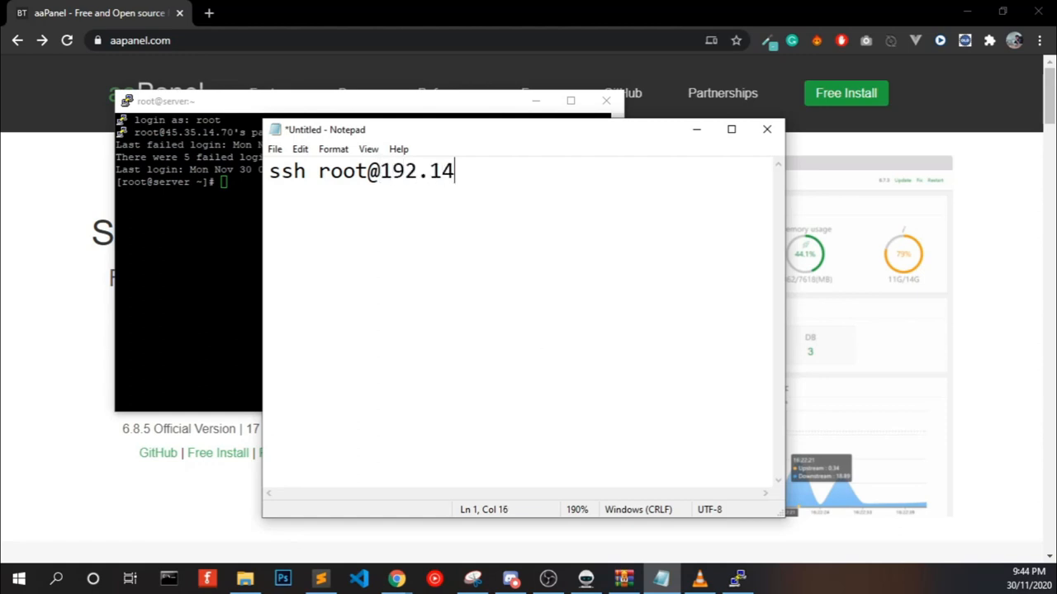
pyautogui.write('4.11.1')
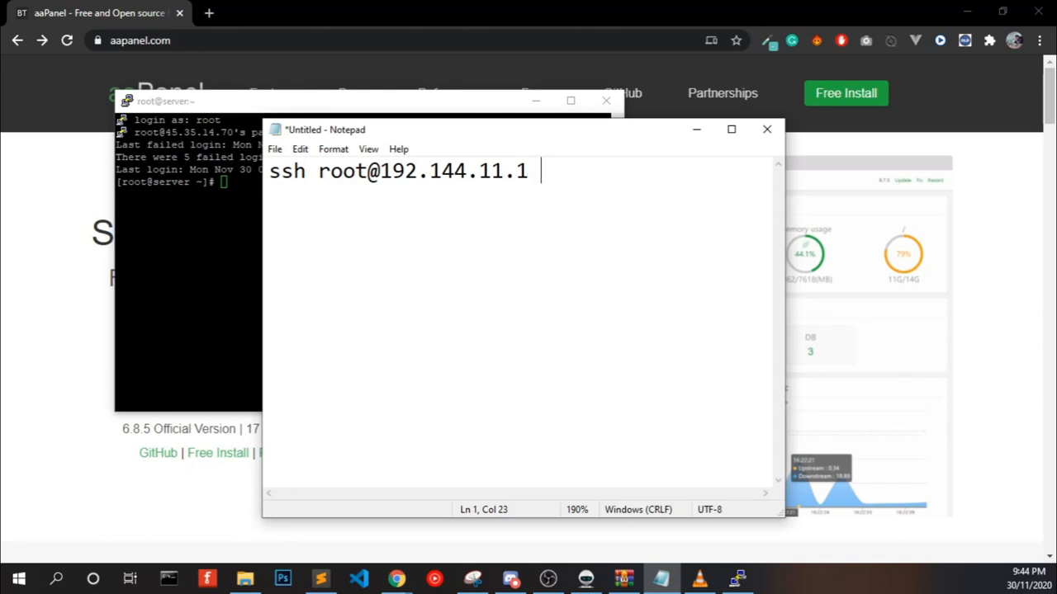
pyautogui.moveTo(380, 170); pyautogui.dragTo(512, 170)
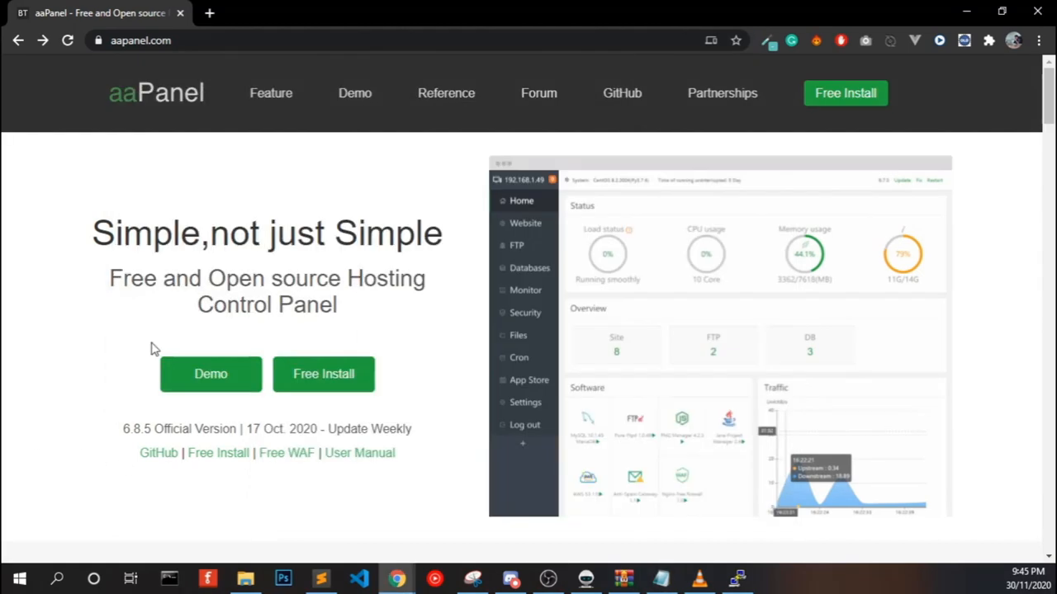
pyautogui.moveTo(325, 378)
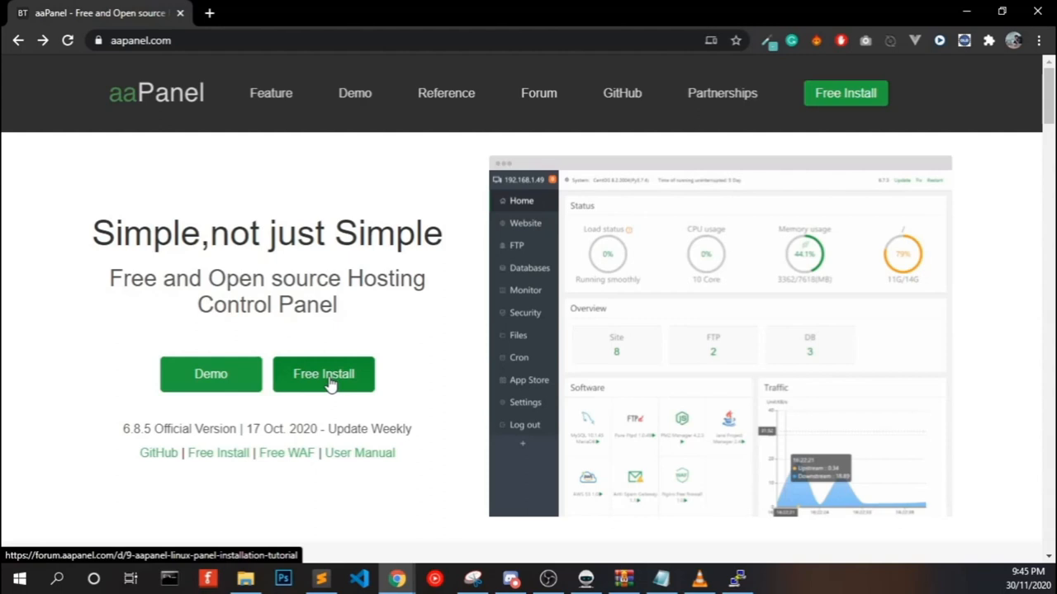
# Step: From Free Install, reach the Linux install tutorial and copy the CentOS install command
pyautogui.click(324, 373)
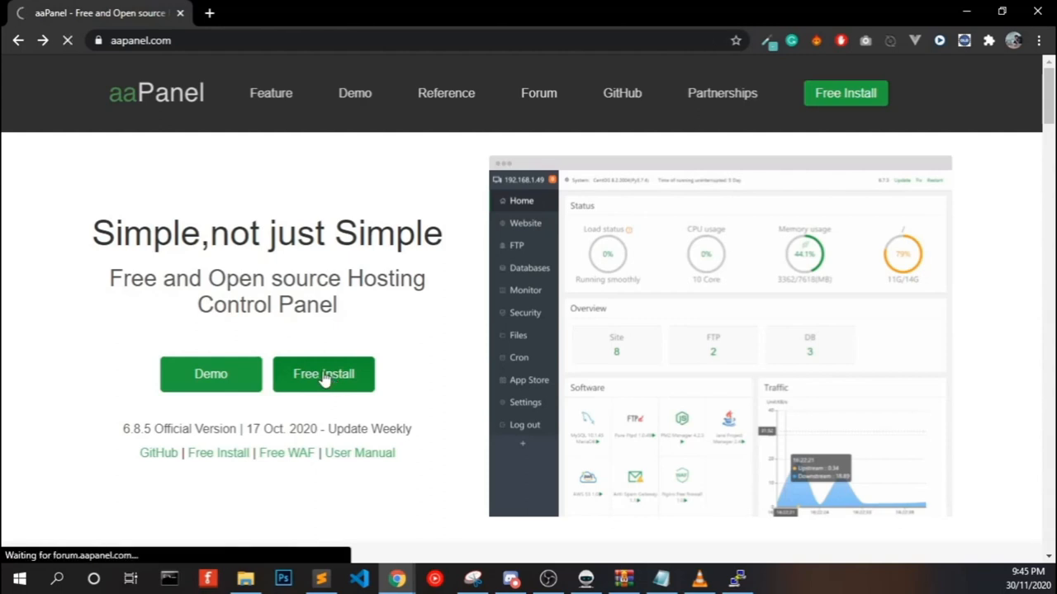
pyautogui.click(323, 374)
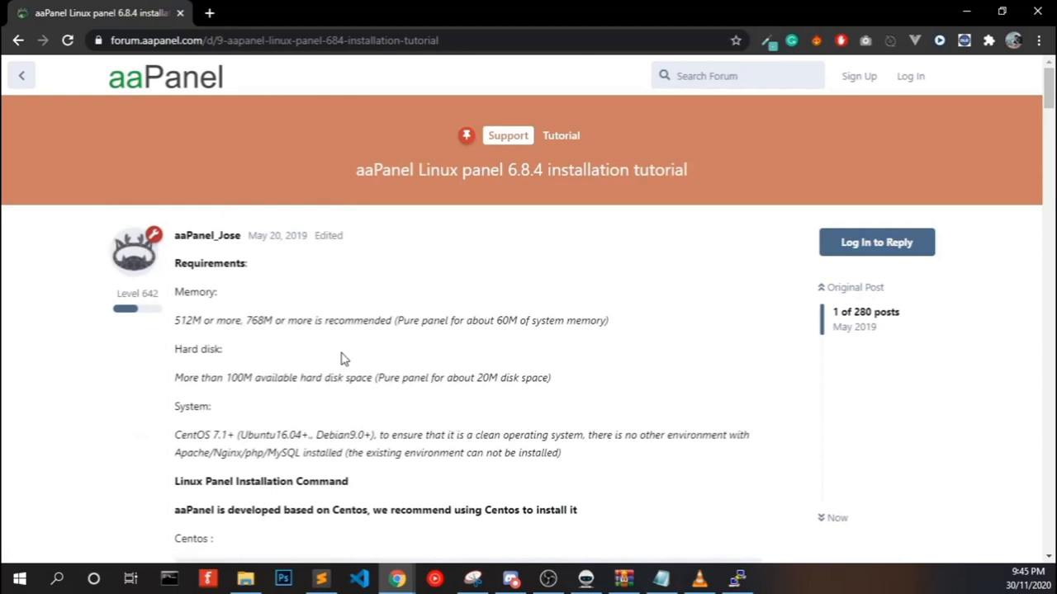
pyautogui.scroll(-3)
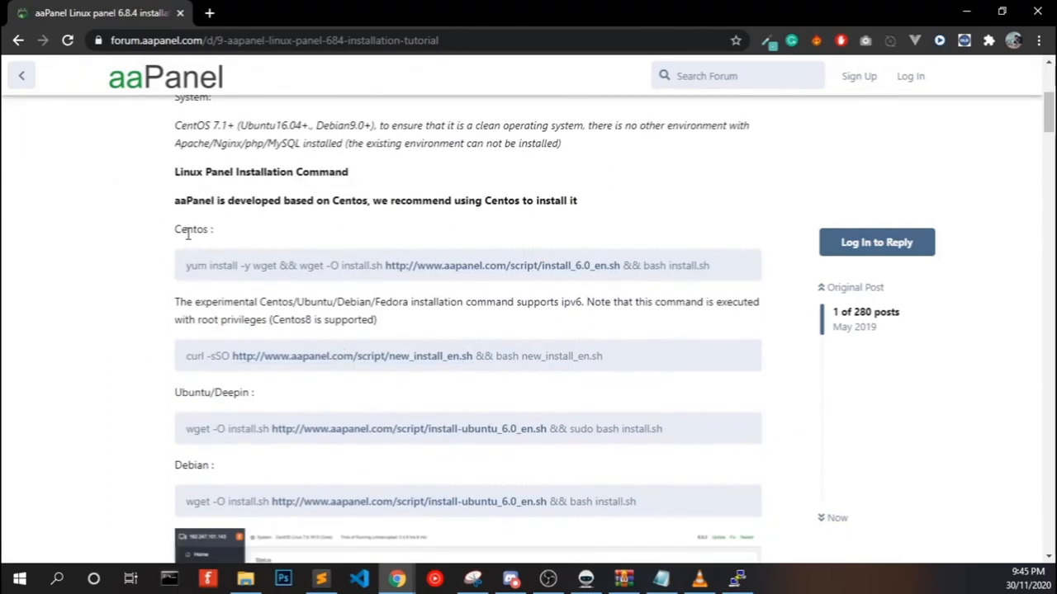
pyautogui.moveTo(189, 277)
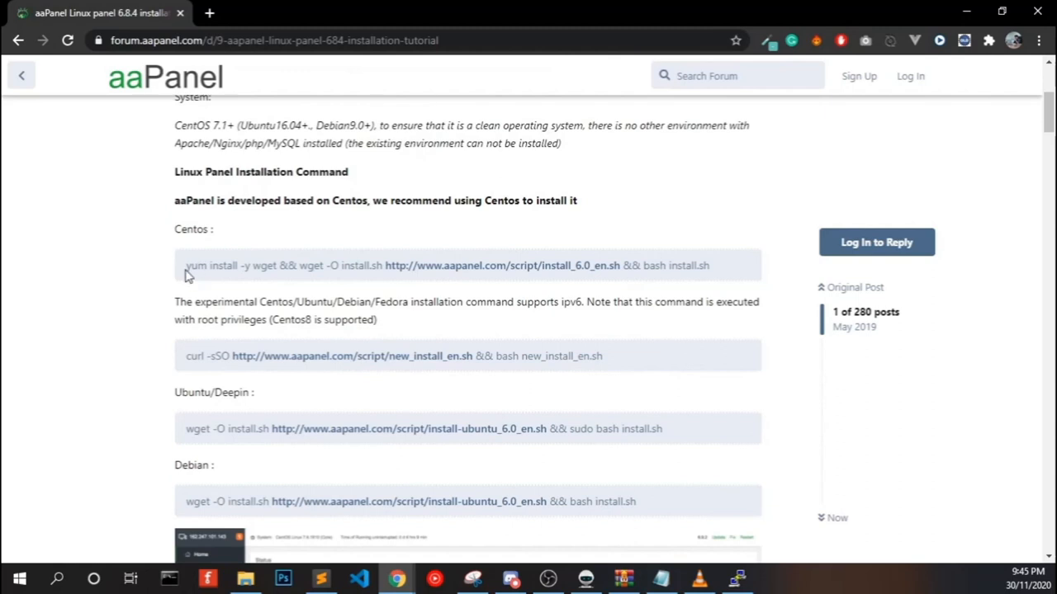
pyautogui.moveTo(202, 350)
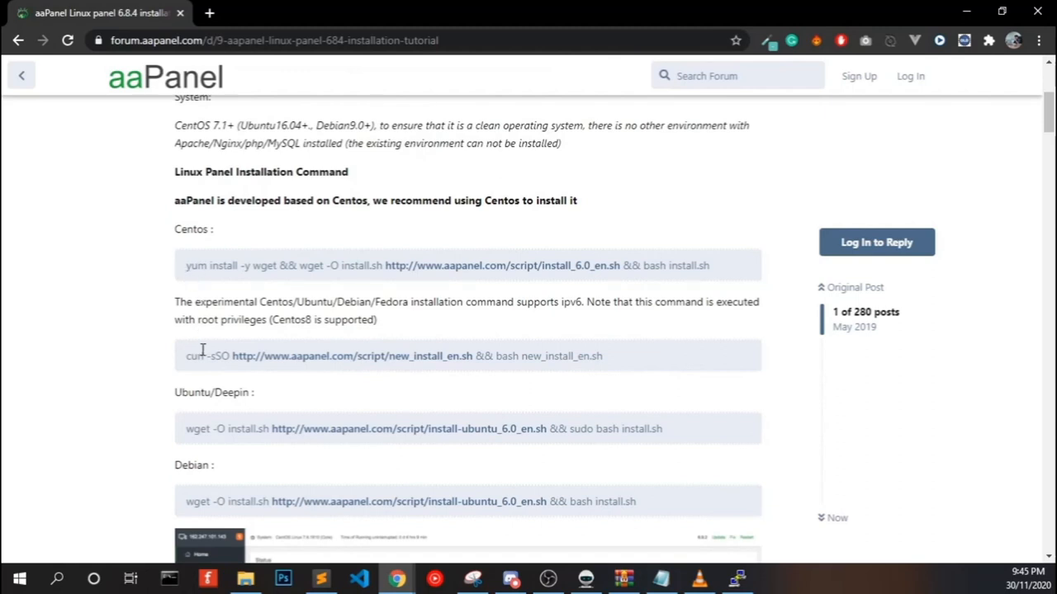
pyautogui.moveTo(360, 372)
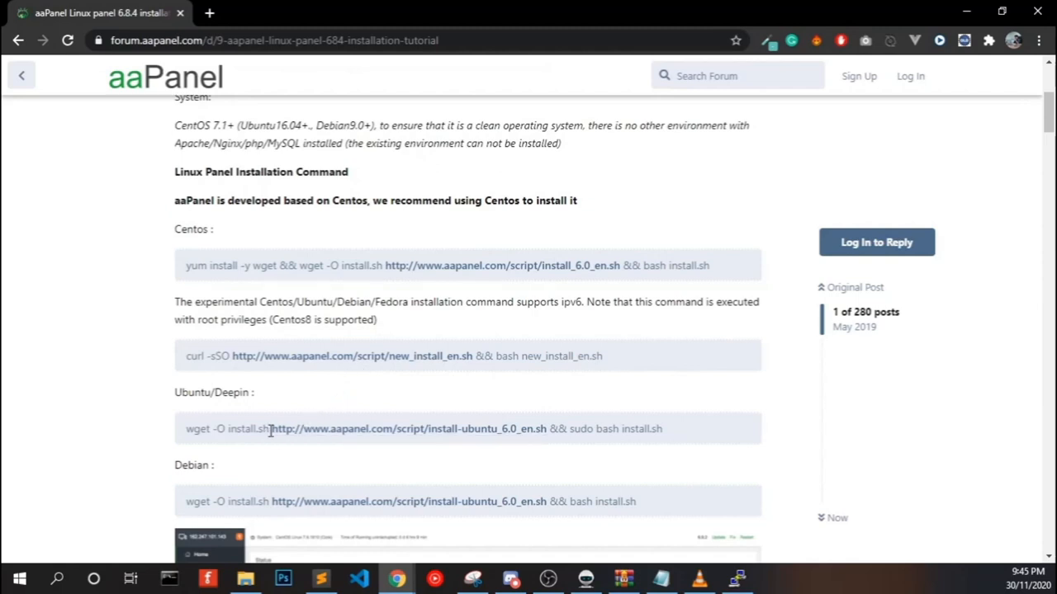
pyautogui.moveTo(340, 364)
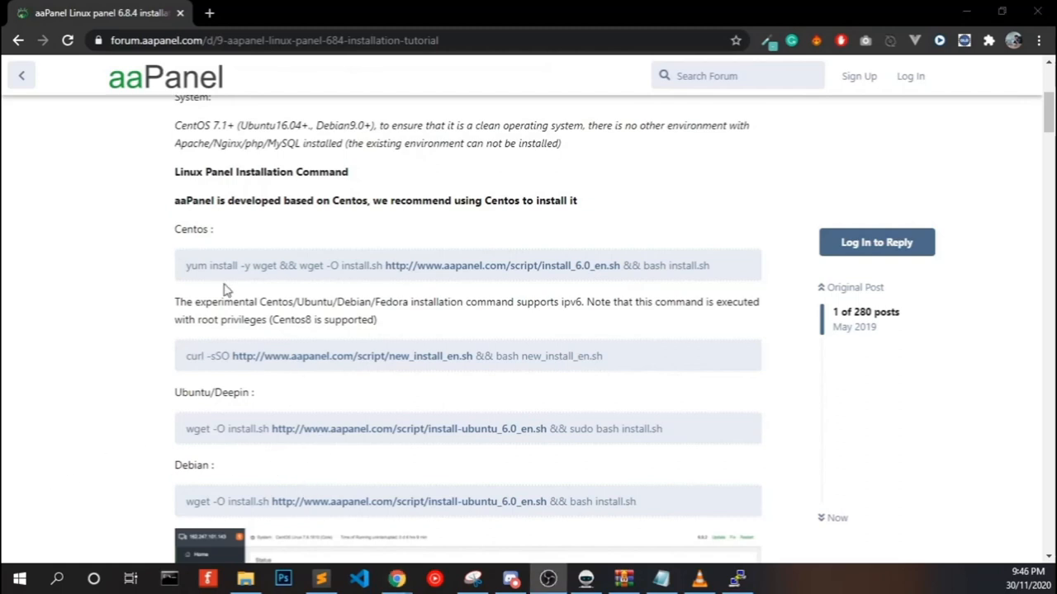
pyautogui.moveTo(185, 265); pyautogui.dragTo(708, 264)
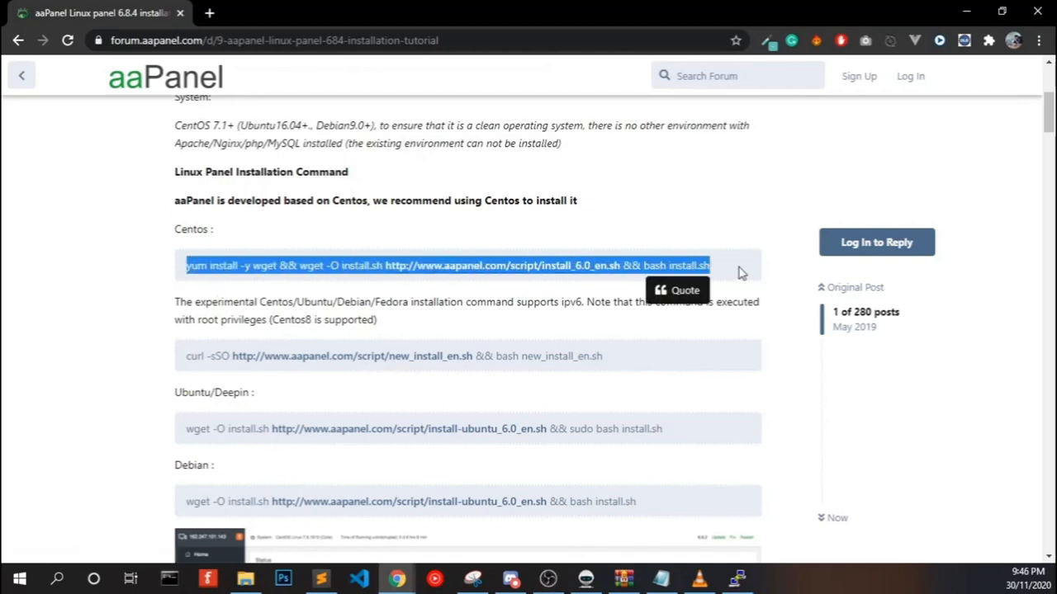
pyautogui.rightClick(611, 264)
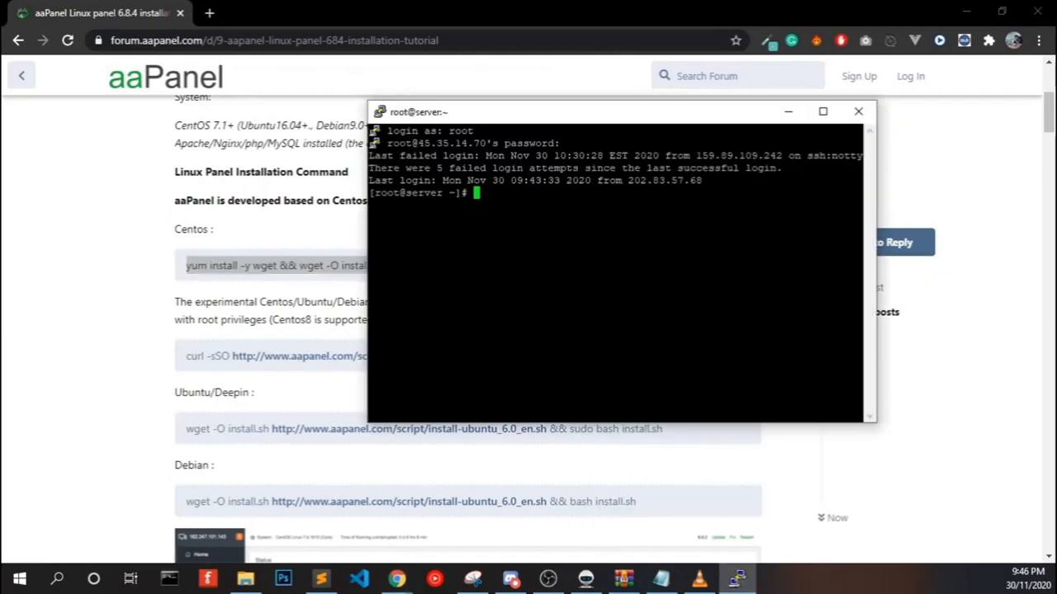
# Step: Run the yum/wget install.sh command in the root session to install aaPanel
pyautogui.write('yum install -y wget && wget -O install.sh http://www.aapanel.com/script/install_6.0_en.sh && bash install.sh')
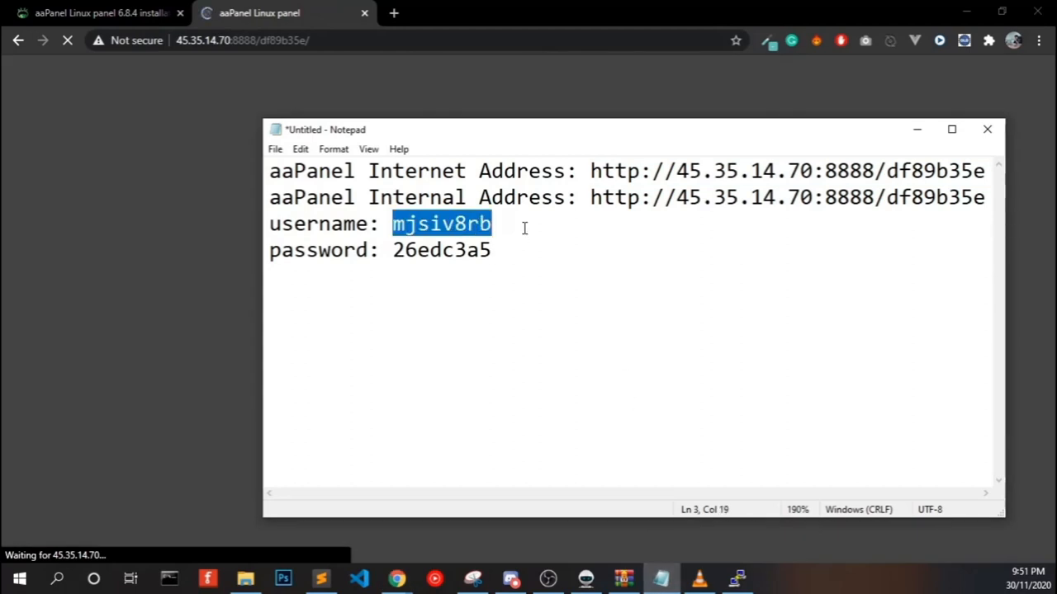
pyautogui.moveTo(532, 228)
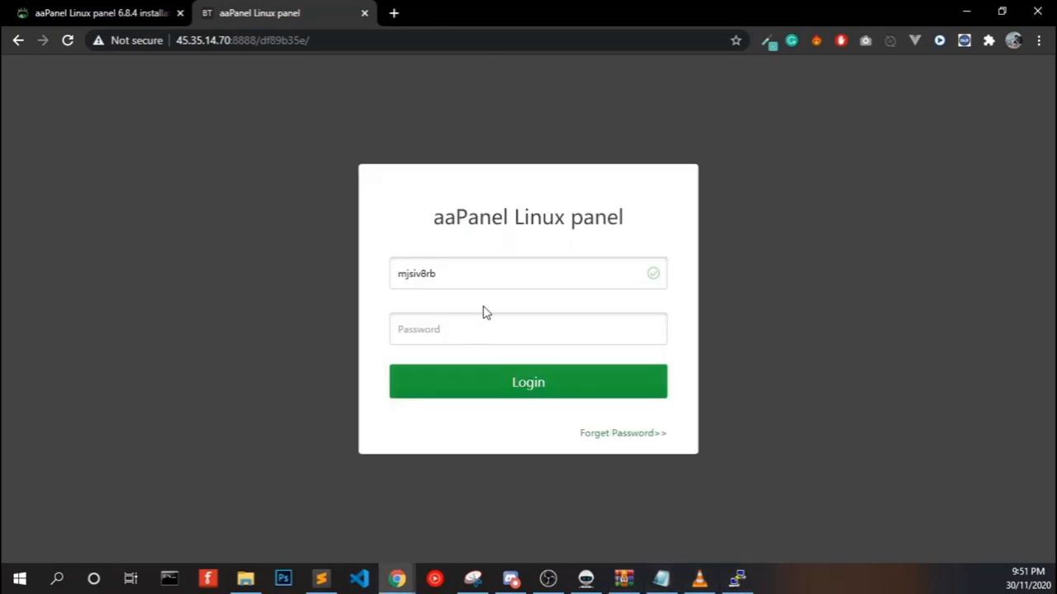
# Step: Enter the noted password and log in to the new aaPanel Linux panel
pyautogui.click(528, 383)
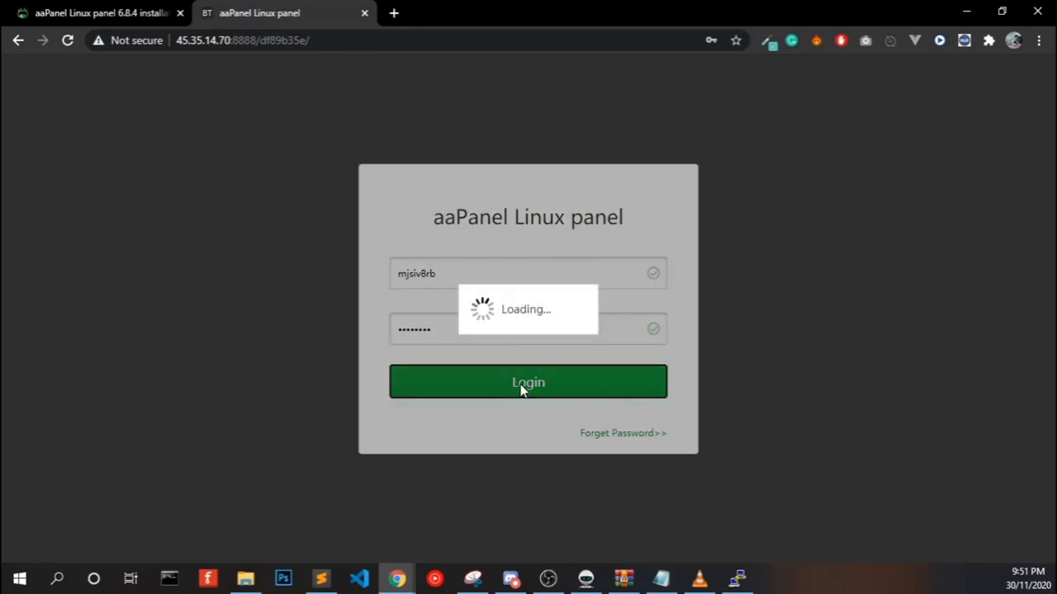
pyautogui.click(529, 381)
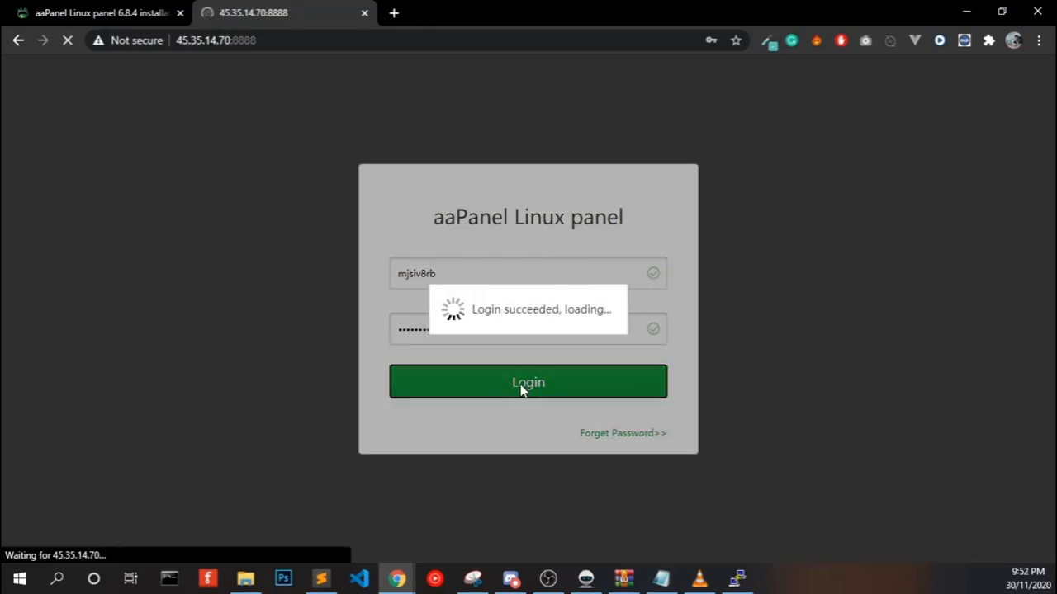
pyautogui.click(529, 382)
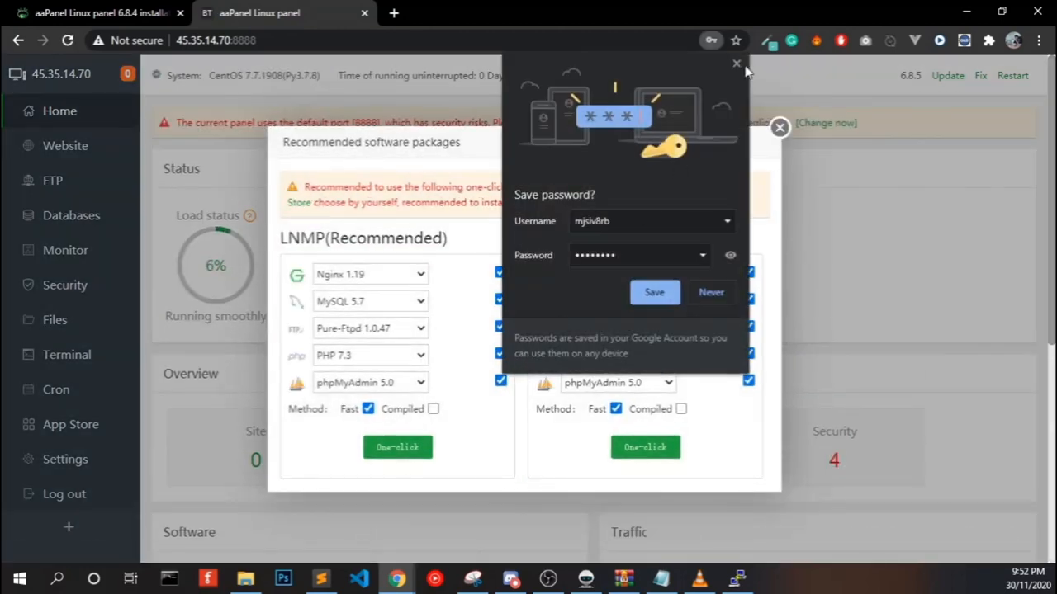
# Step: Decline Chrome's save-password prompt and start the LNMP (Recommended) one-click install
pyautogui.click(710, 292)
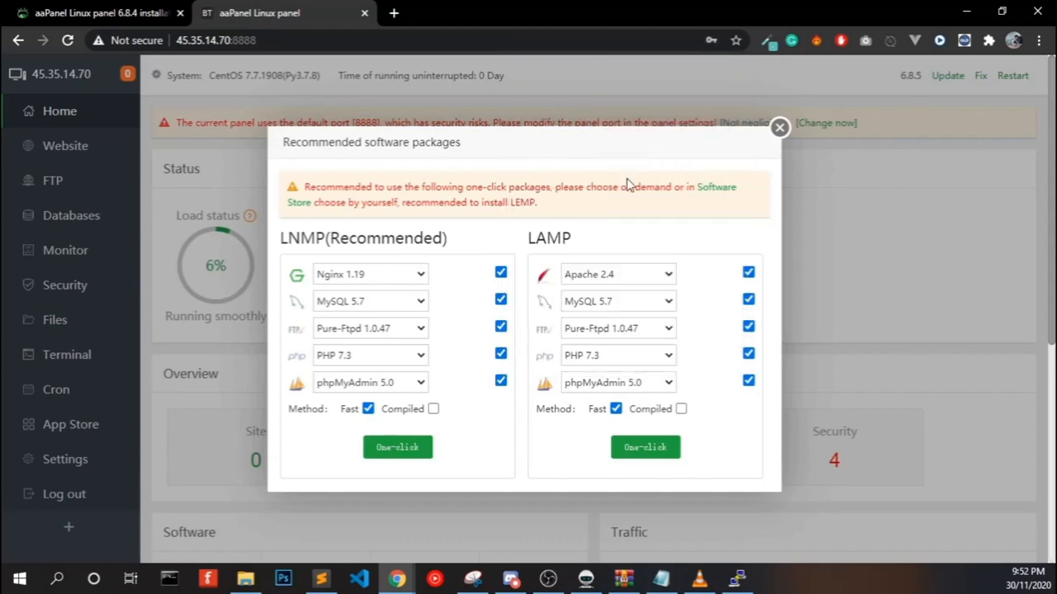
pyautogui.moveTo(421, 172)
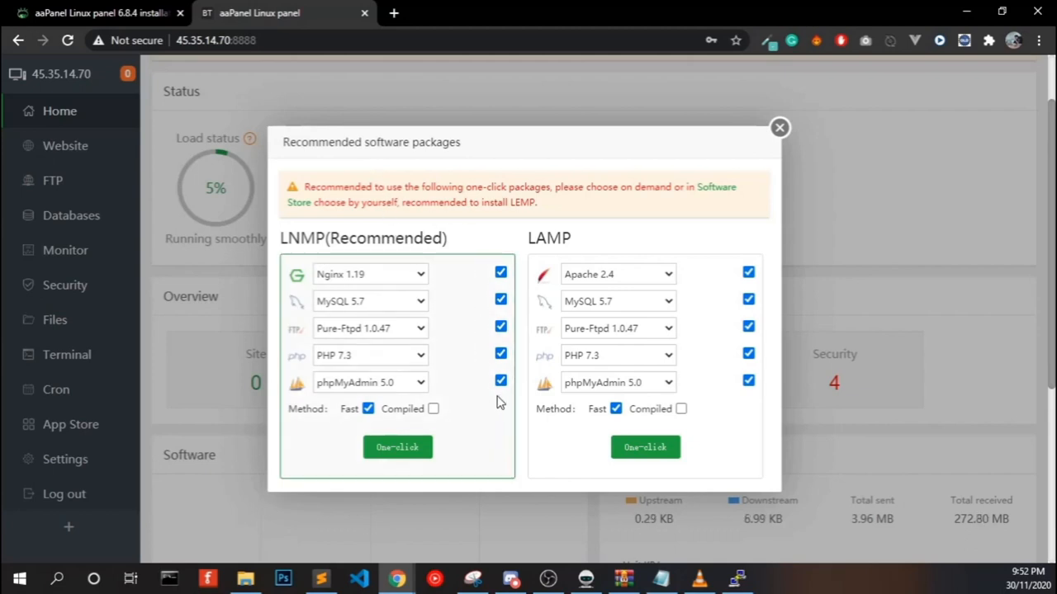
pyautogui.moveTo(476, 436)
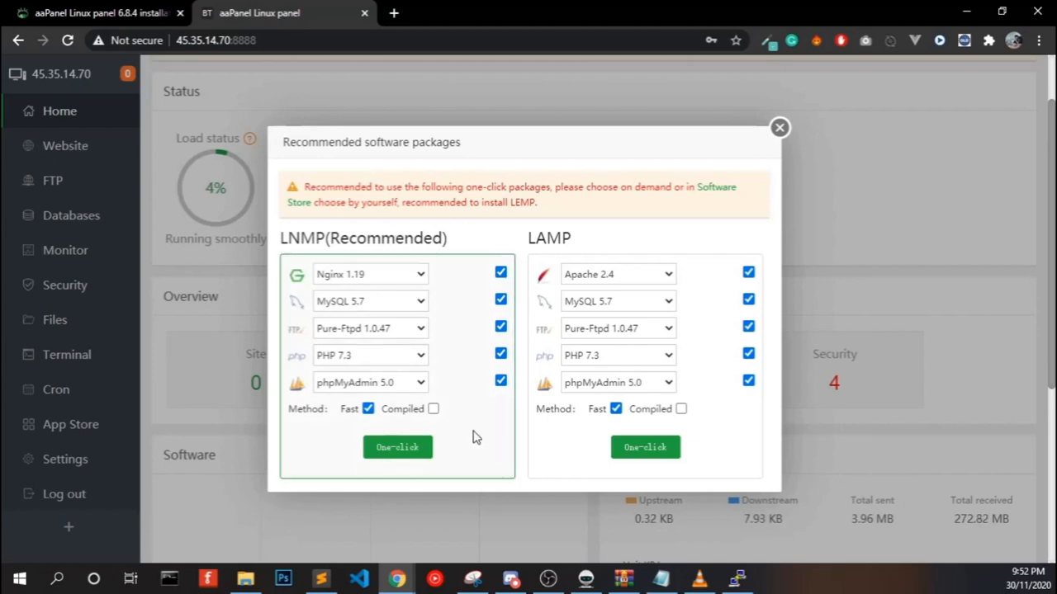
pyautogui.moveTo(360, 305)
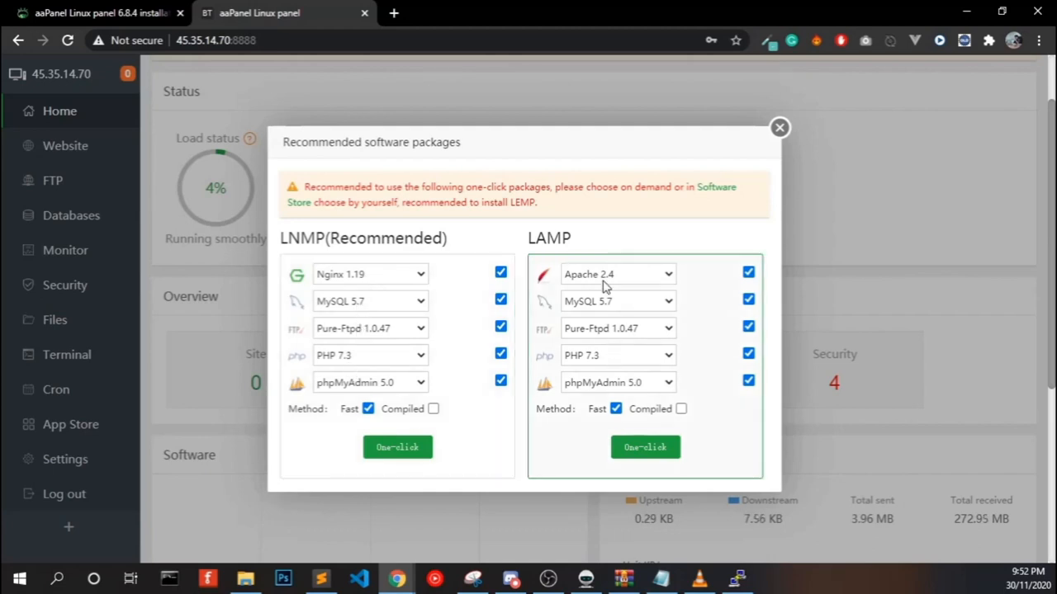
pyautogui.moveTo(589, 314)
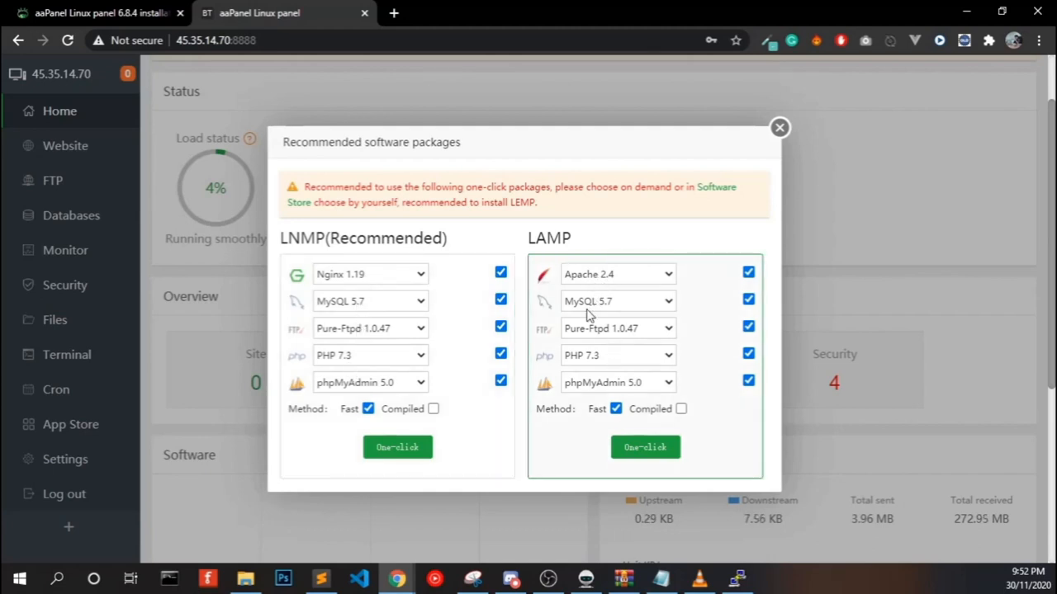
pyautogui.moveTo(419, 353)
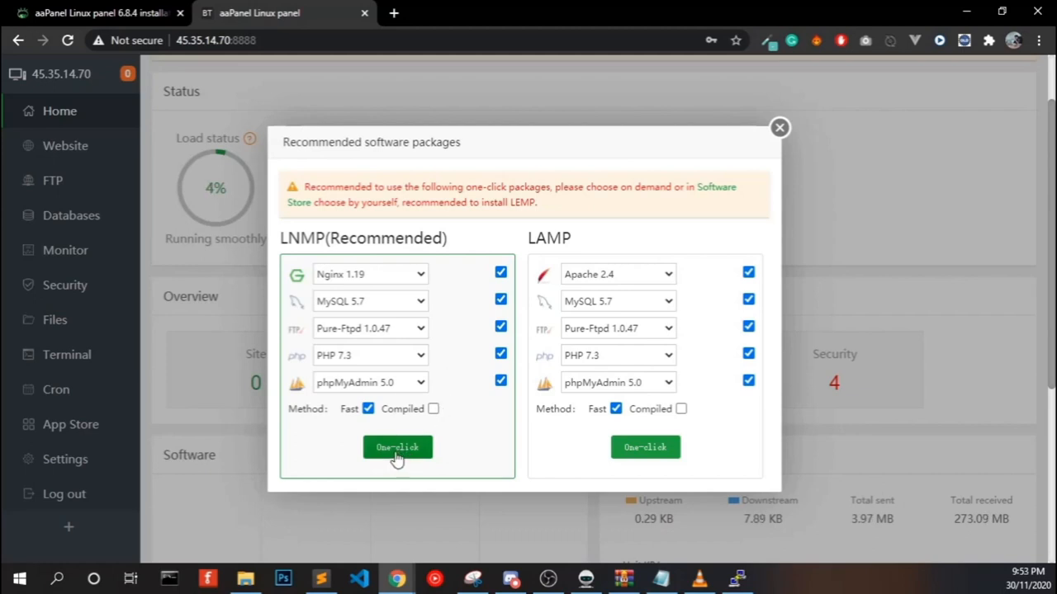
pyautogui.click(397, 447)
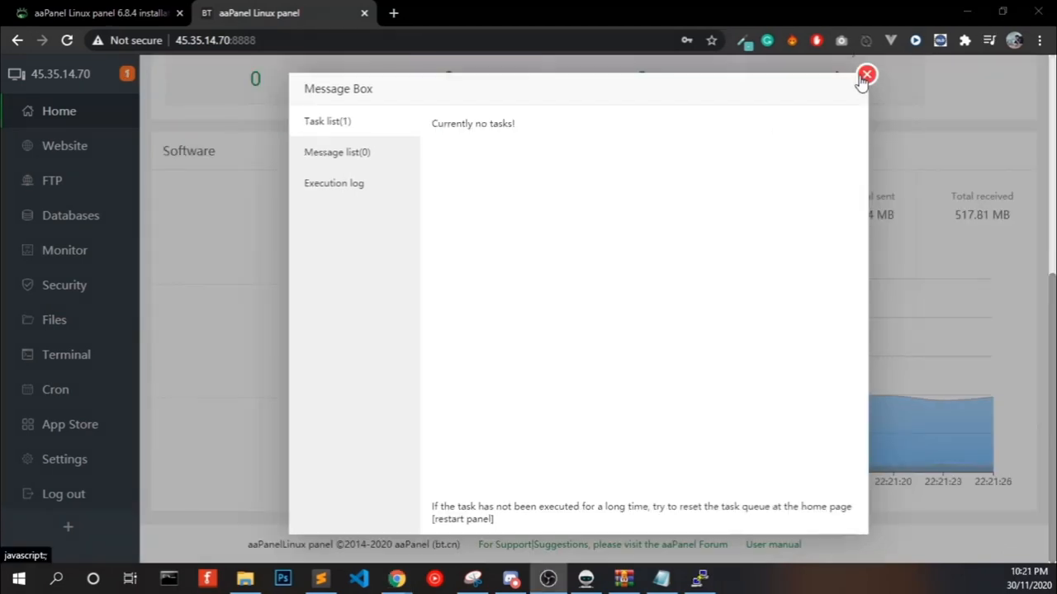
# Step: Close the task Message Box to show the Home dashboard
pyautogui.click(868, 73)
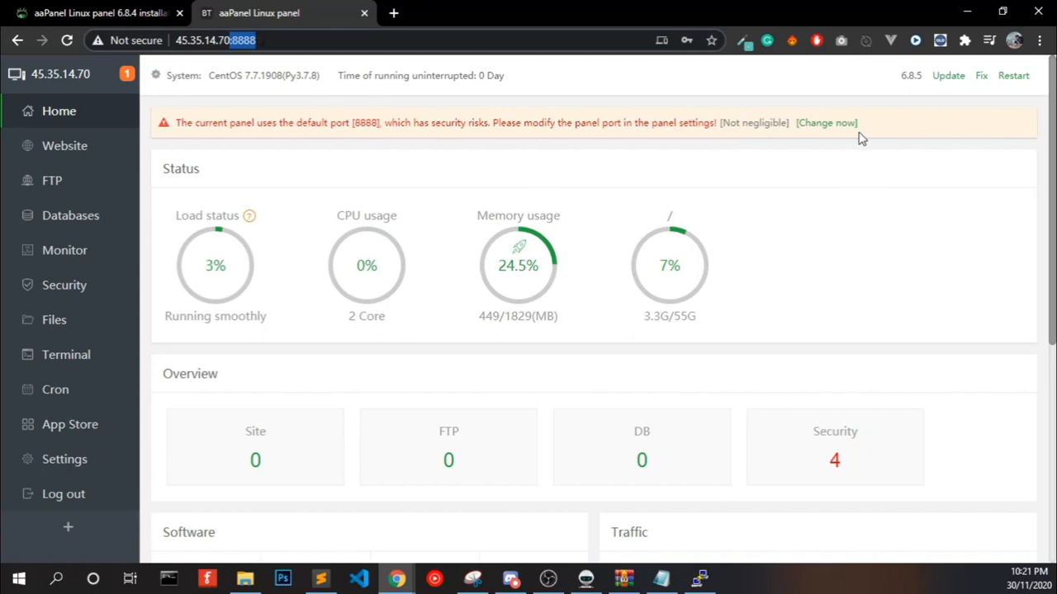
pyautogui.moveTo(839, 131)
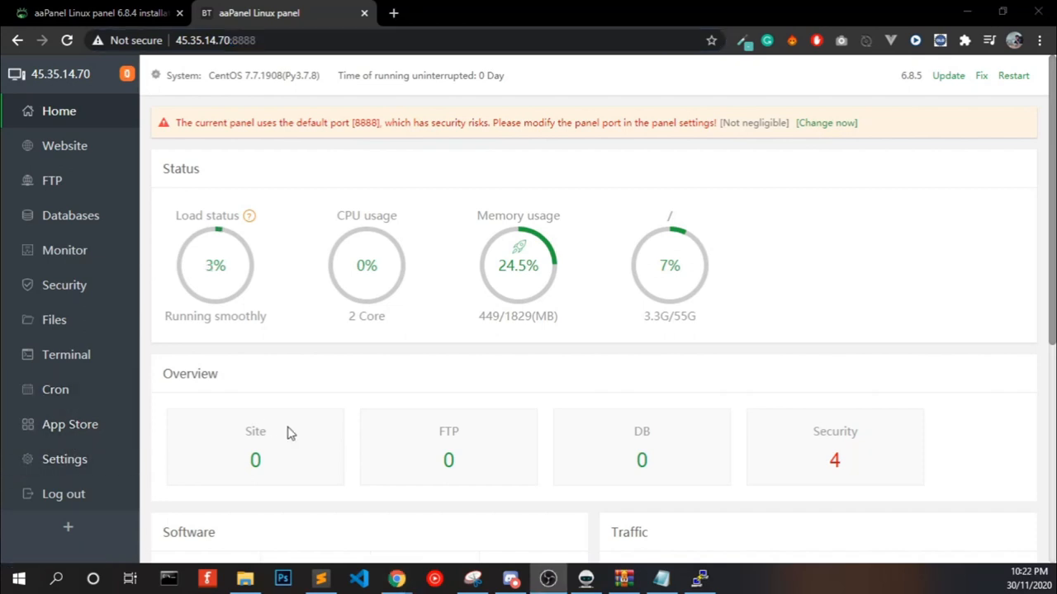
pyautogui.moveTo(66, 433)
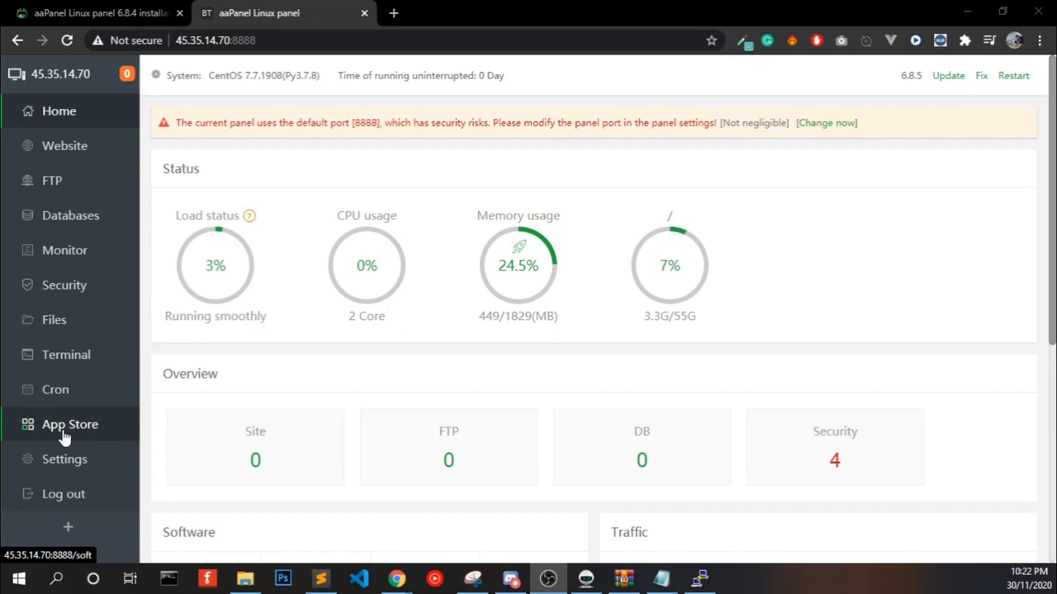
pyautogui.moveTo(74, 433)
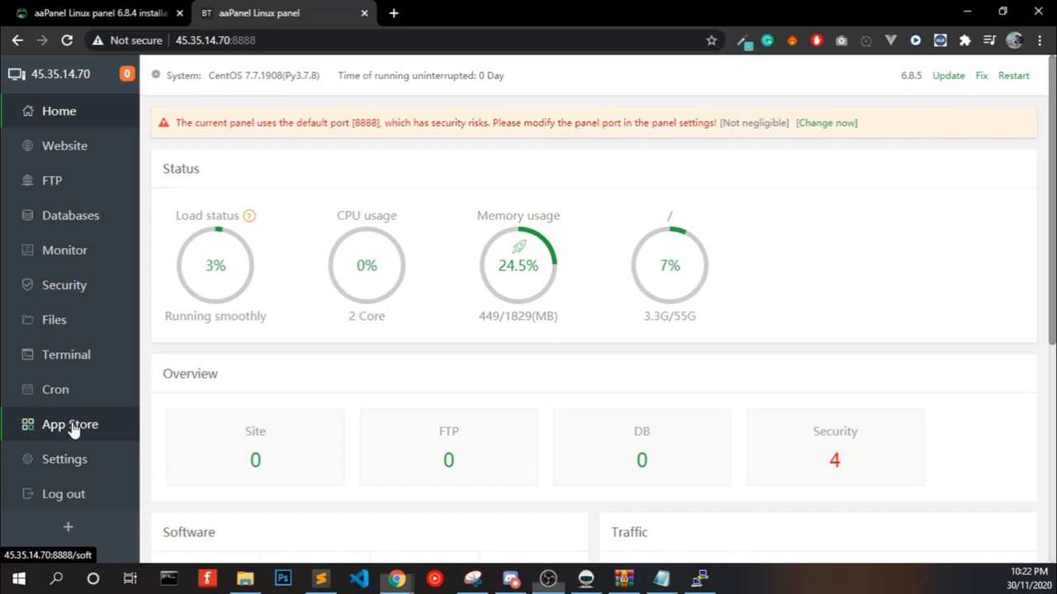
# Step: Install PHP-7.4 from the App Store and return to the Home dashboard
pyautogui.click(69, 424)
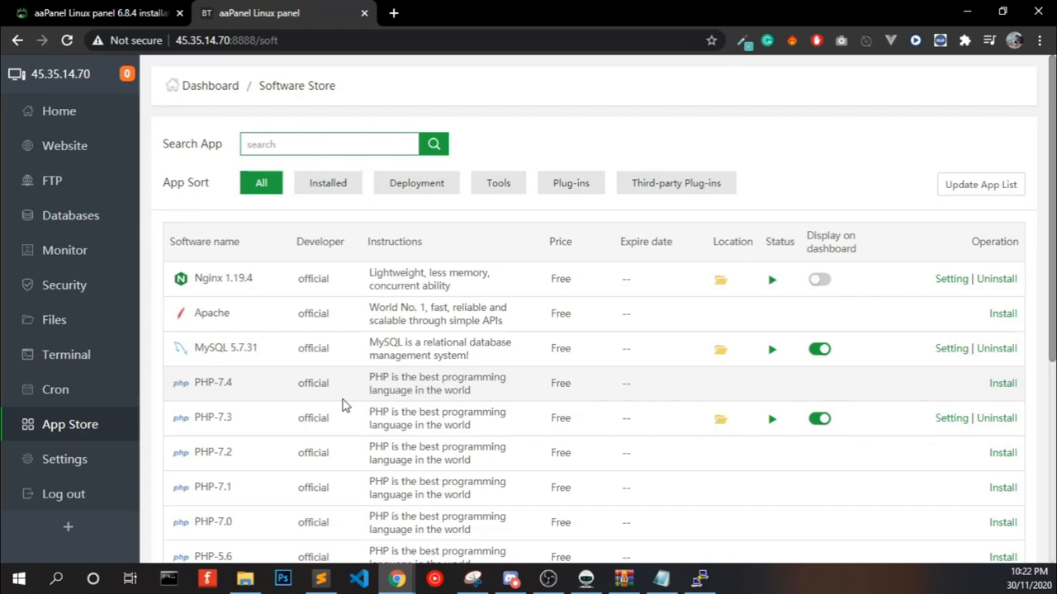
pyautogui.moveTo(330, 446)
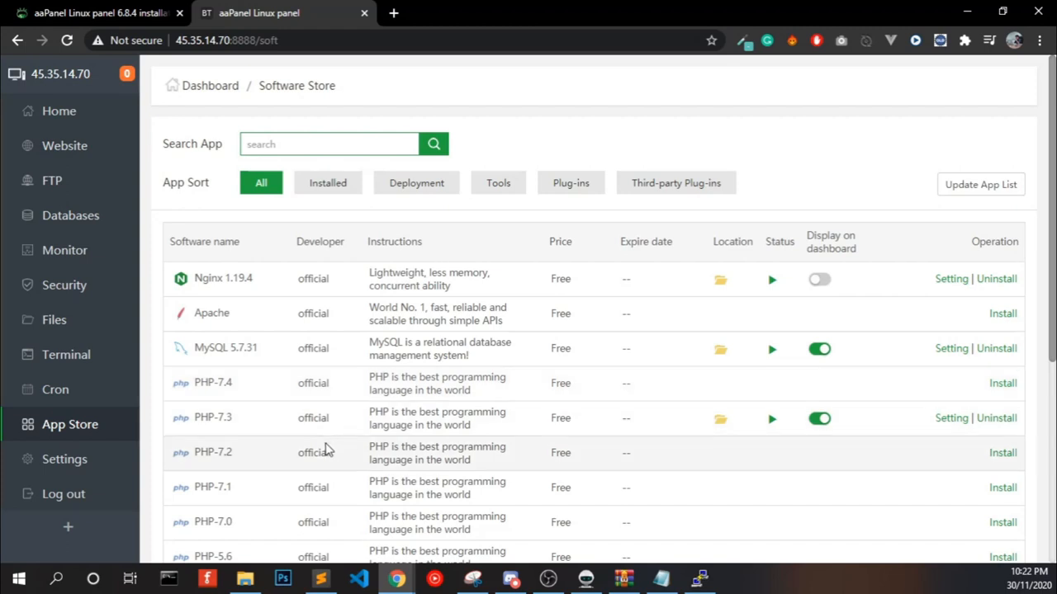
pyautogui.moveTo(1006, 383)
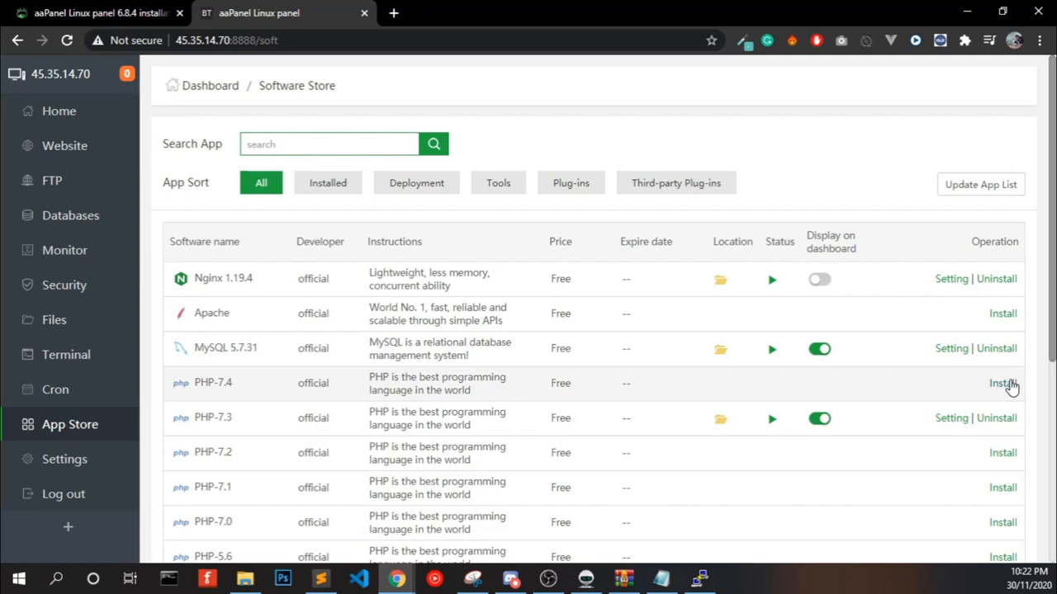
pyautogui.click(998, 383)
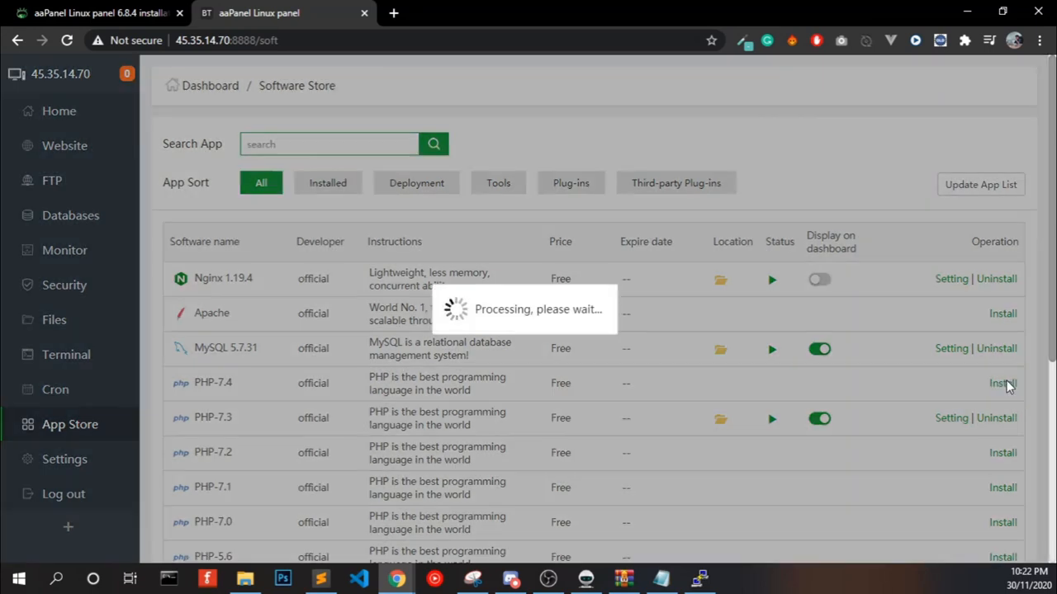
pyautogui.click(1004, 383)
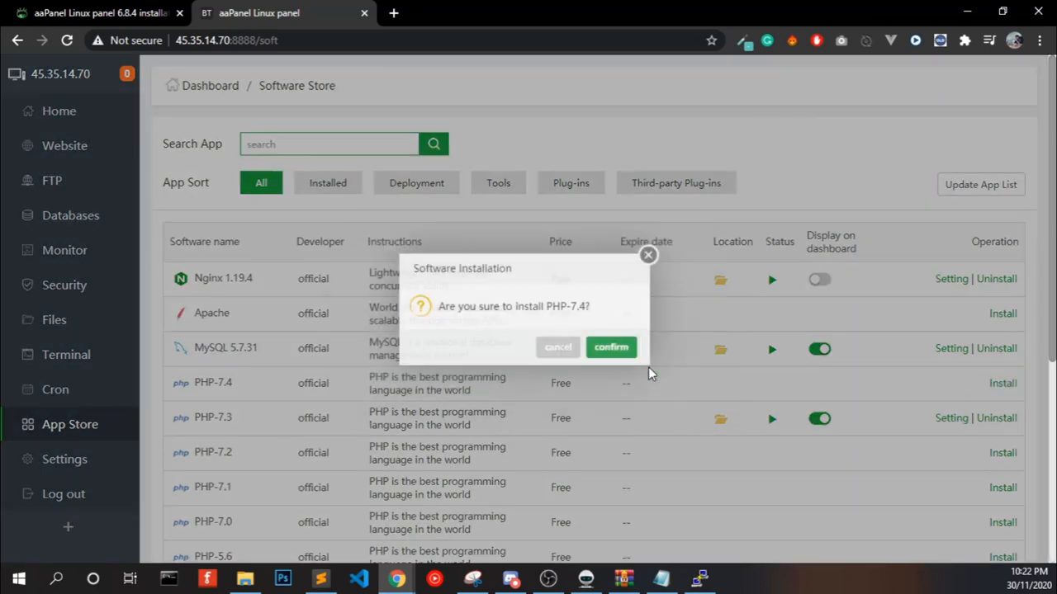
pyautogui.click(611, 346)
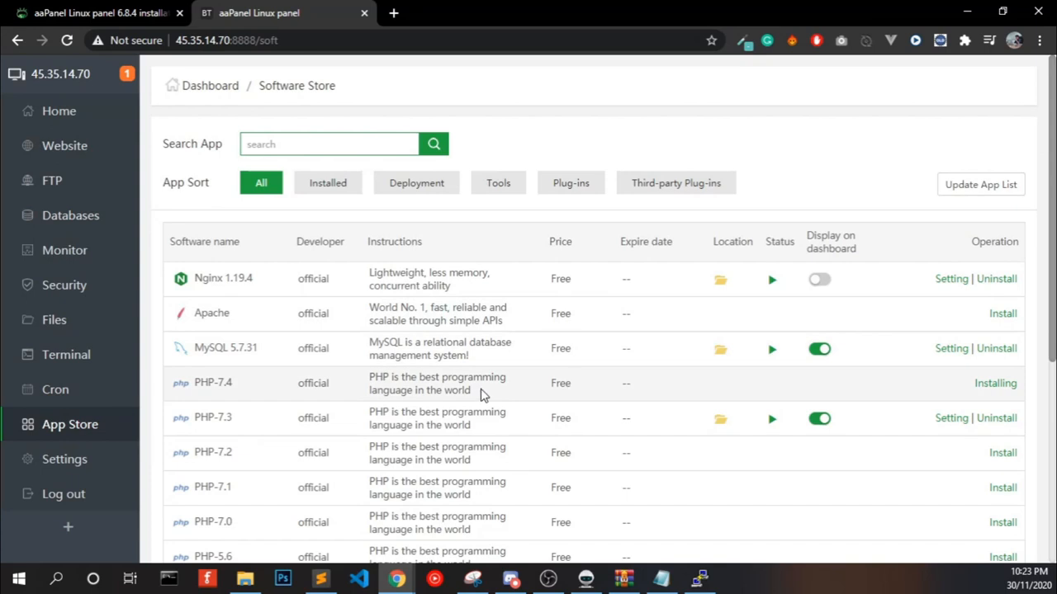
pyautogui.moveTo(59, 110)
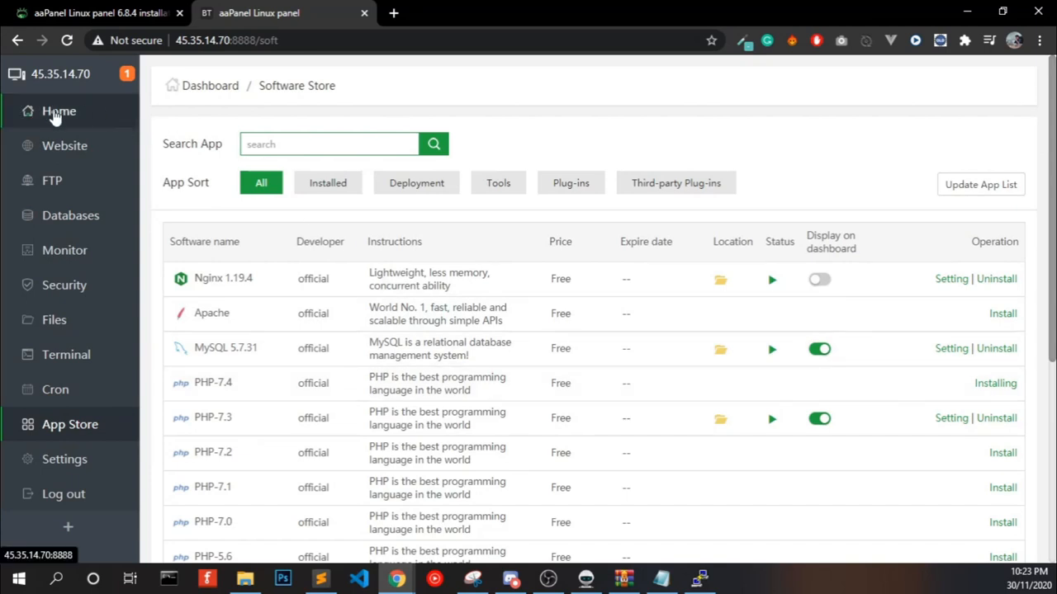
pyautogui.click(59, 111)
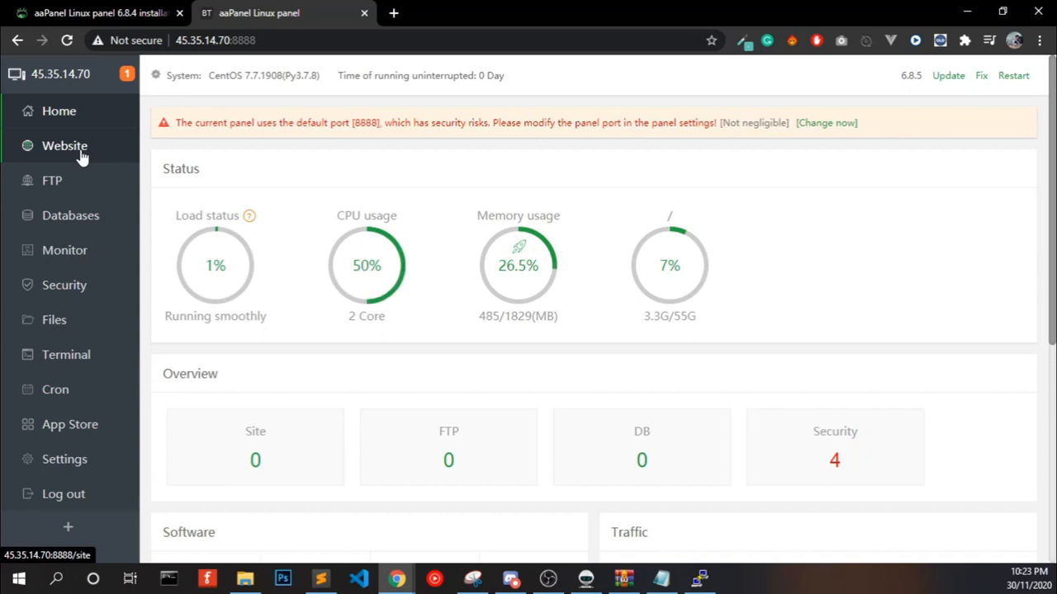
# Step: Start a new site in Website and enter getmytoolkit.online as its domain
pyautogui.click(64, 145)
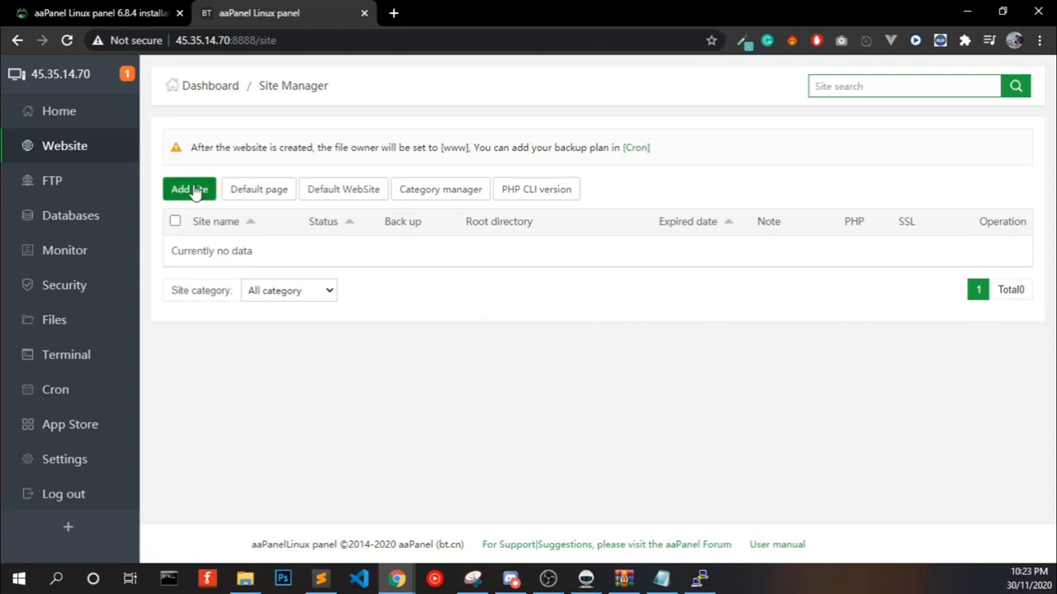
pyautogui.click(188, 188)
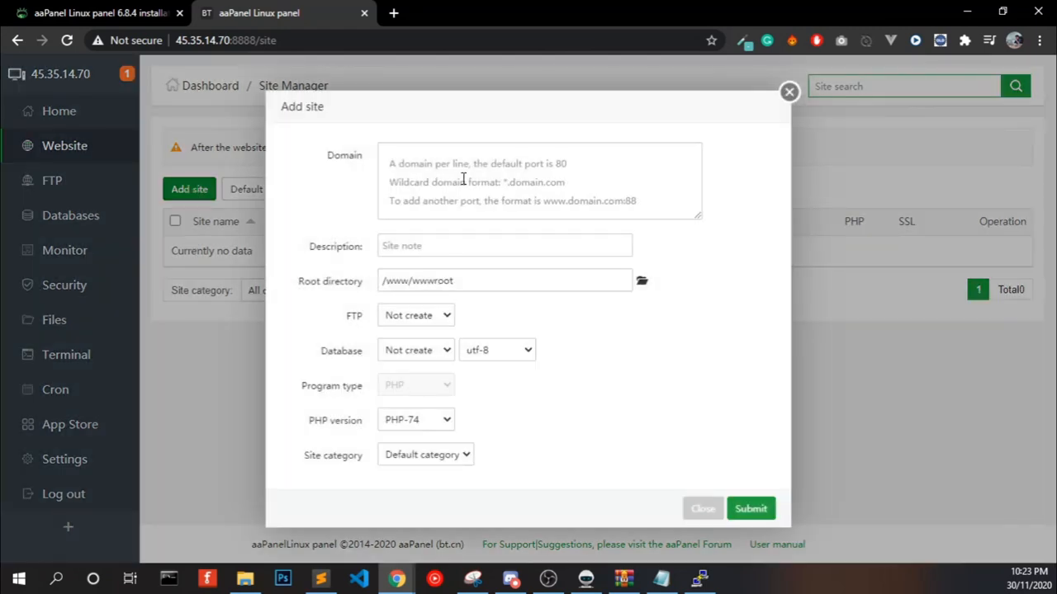
pyautogui.write('getmytoolki')
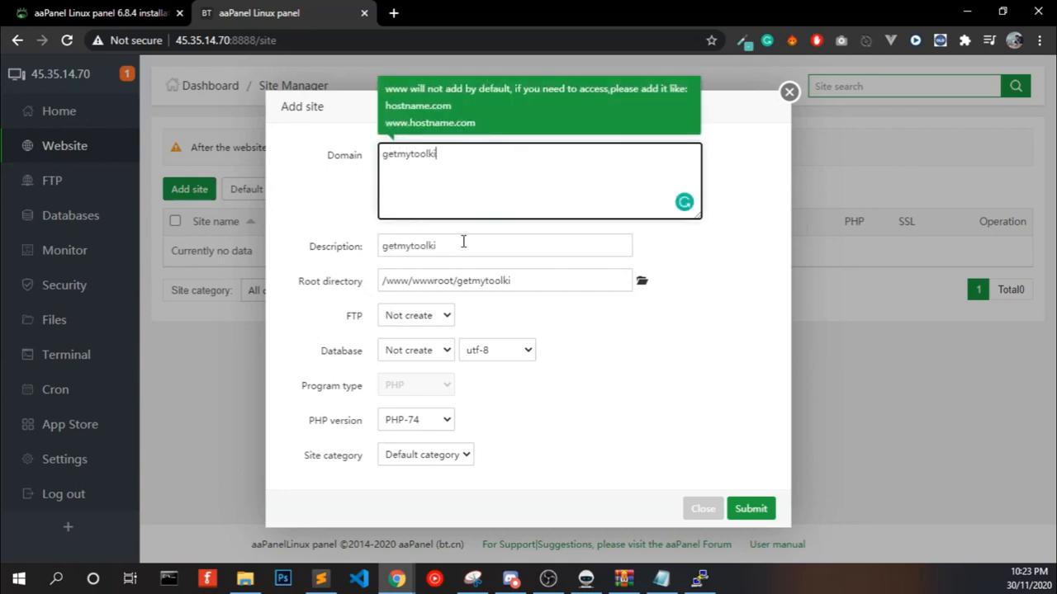
pyautogui.write('t.onli')
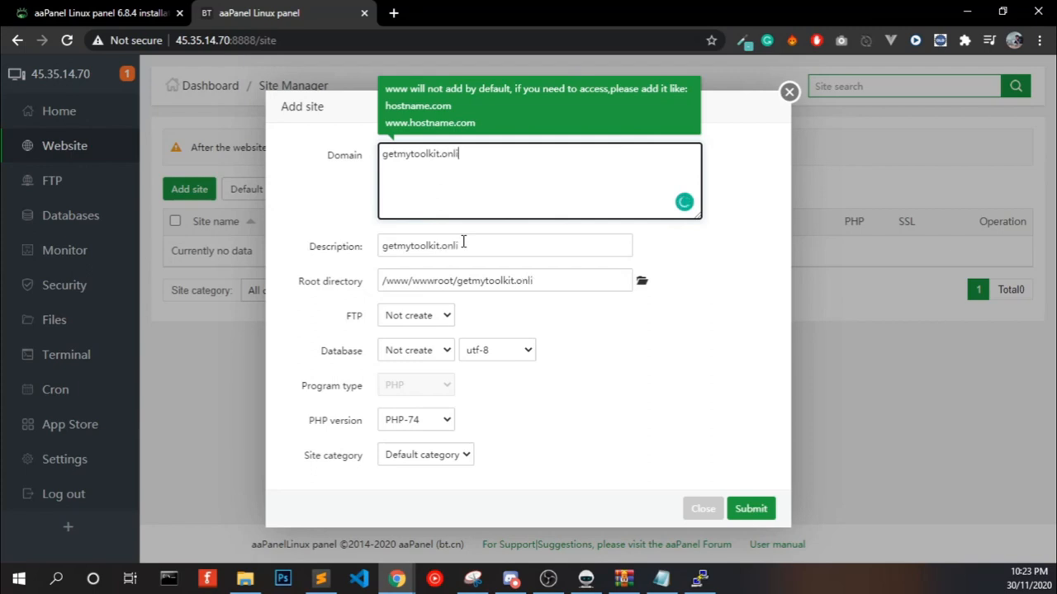
pyautogui.write('ne')
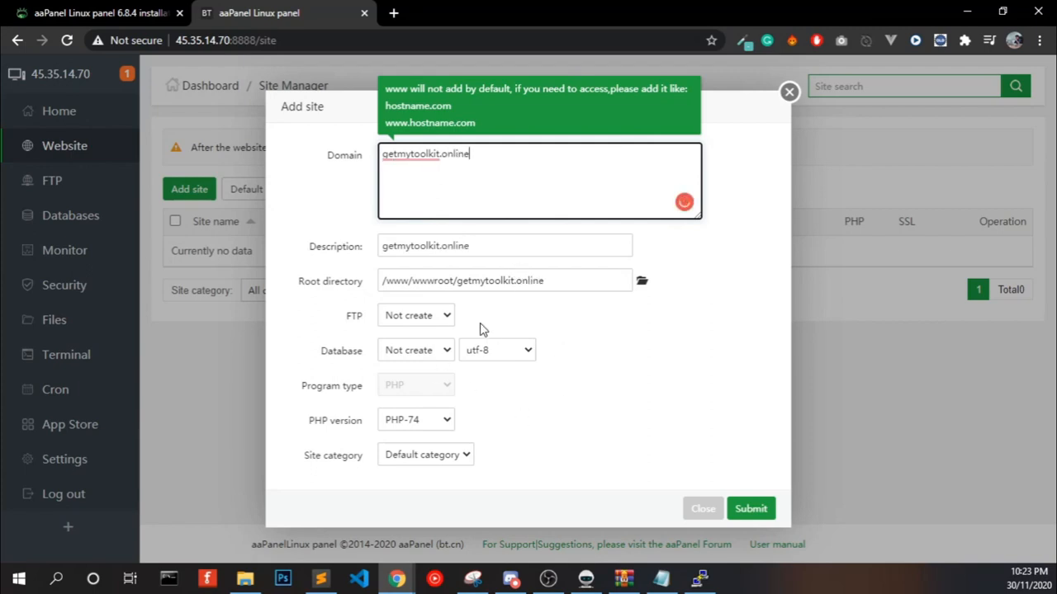
# Step: Keep PHP-74 as the site's PHP version and submit to create getmytoolkit.online
pyautogui.click(416, 420)
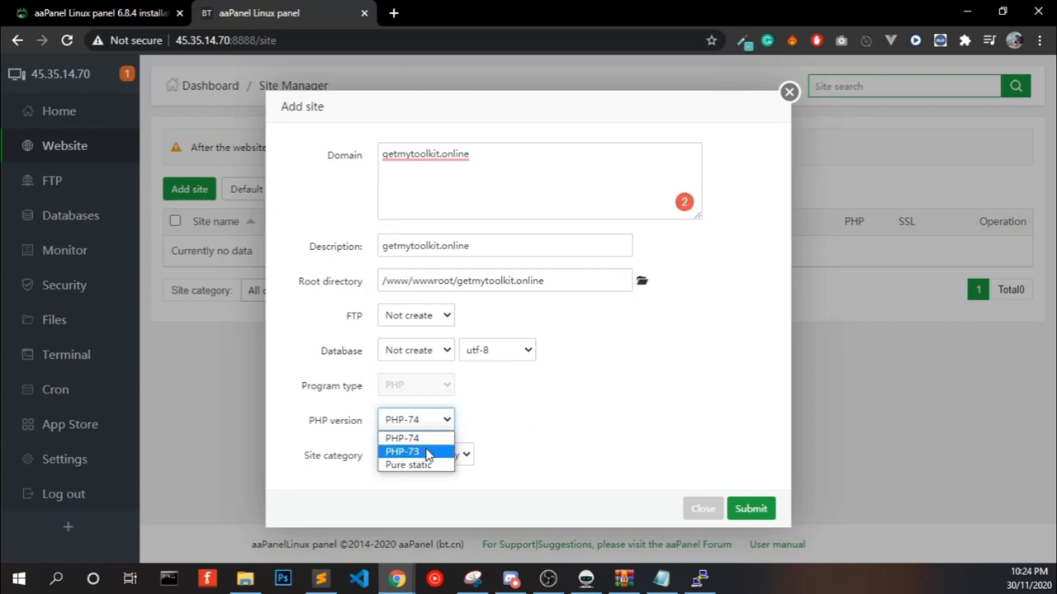
pyautogui.click(414, 438)
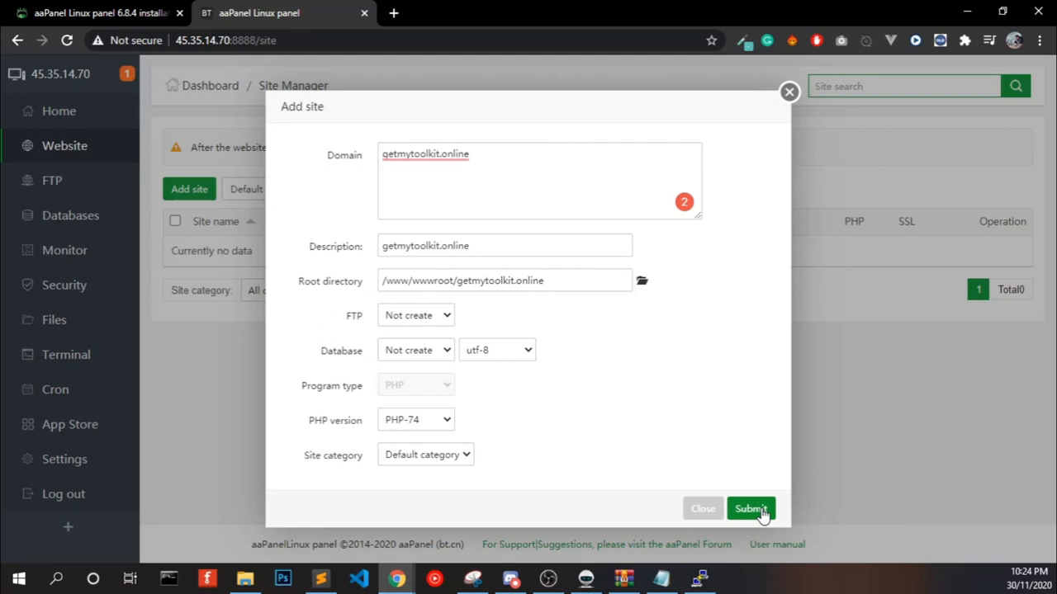
pyautogui.click(750, 509)
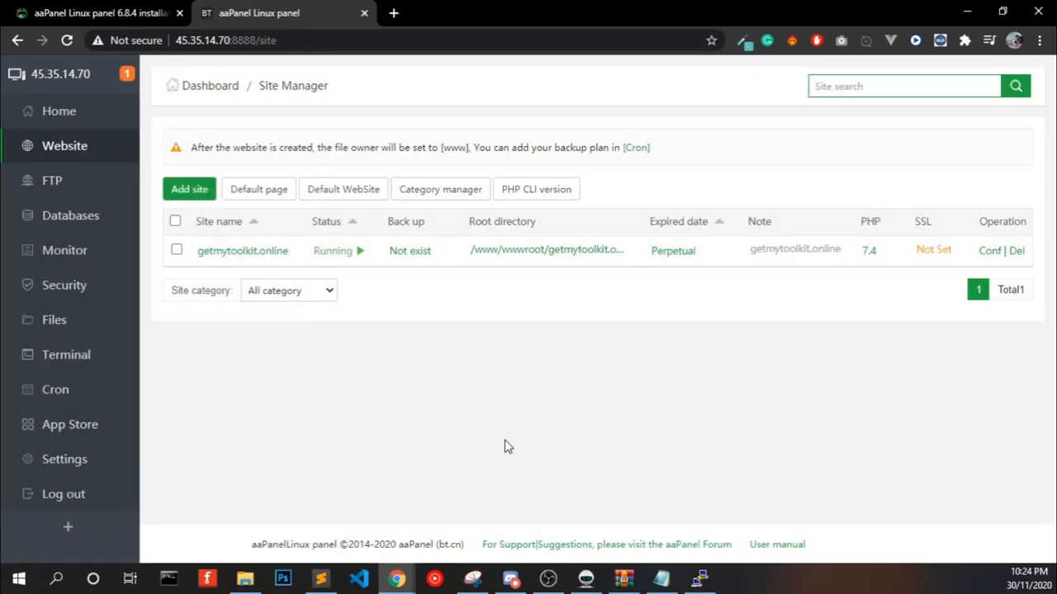
pyautogui.moveTo(563, 398)
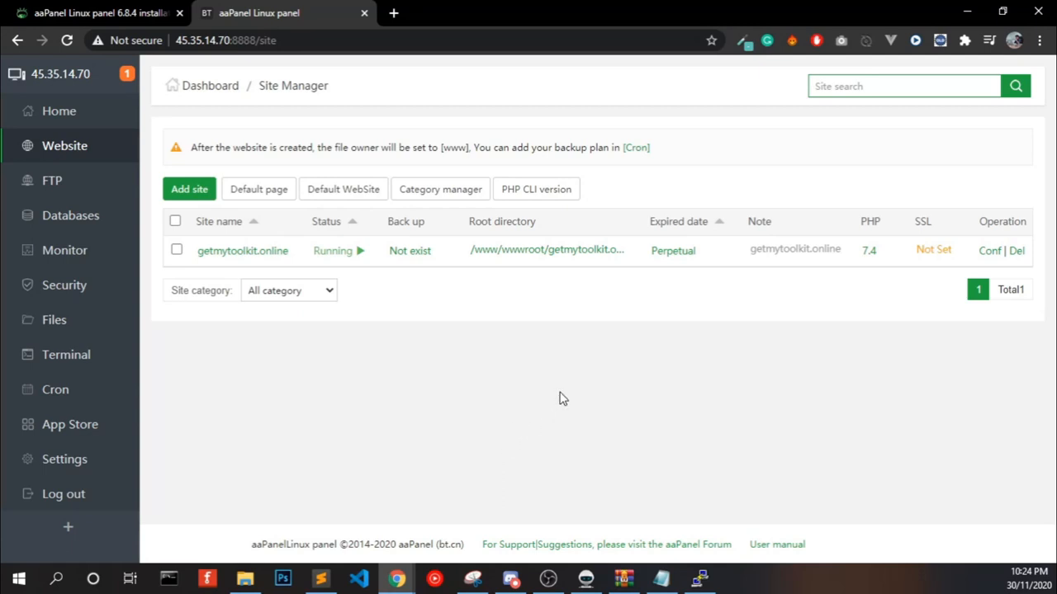
pyautogui.moveTo(569, 406)
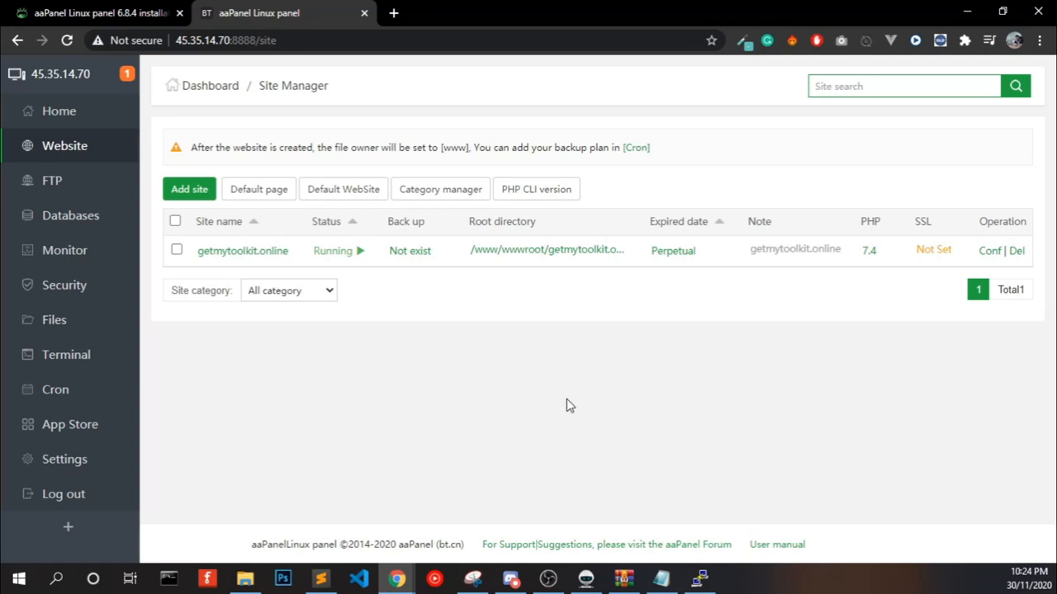
pyautogui.moveTo(568, 413)
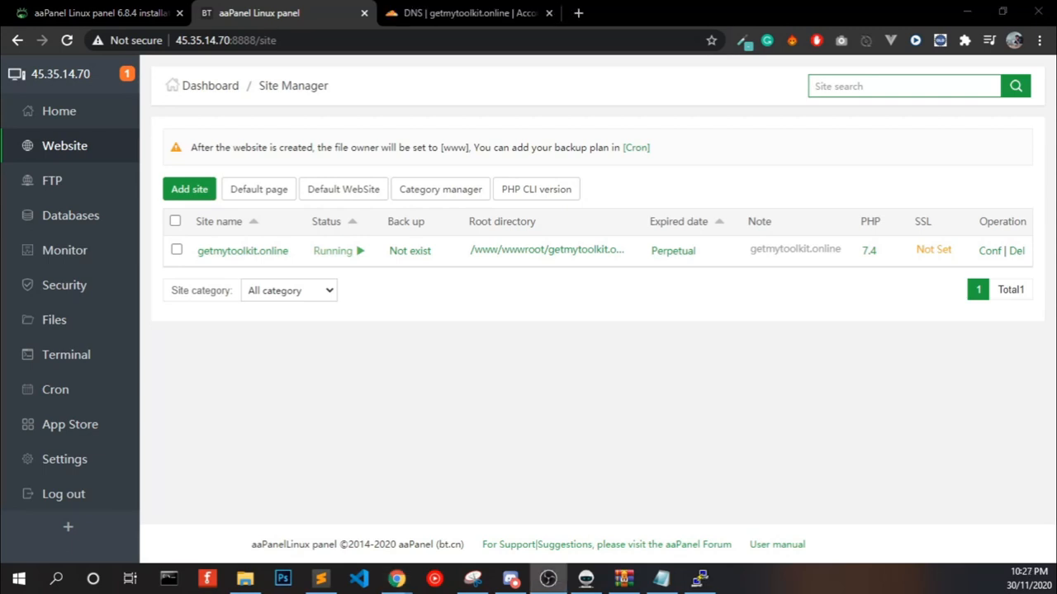
pyautogui.moveTo(515, 437)
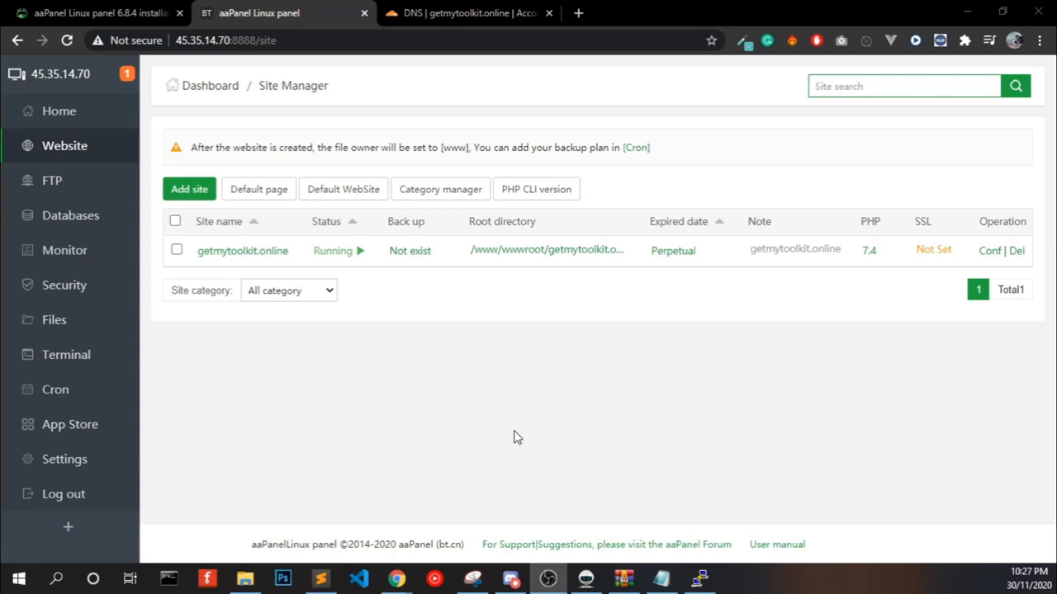
pyautogui.moveTo(511, 426)
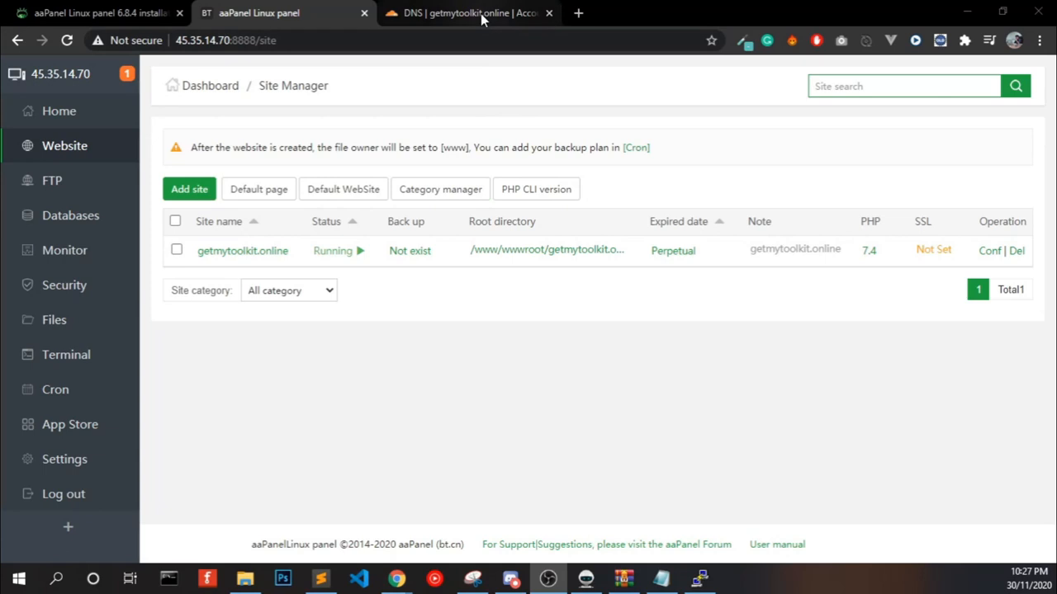
pyautogui.moveTo(484, 17)
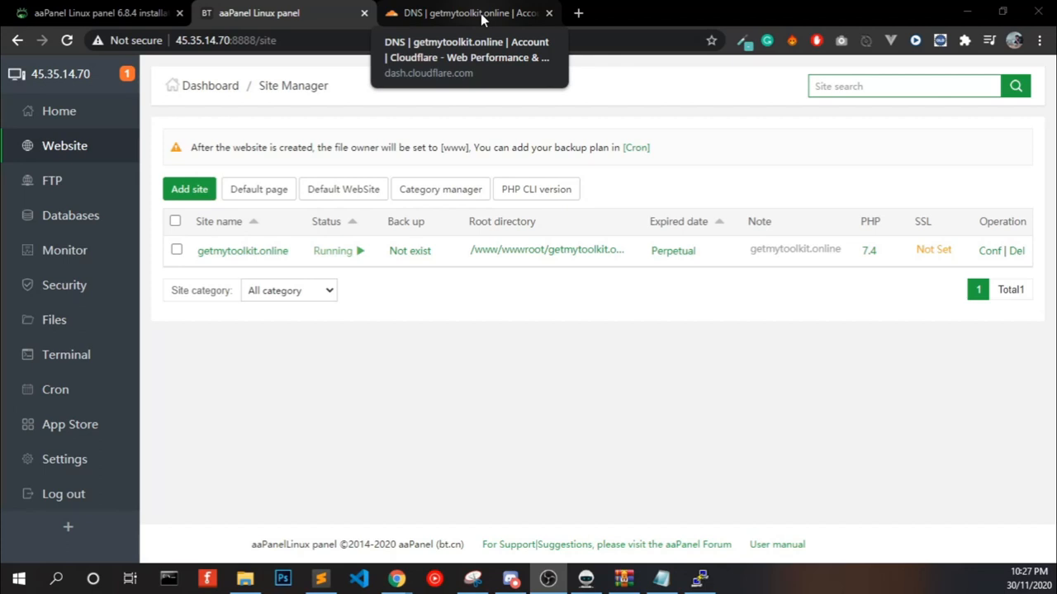
# Step: Begin a new Cloudflare DNS A record for the root domain with name @
pyautogui.click(476, 13)
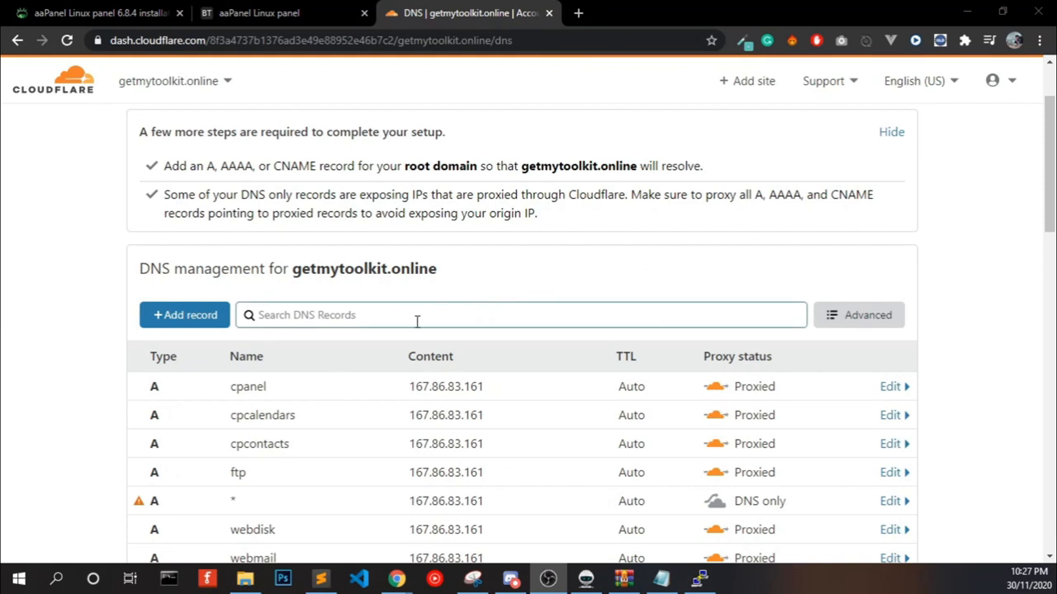
pyautogui.moveTo(239, 327)
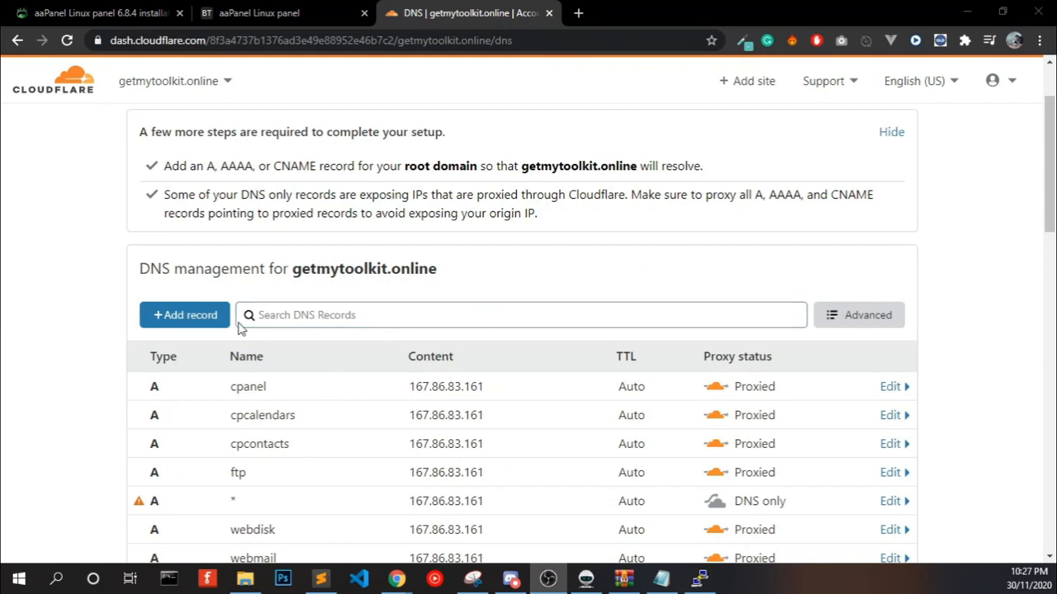
pyautogui.scroll(-3)
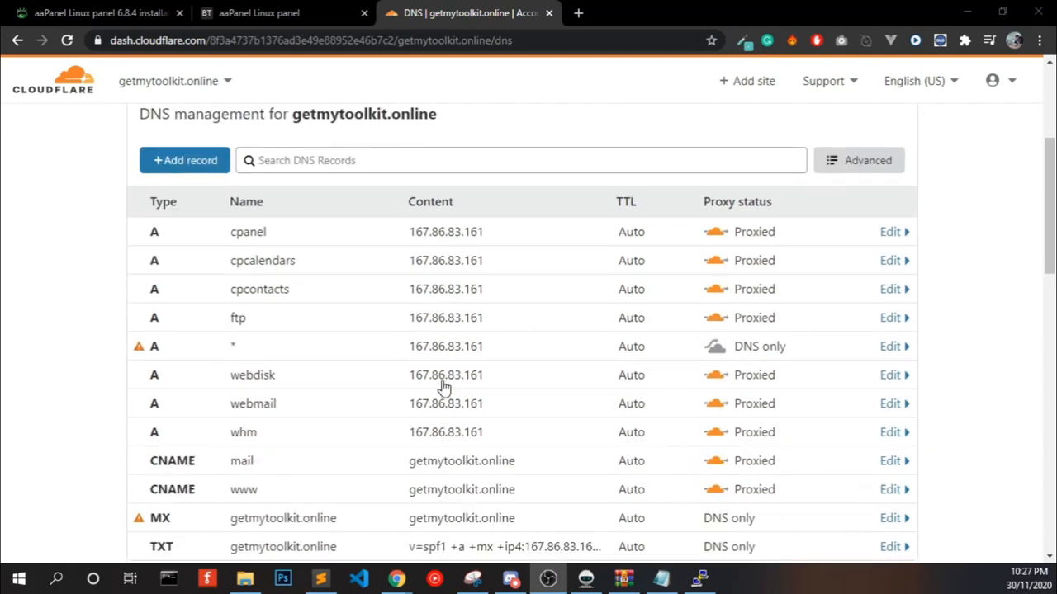
pyautogui.moveTo(514, 406)
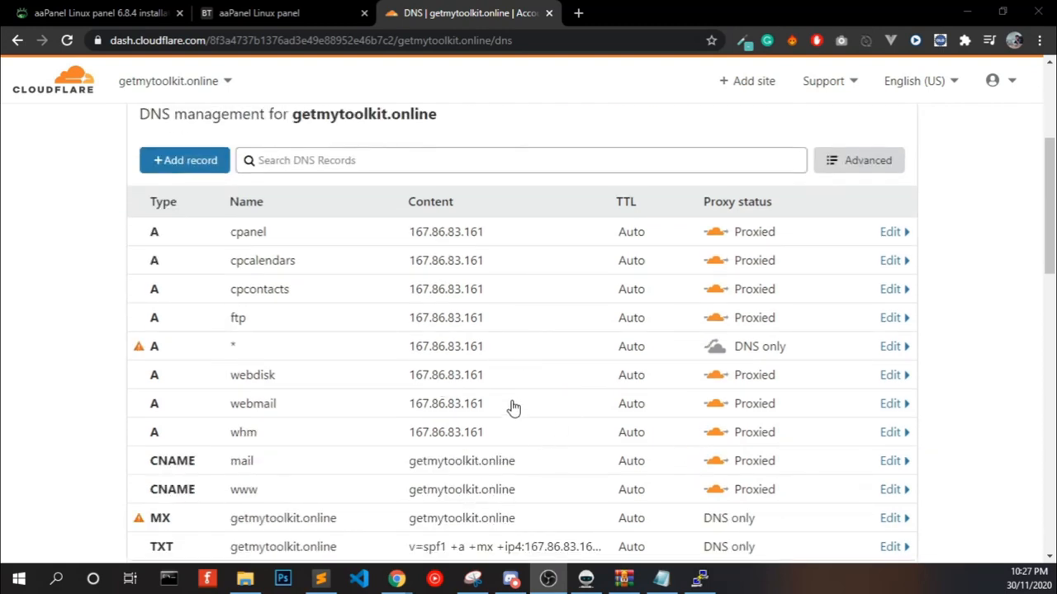
pyautogui.moveTo(497, 254)
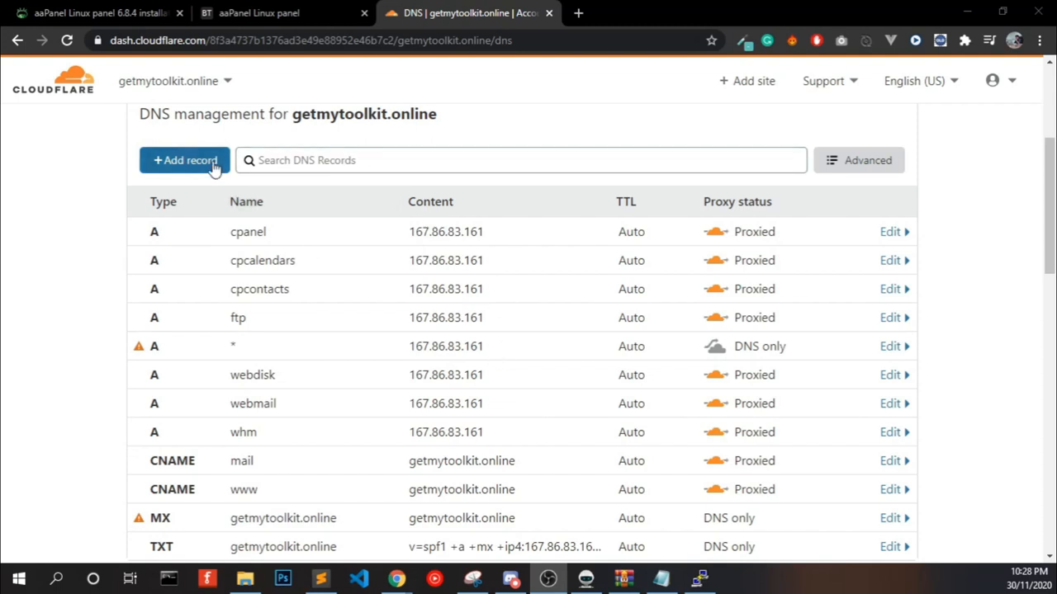
pyautogui.click(185, 160)
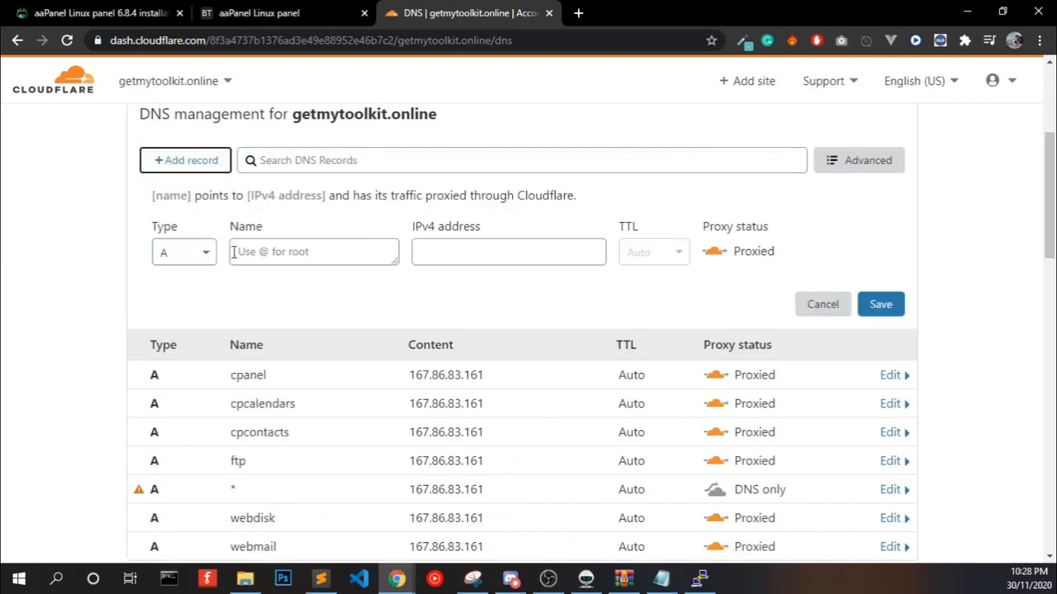
pyautogui.click(313, 251)
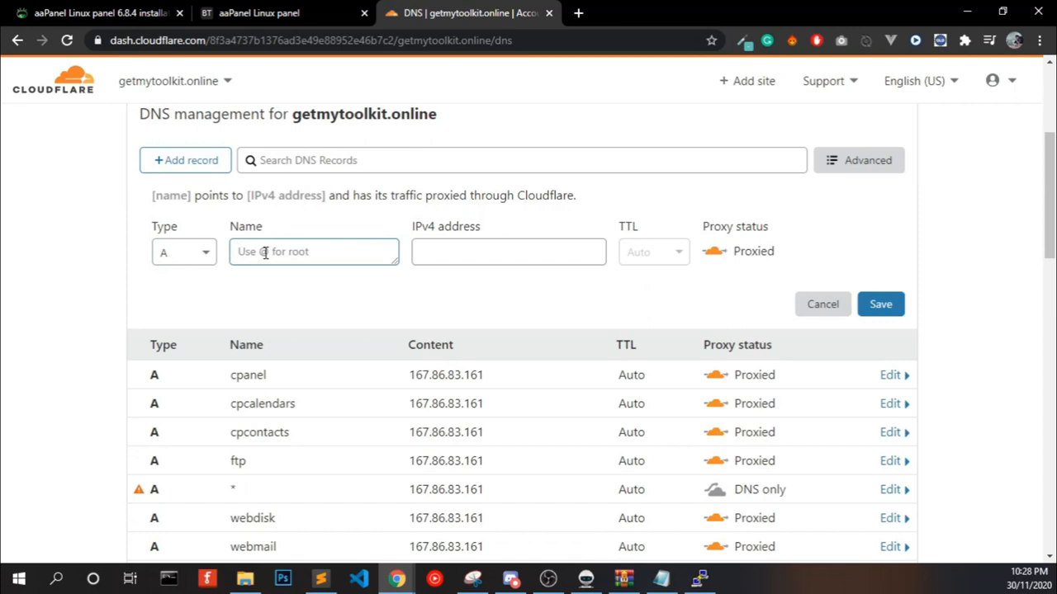
pyautogui.write('@')
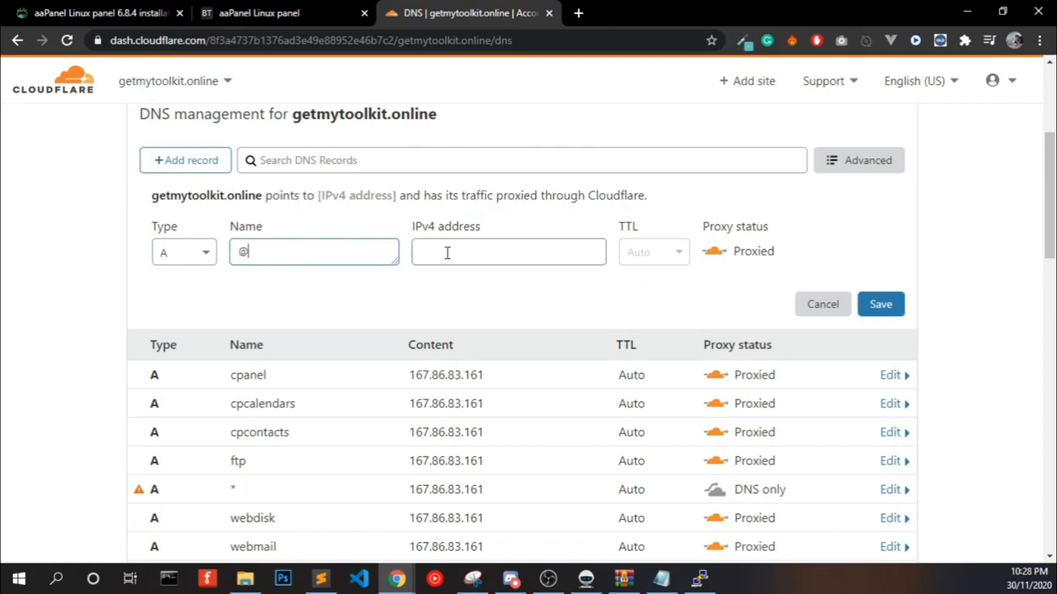
pyautogui.click(509, 251)
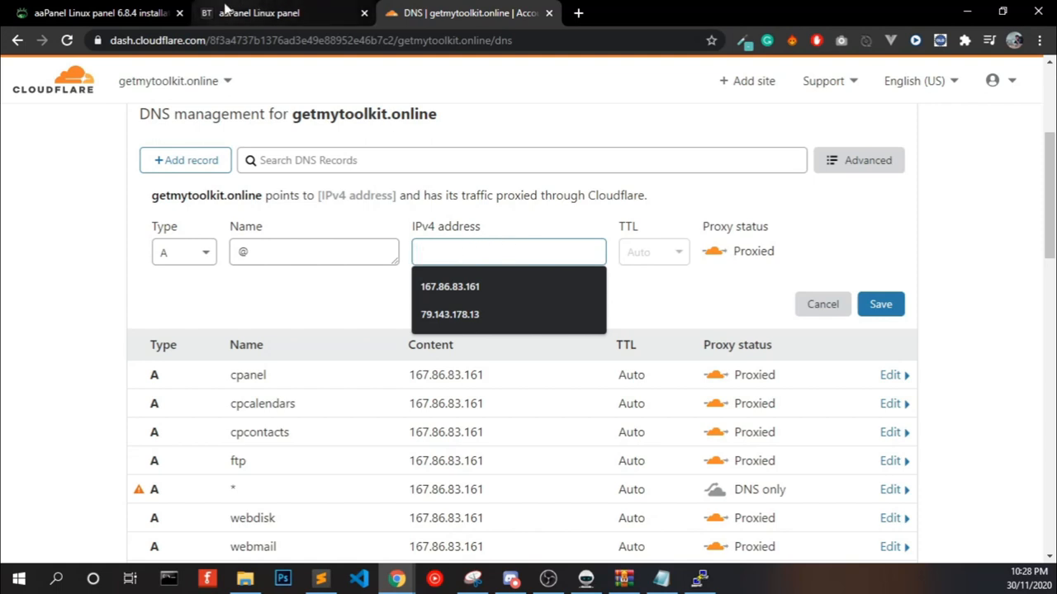
# Step: Point the record at the server address 45.35.14.70 copied from the panel and save it as proxied
pyautogui.click(264, 13)
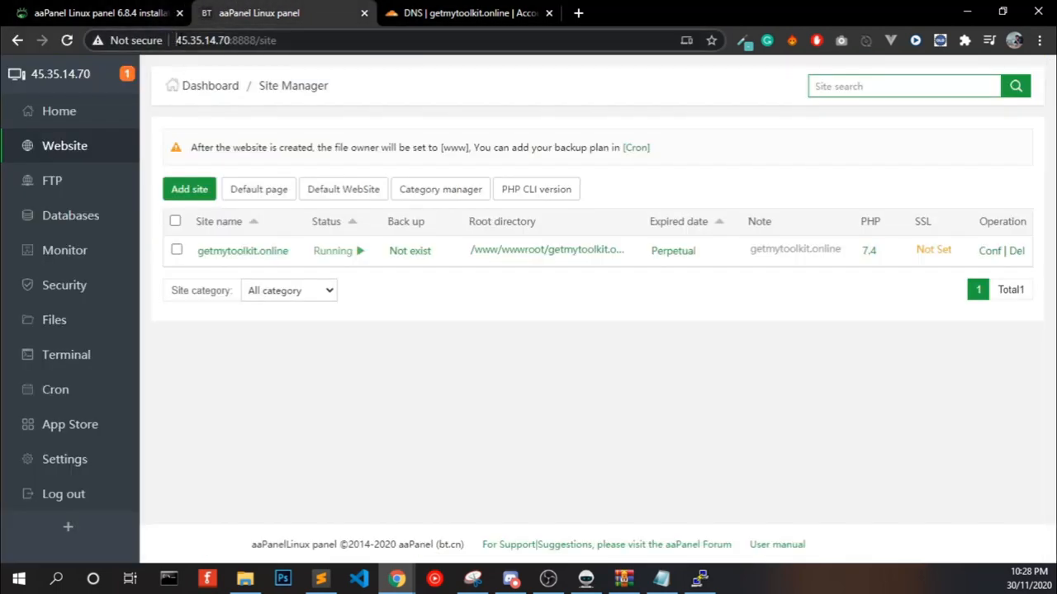
pyautogui.click(470, 13)
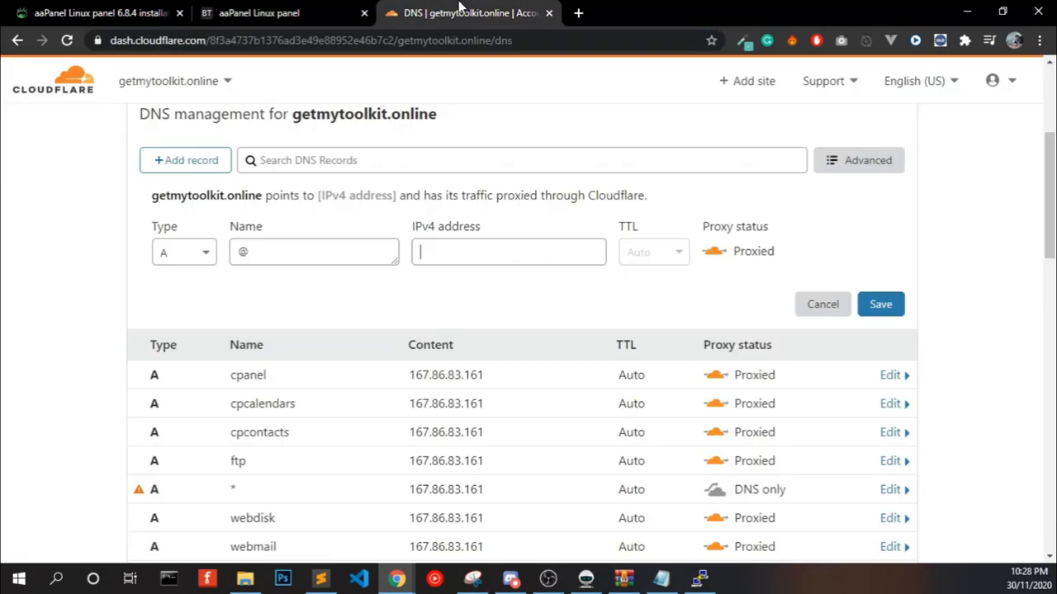
pyautogui.write('http://45.35.14.70')
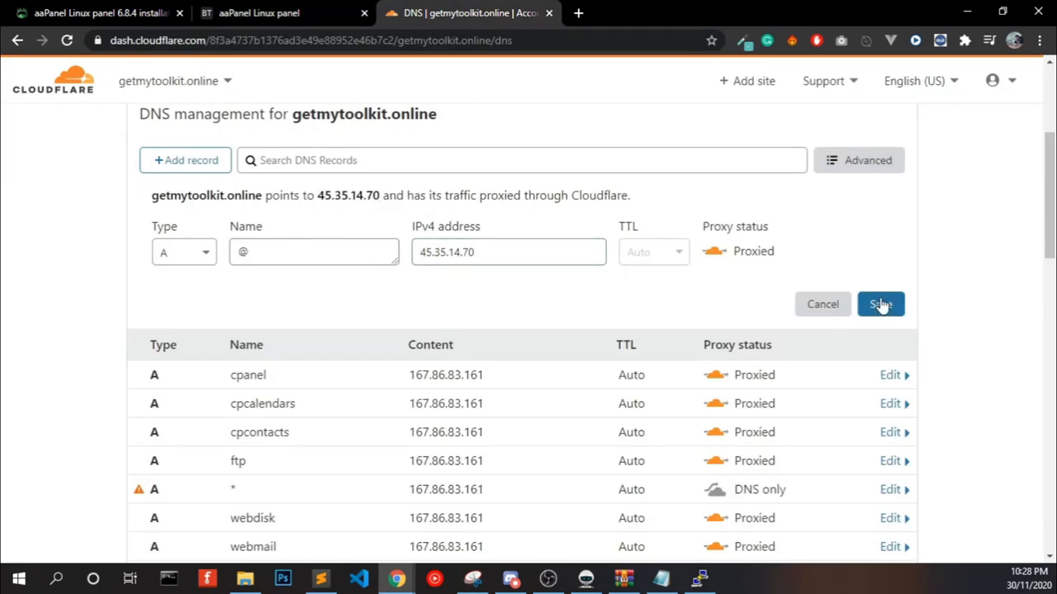
pyautogui.click(881, 304)
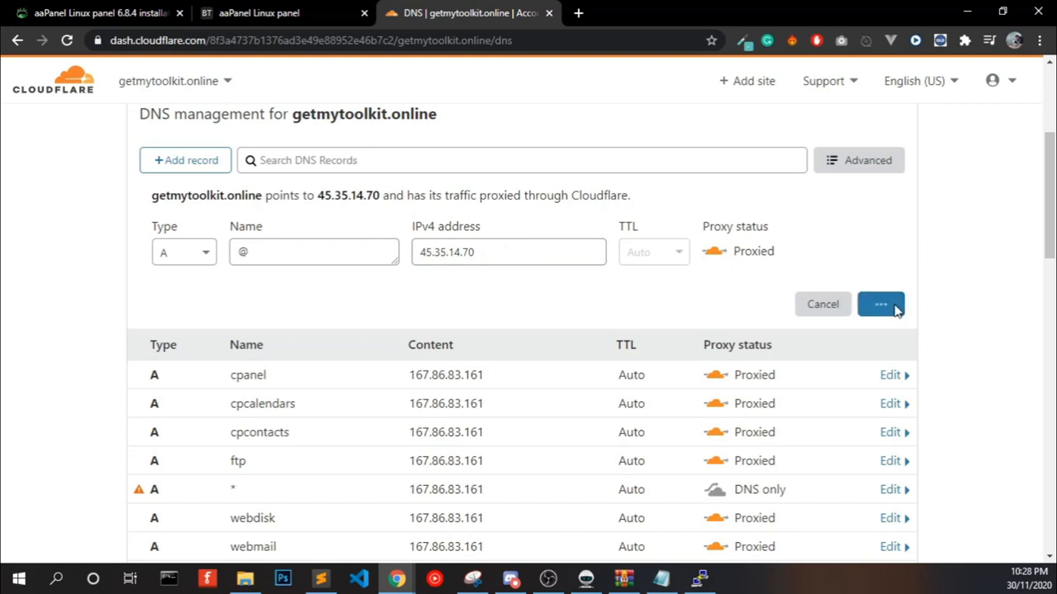
pyautogui.click(880, 304)
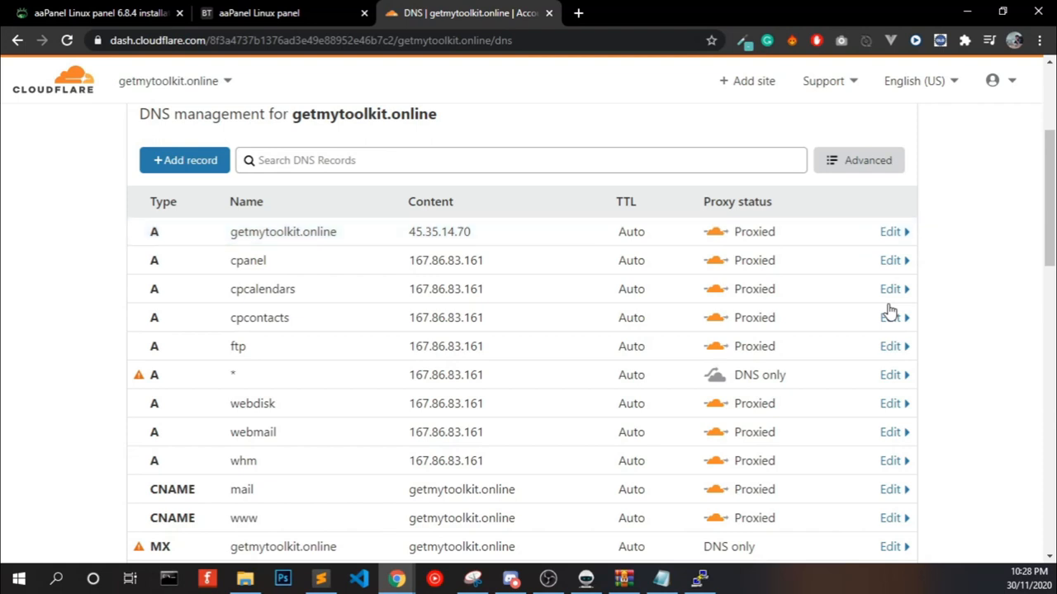
pyautogui.click(578, 13)
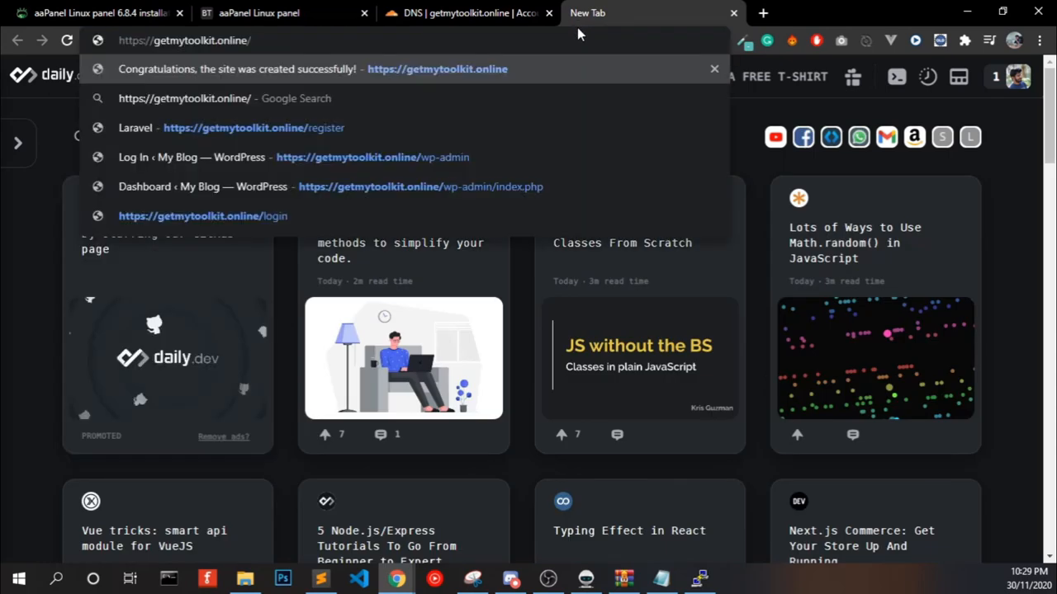
# Step: Load getmytoolkit.online in Chrome, see the default site-created page, and return to the panel tab
pyautogui.click(438, 69)
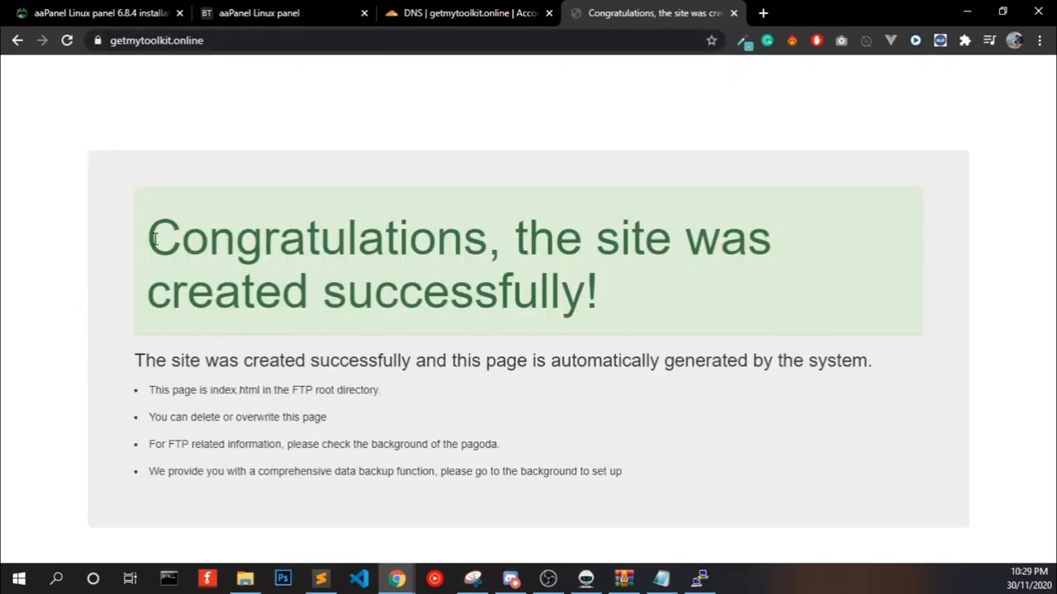
pyautogui.moveTo(149, 237); pyautogui.dragTo(601, 301)
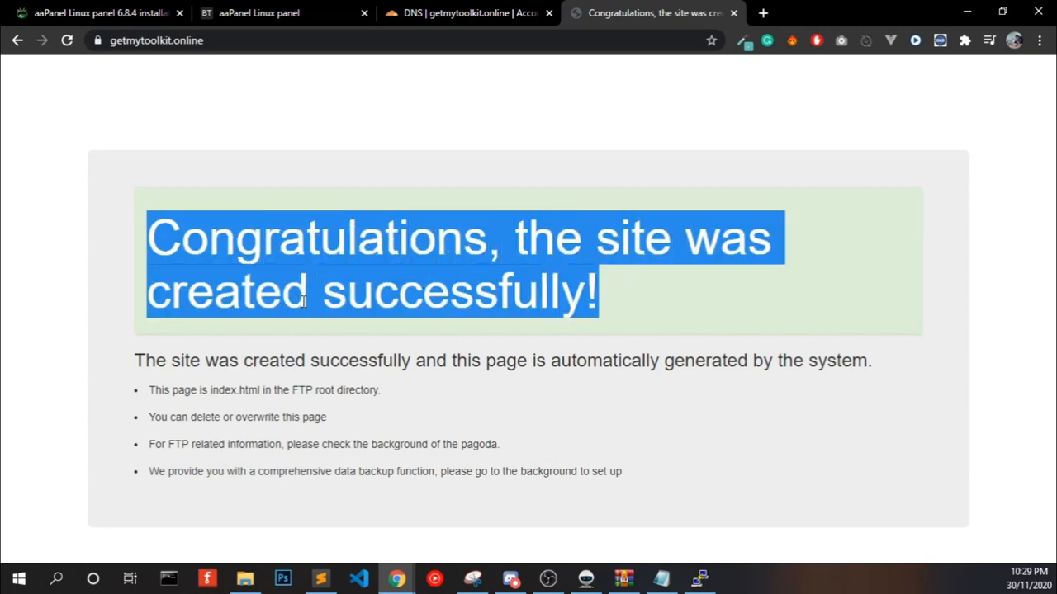
pyautogui.click(763, 198)
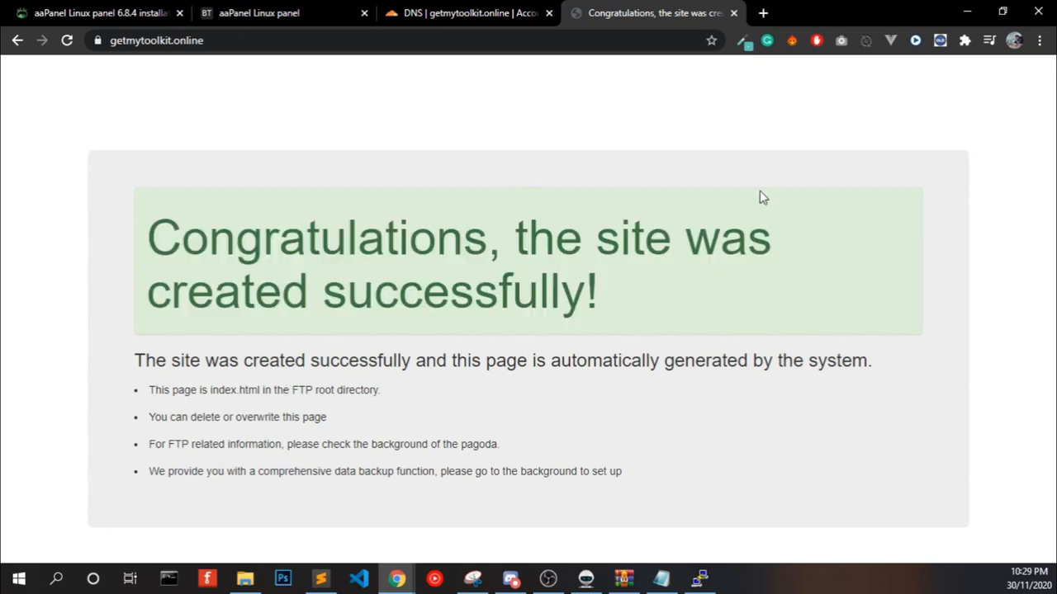
pyautogui.moveTo(367, 313)
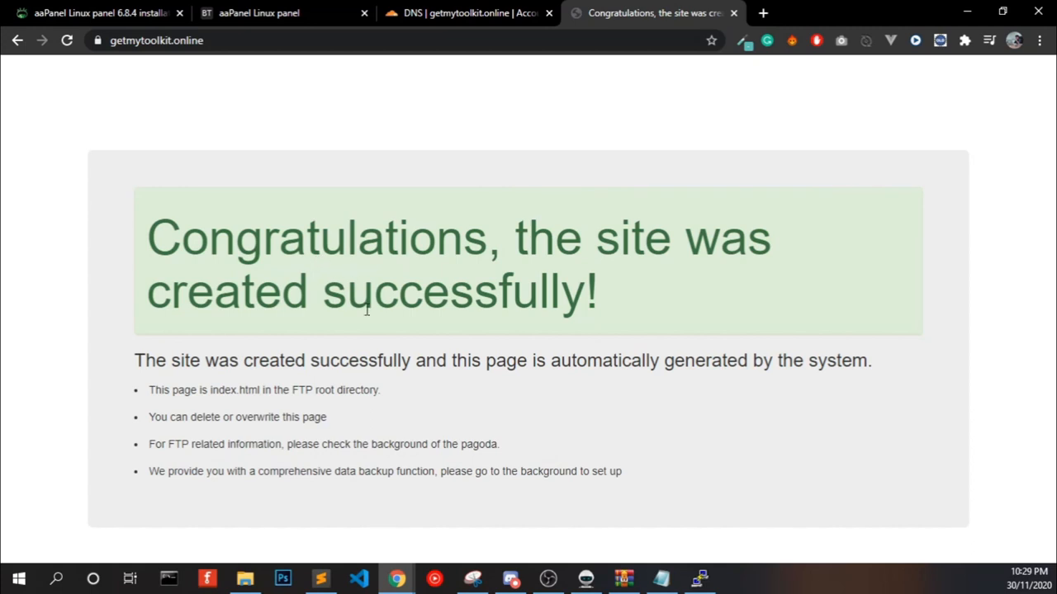
pyautogui.moveTo(436, 284)
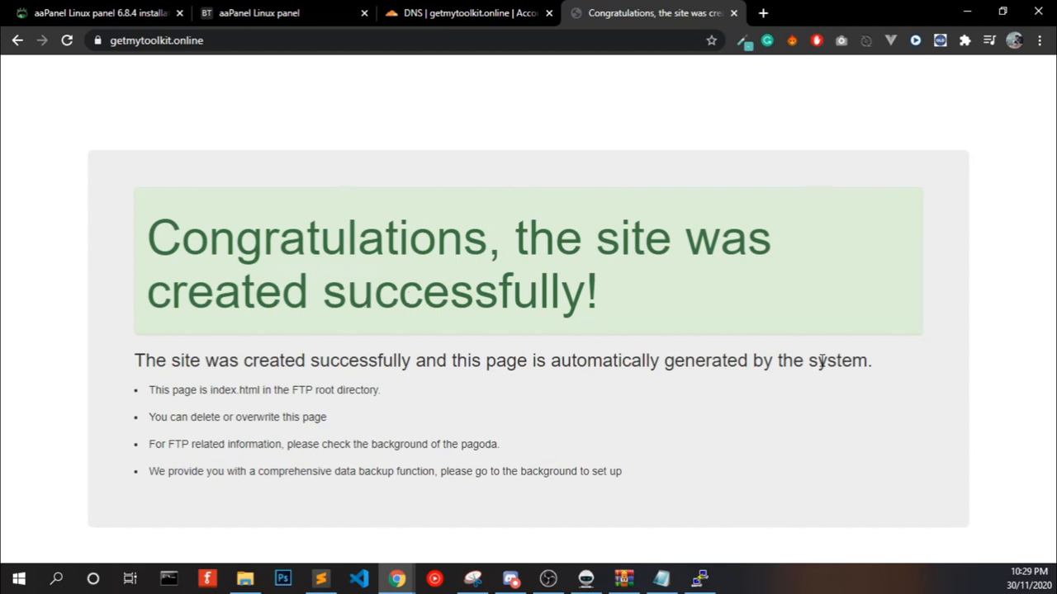
pyautogui.moveTo(818, 406)
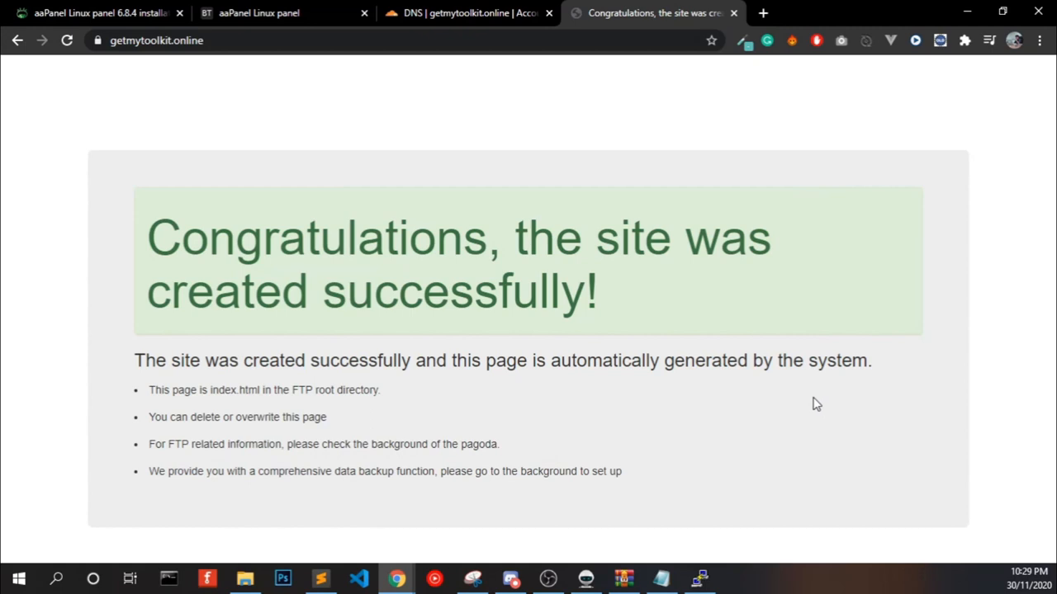
pyautogui.moveTo(781, 398)
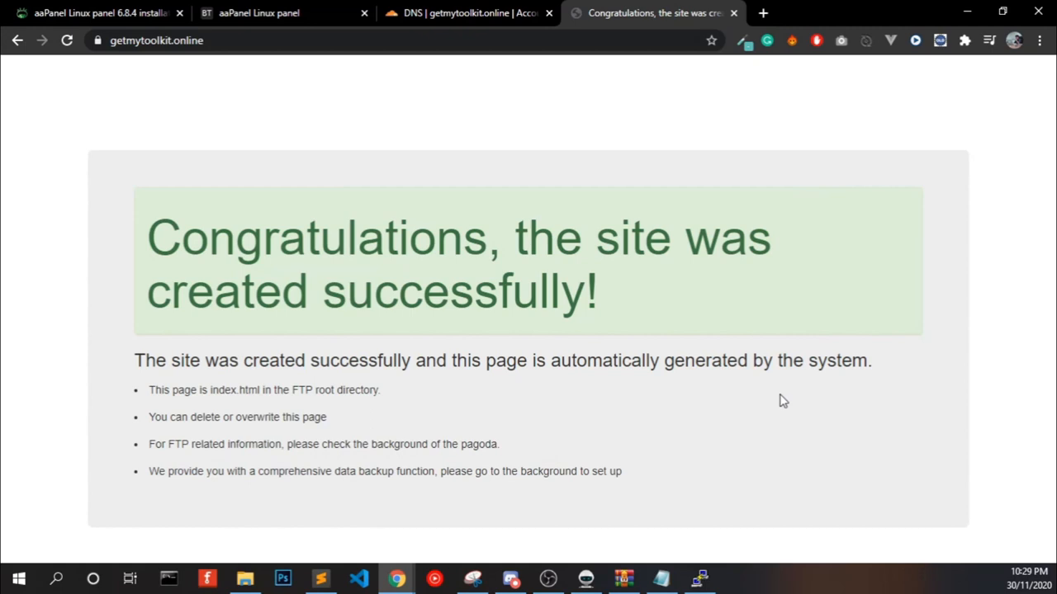
pyautogui.click(273, 13)
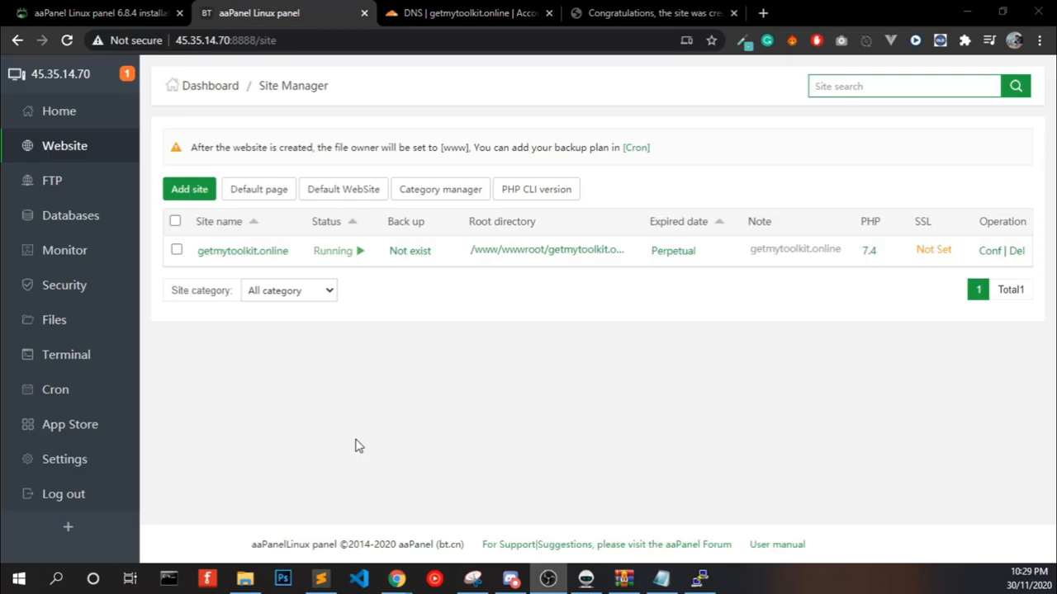
pyautogui.moveTo(251, 426)
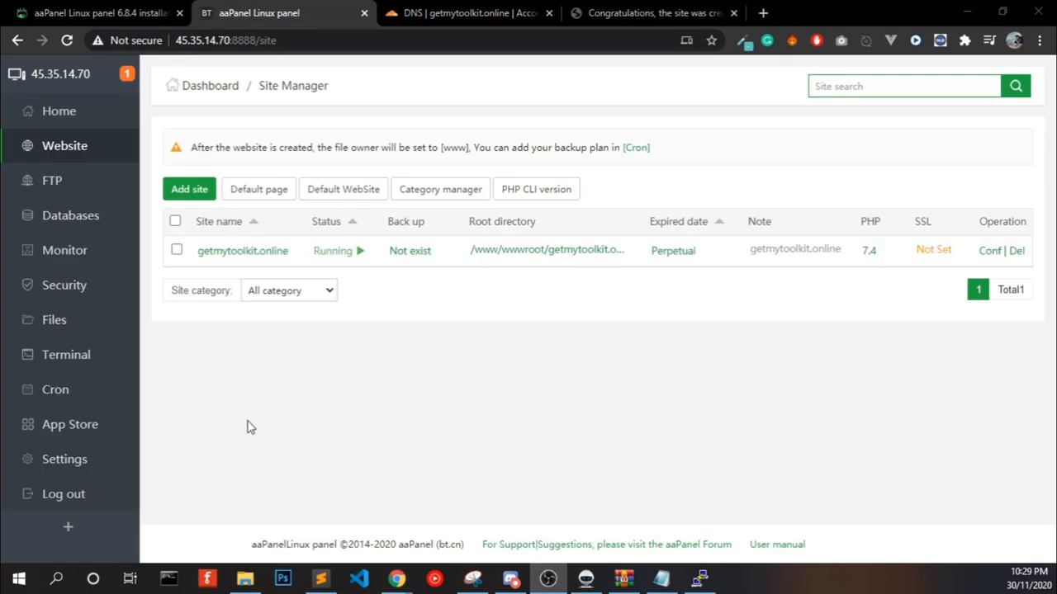
pyautogui.moveTo(86, 332)
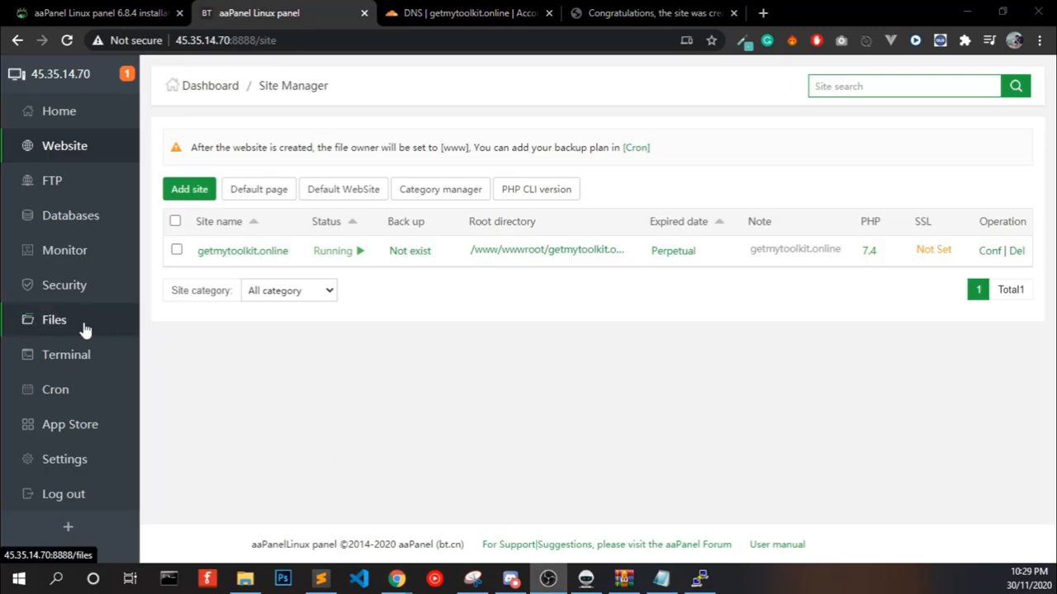
# Step: Browse to the getmytoolkit.online folder in the aaPanel file manager
pyautogui.click(53, 320)
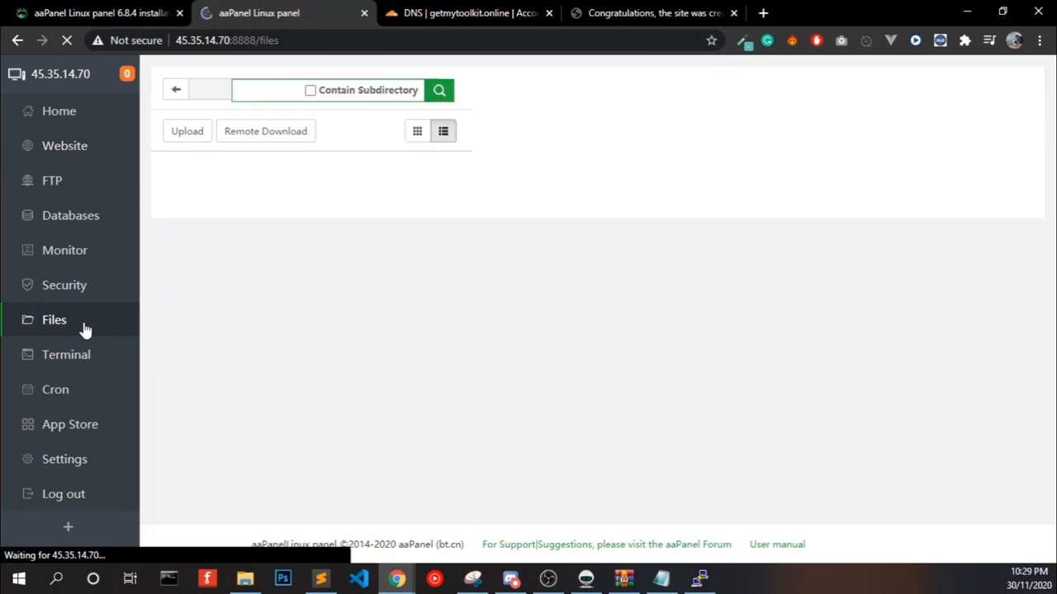
pyautogui.click(53, 321)
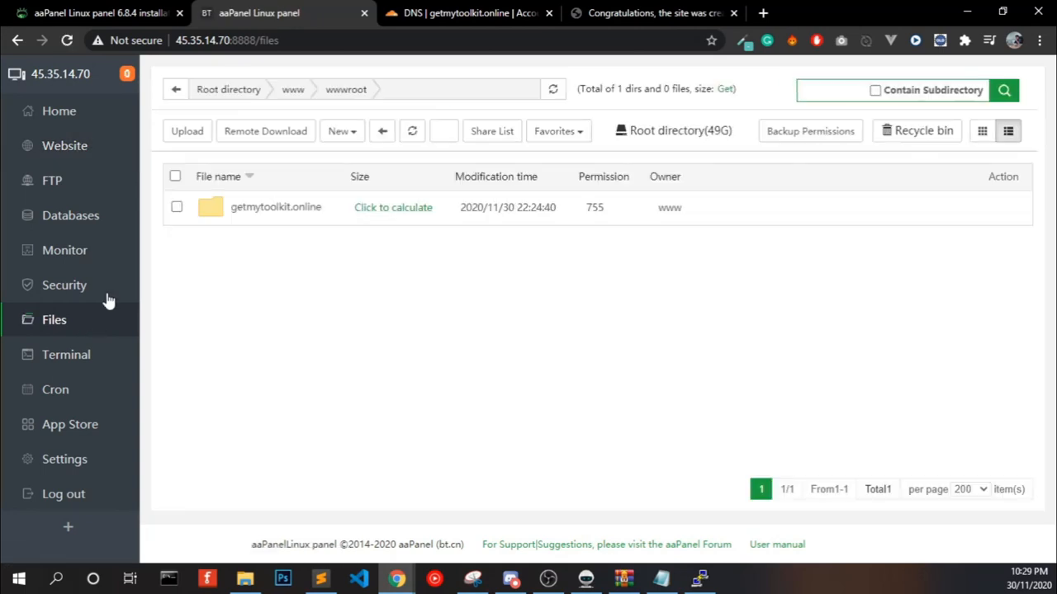
pyautogui.moveTo(244, 208)
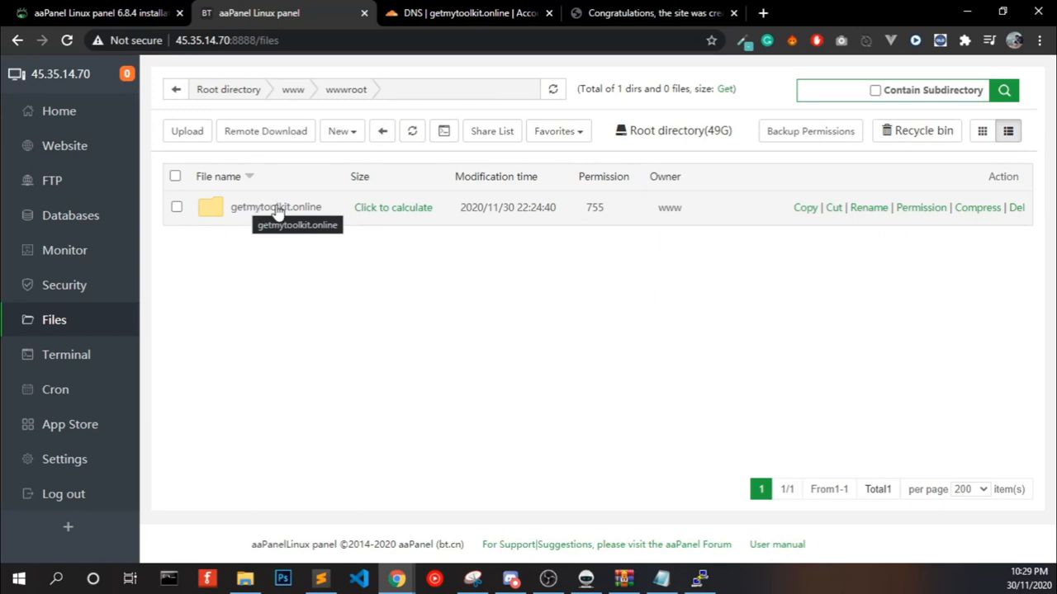
pyautogui.doubleClick(274, 206)
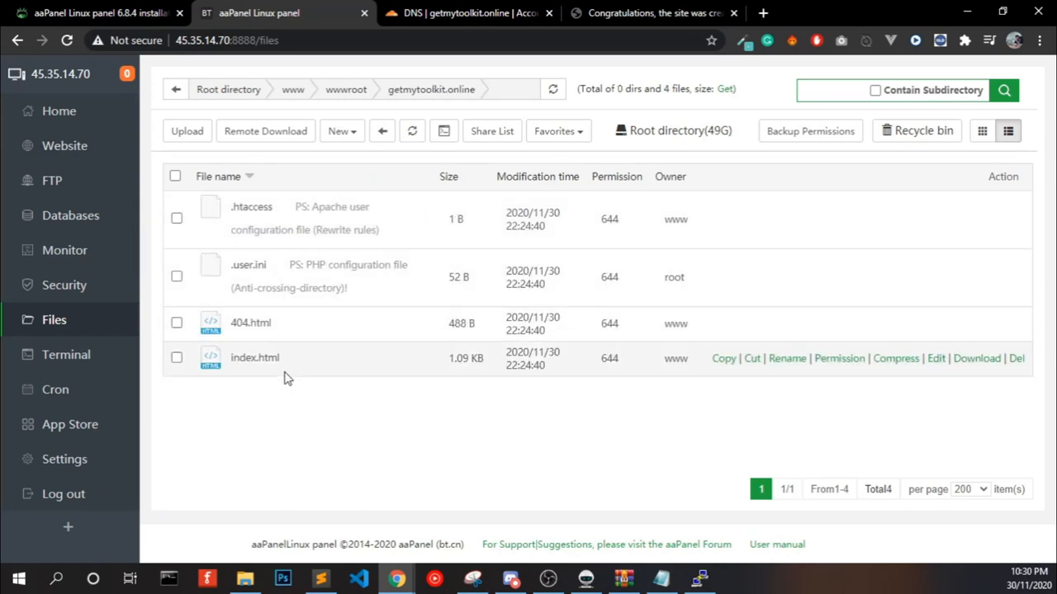
# Step: Delete the default 404.html and index.html, leaving .htaccess and .user.ini in place
pyautogui.click(175, 175)
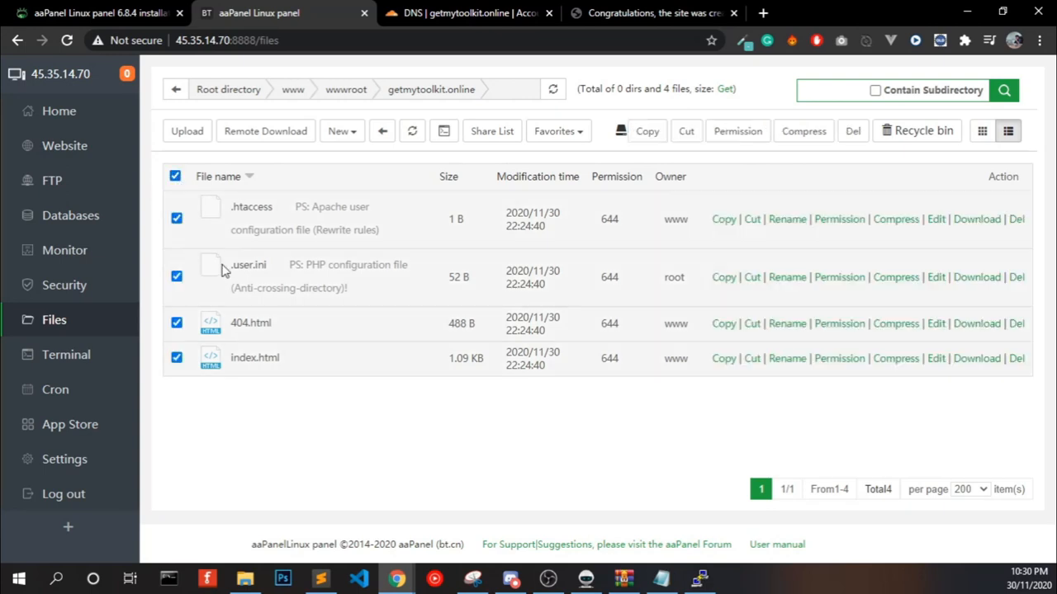
pyautogui.click(175, 218)
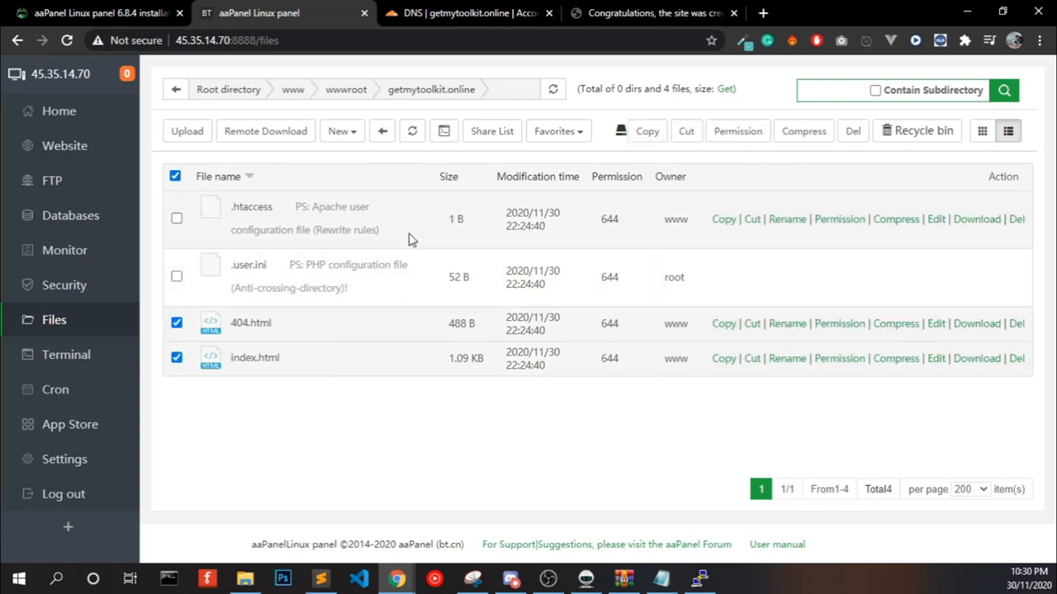
pyautogui.click(852, 131)
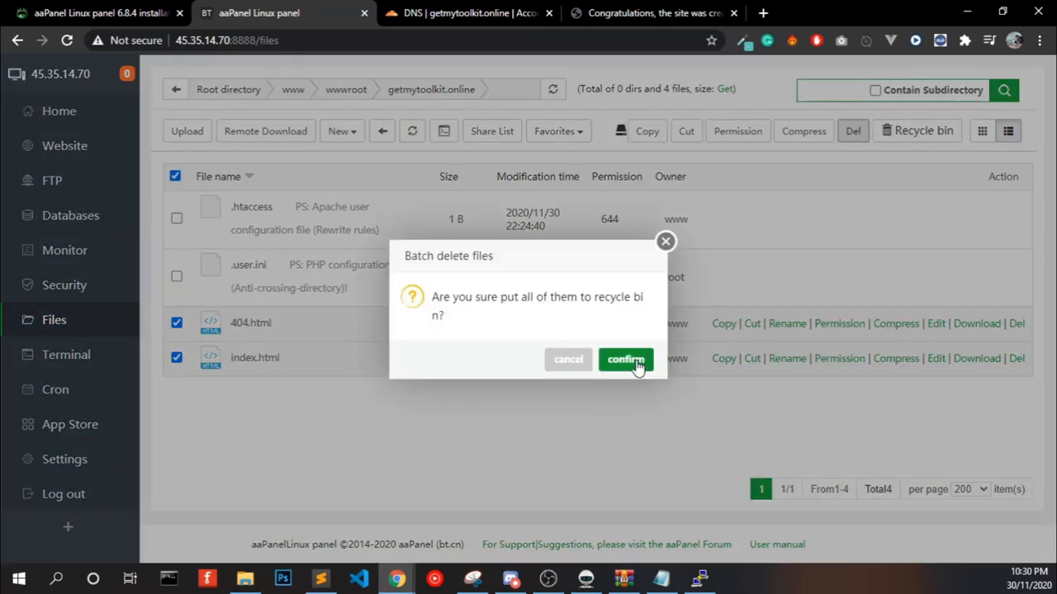
pyautogui.click(624, 360)
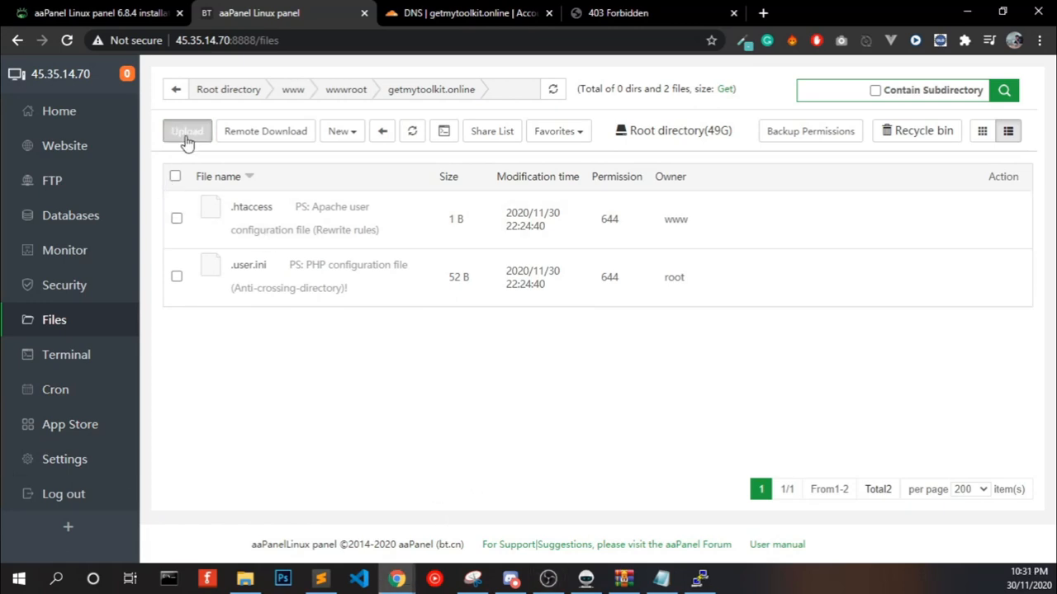
# Step: Upload coffeeday.zip from the computer into the getmytoolkit.online folder
pyautogui.click(186, 132)
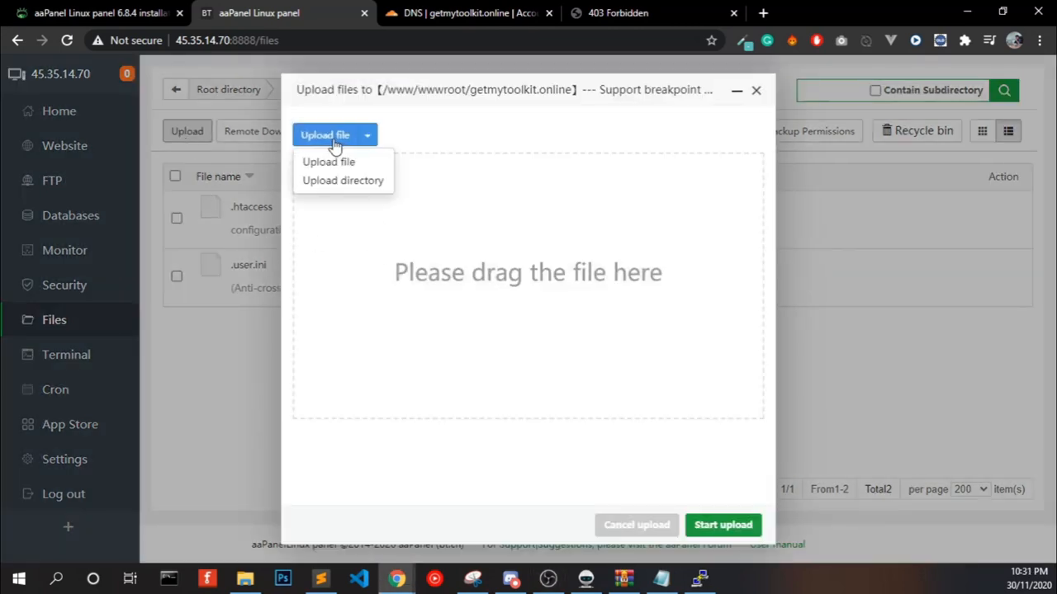
pyautogui.click(328, 162)
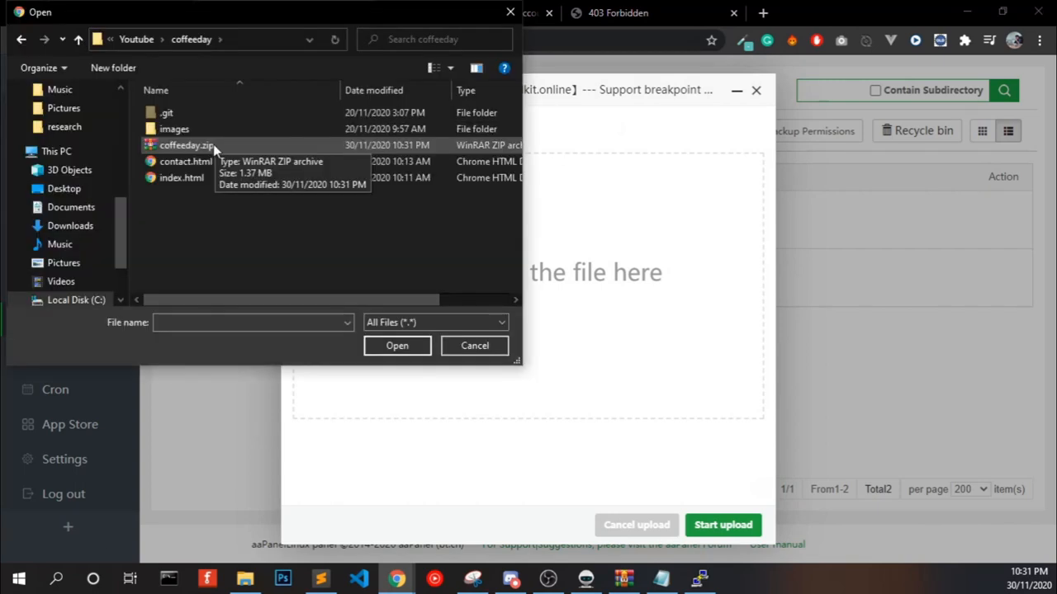
pyautogui.doubleClick(179, 146)
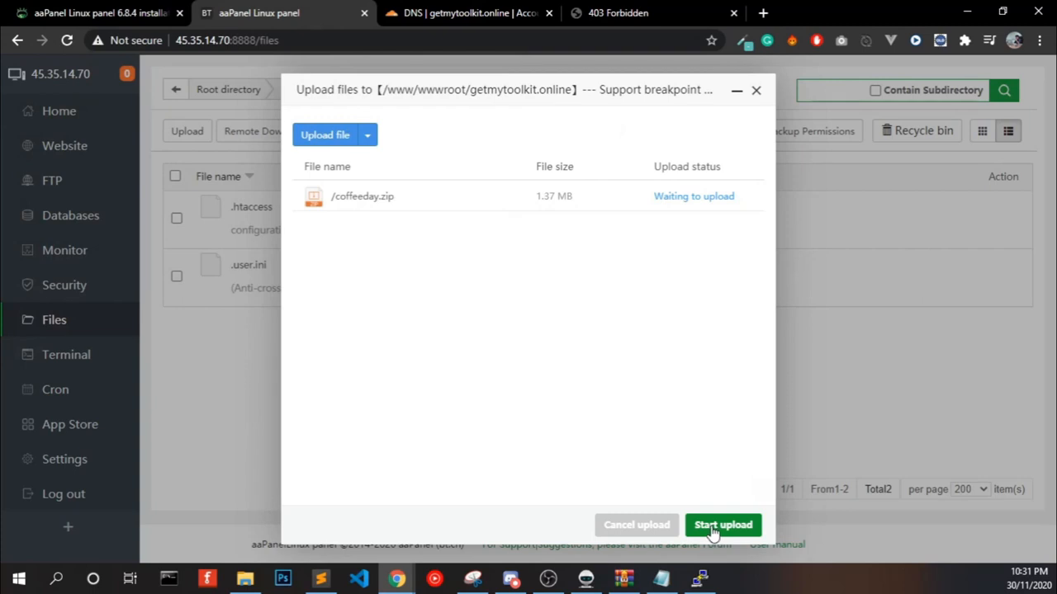
pyautogui.click(724, 525)
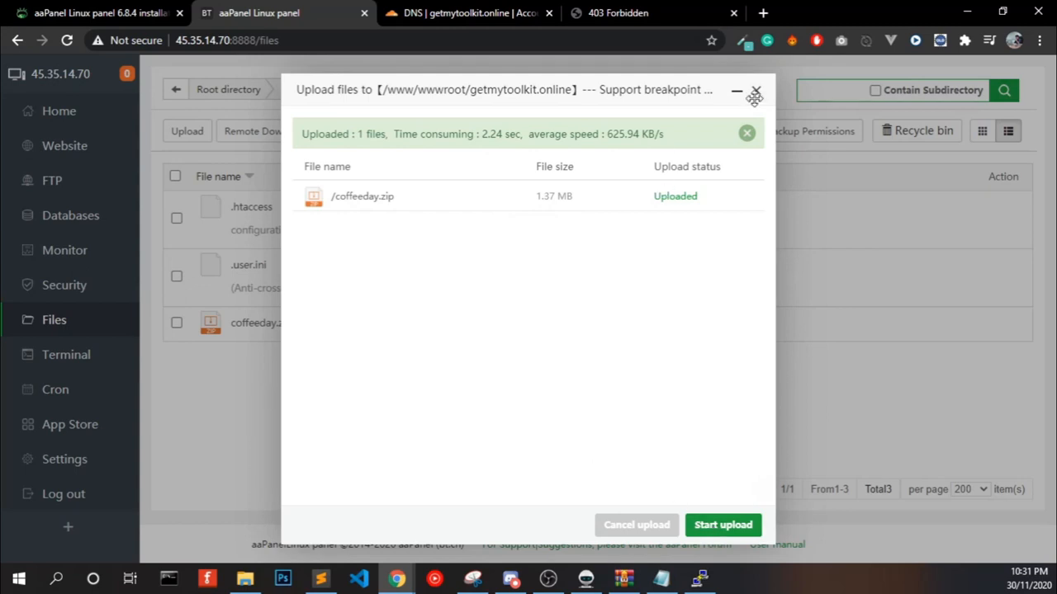
pyautogui.click(758, 91)
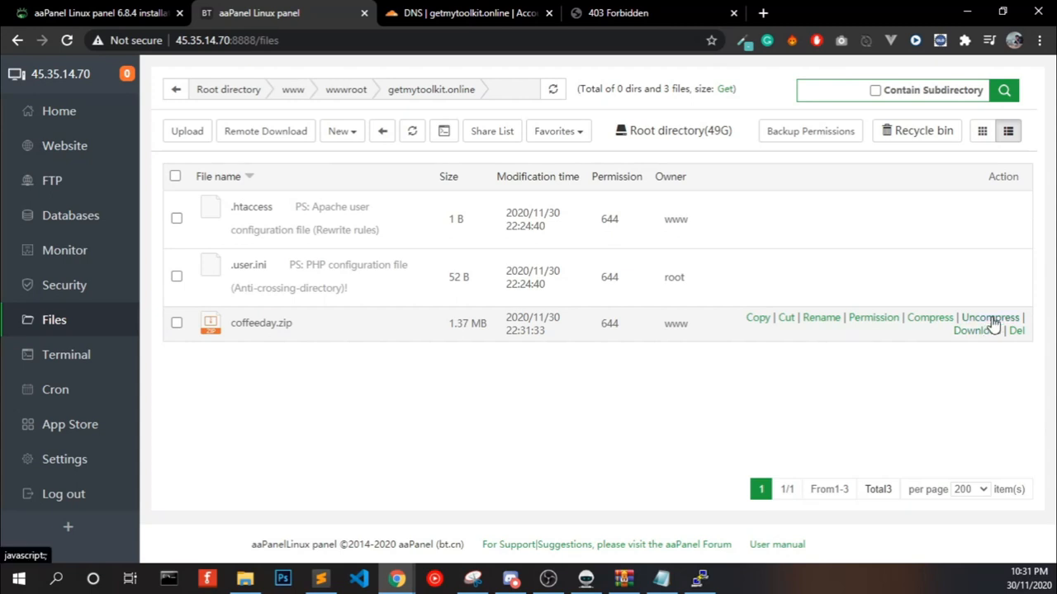
# Step: Uncompress coffeeday.zip into /www/wwwroot/getmytoolkit.online
pyautogui.click(991, 317)
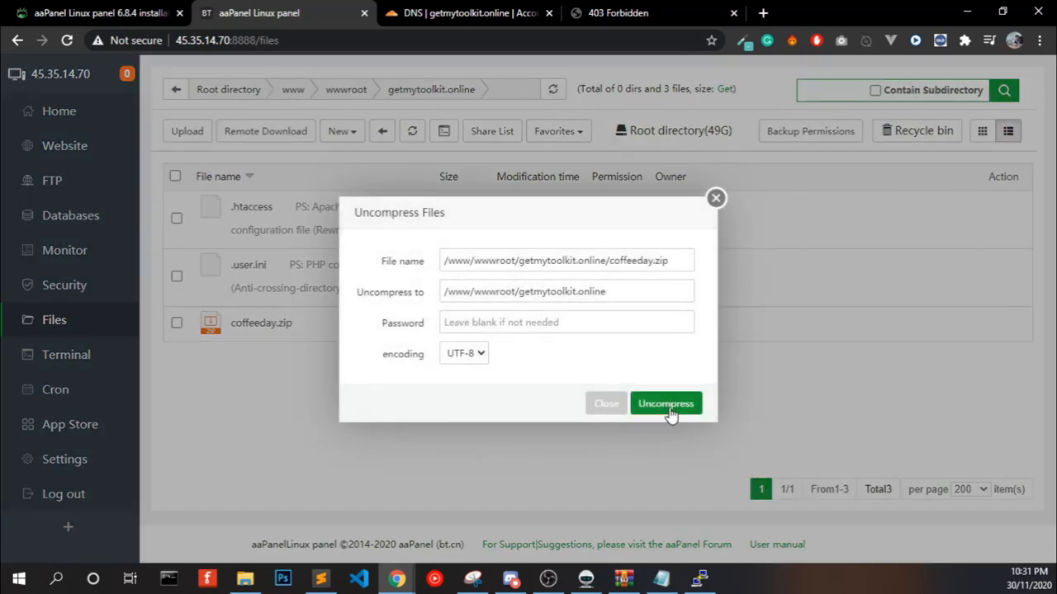
pyautogui.click(665, 403)
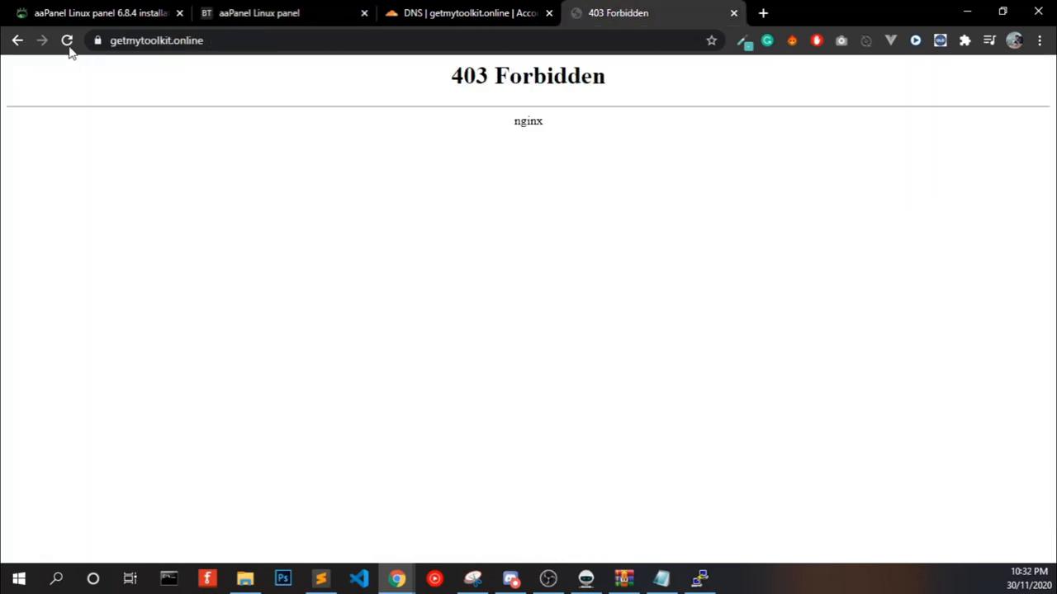
# Step: Reload getmytoolkit.online to see the CoffeeDay site live, then go back to the panel
pyautogui.click(66, 40)
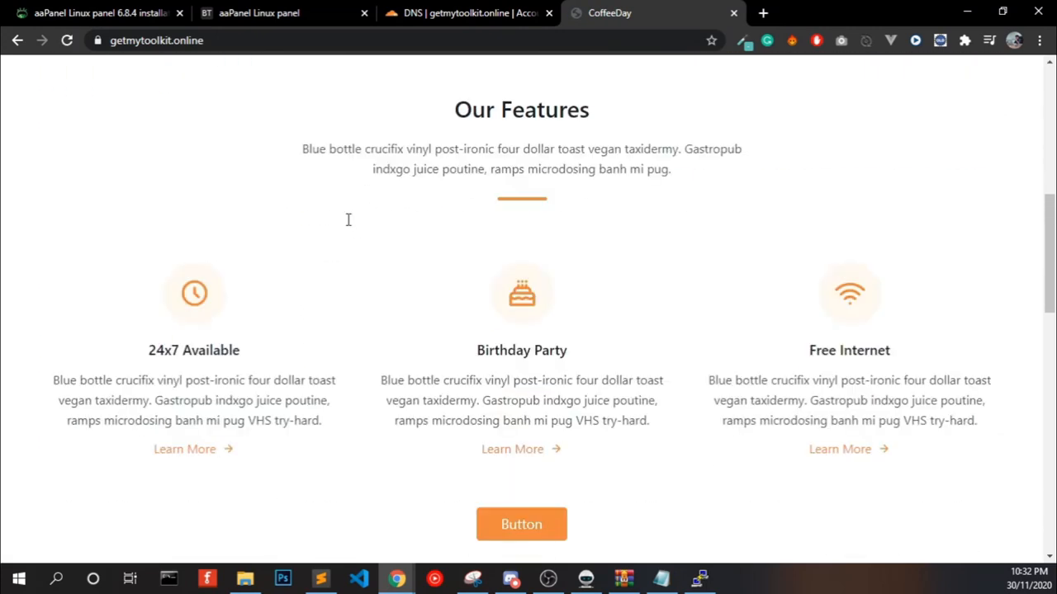
pyautogui.scroll(-3)
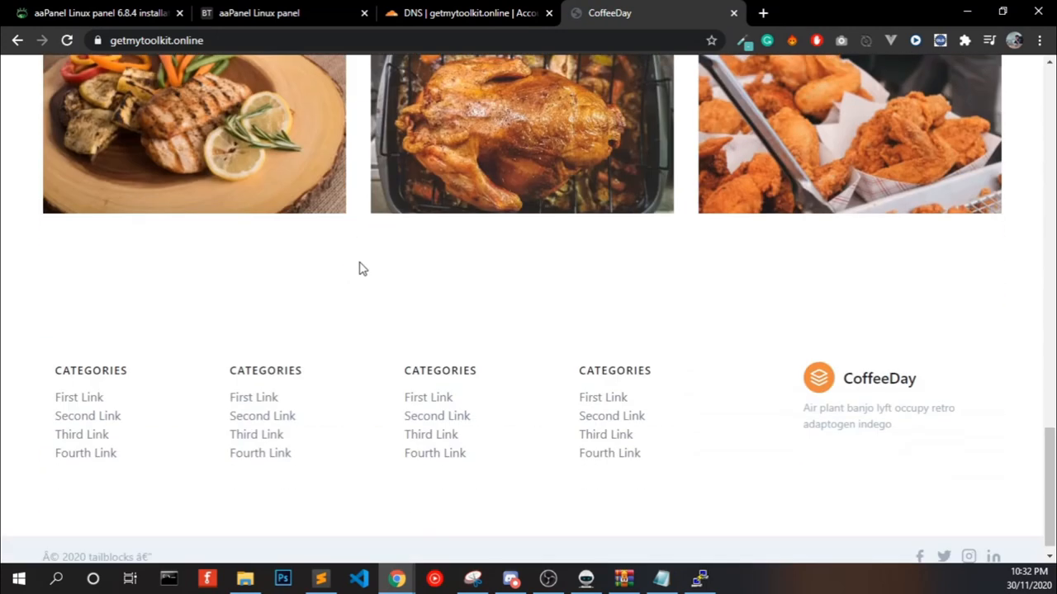
pyautogui.click(267, 13)
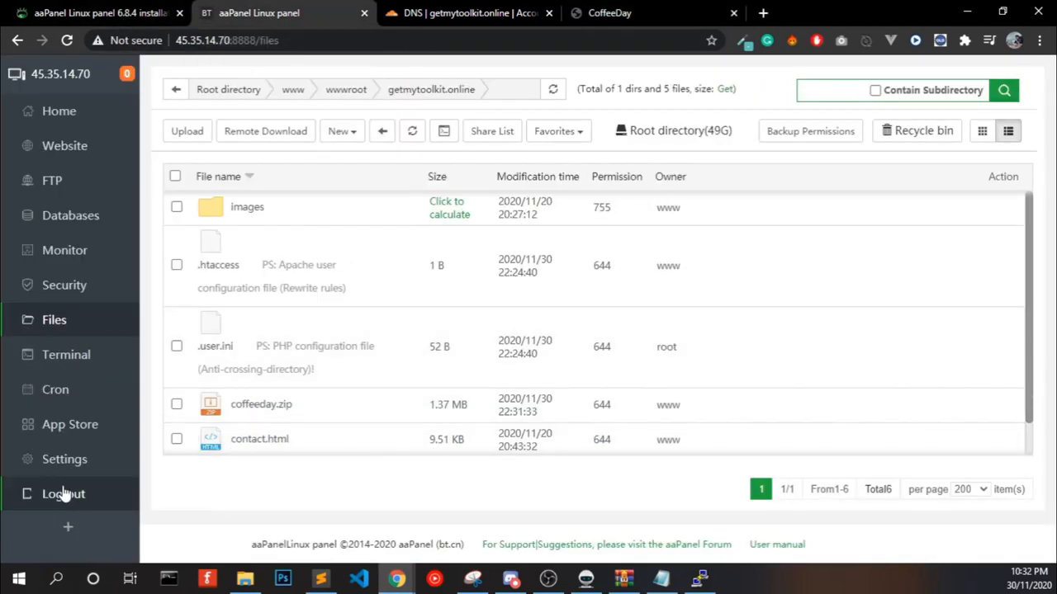
pyautogui.moveTo(99, 494)
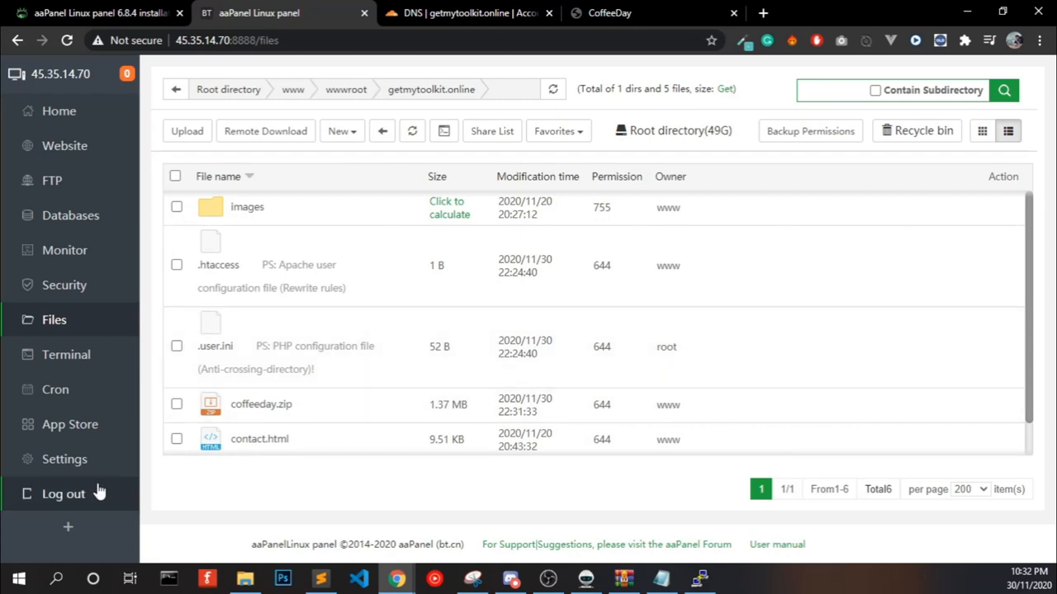
# Step: Review the Panel Setting page, then show the Home dashboard listing 1 site
pyautogui.click(63, 459)
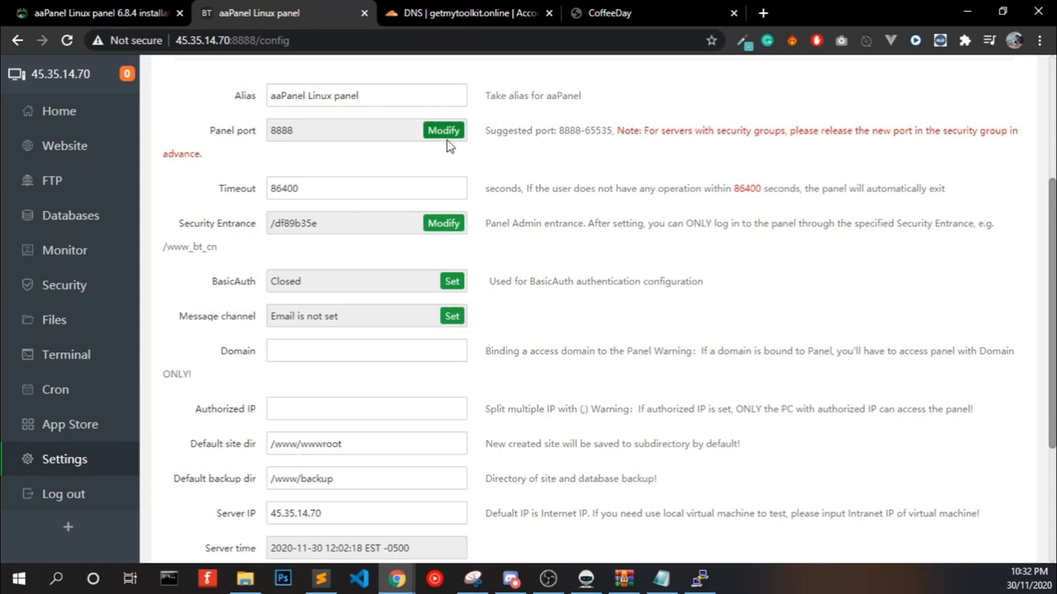
pyautogui.scroll(-3)
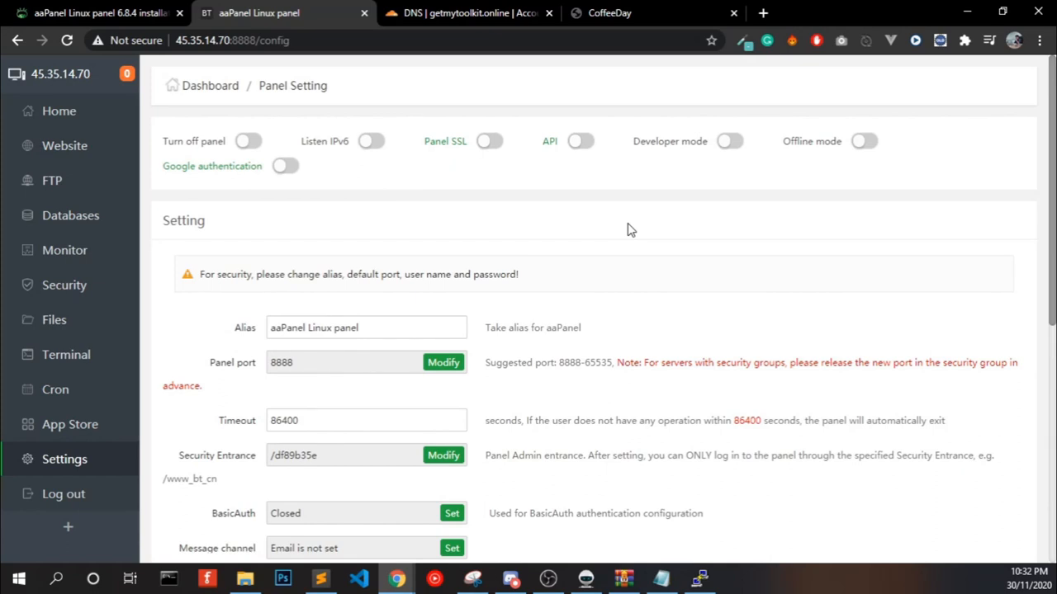
pyautogui.moveTo(285, 172)
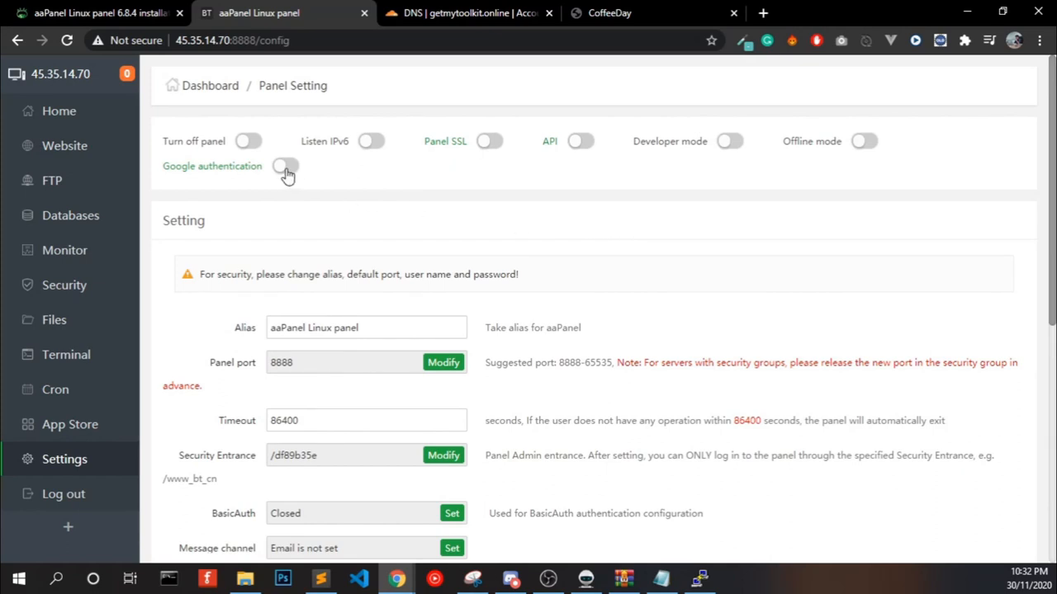
pyautogui.click(60, 110)
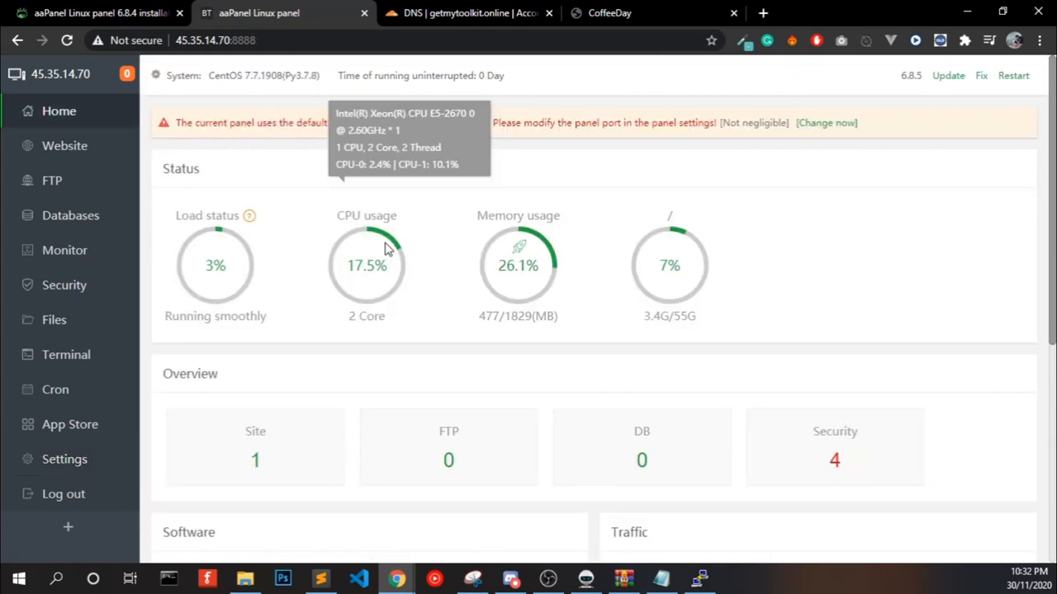